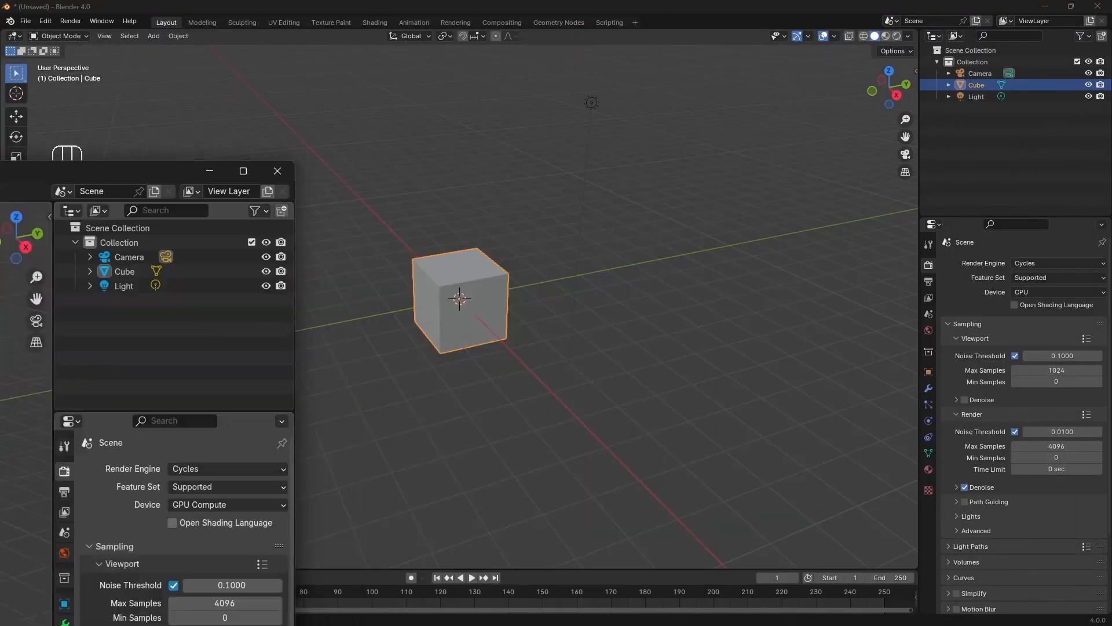
Step: Close the extra floating window so only the main Blender window with the default scene remains
left_click(278, 170)
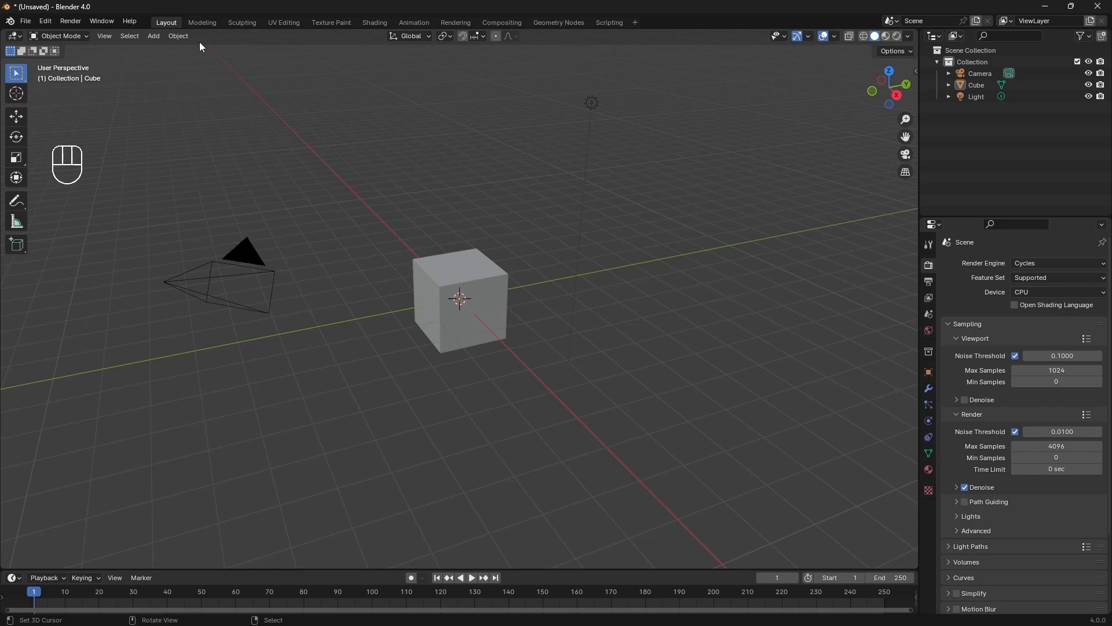
Step: Bring up the 3D viewport header's context menu to relocate the header
right_click(410, 36)
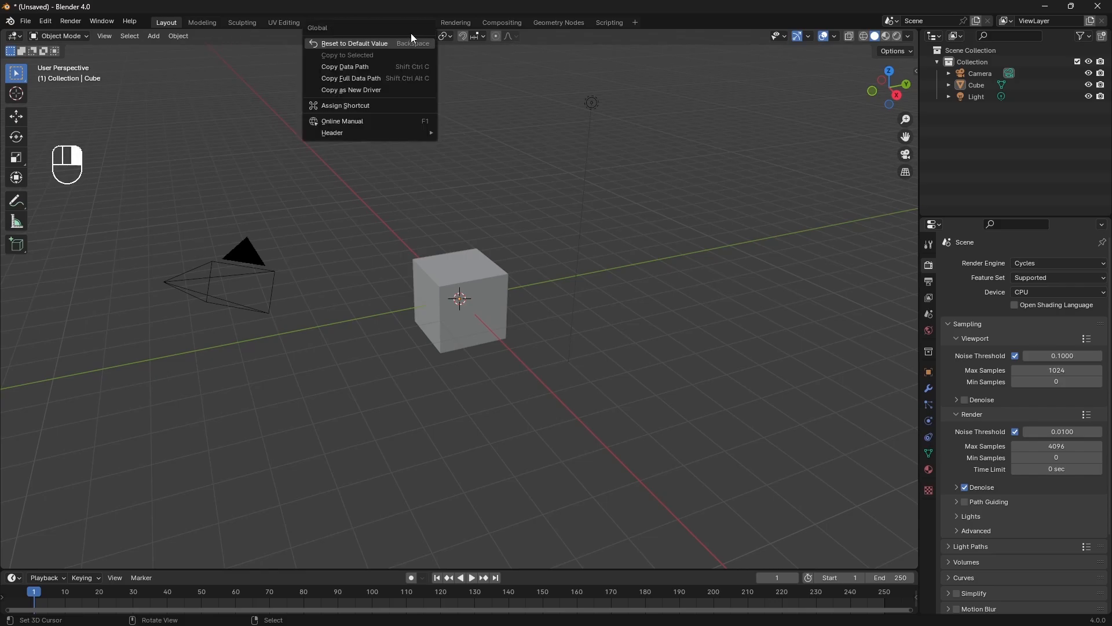
mouse_move(332, 133)
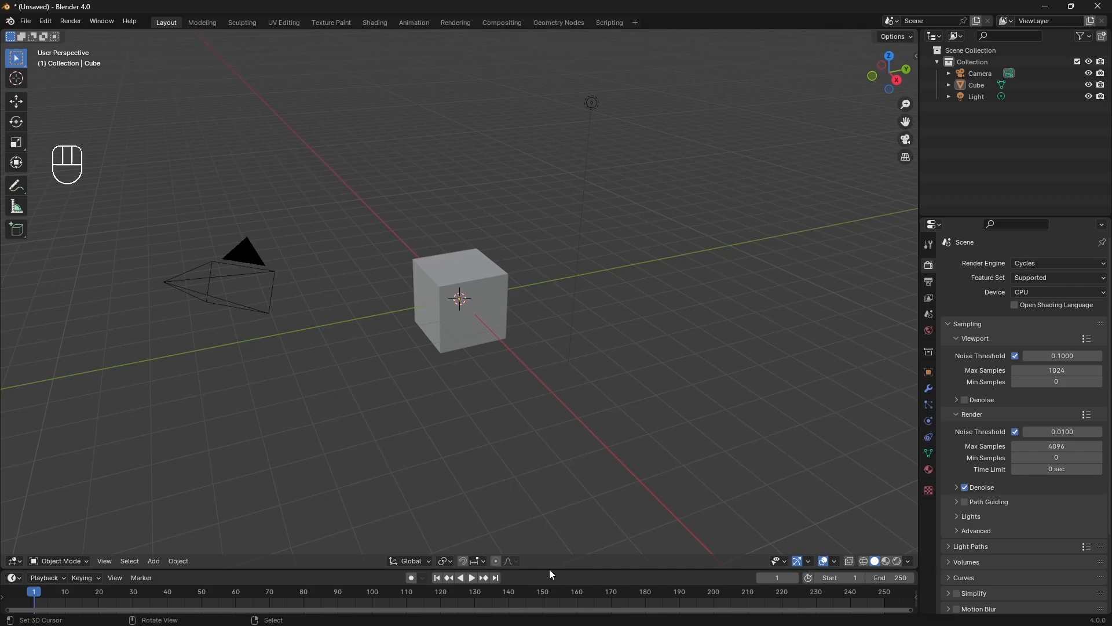
mouse_move(464, 273)
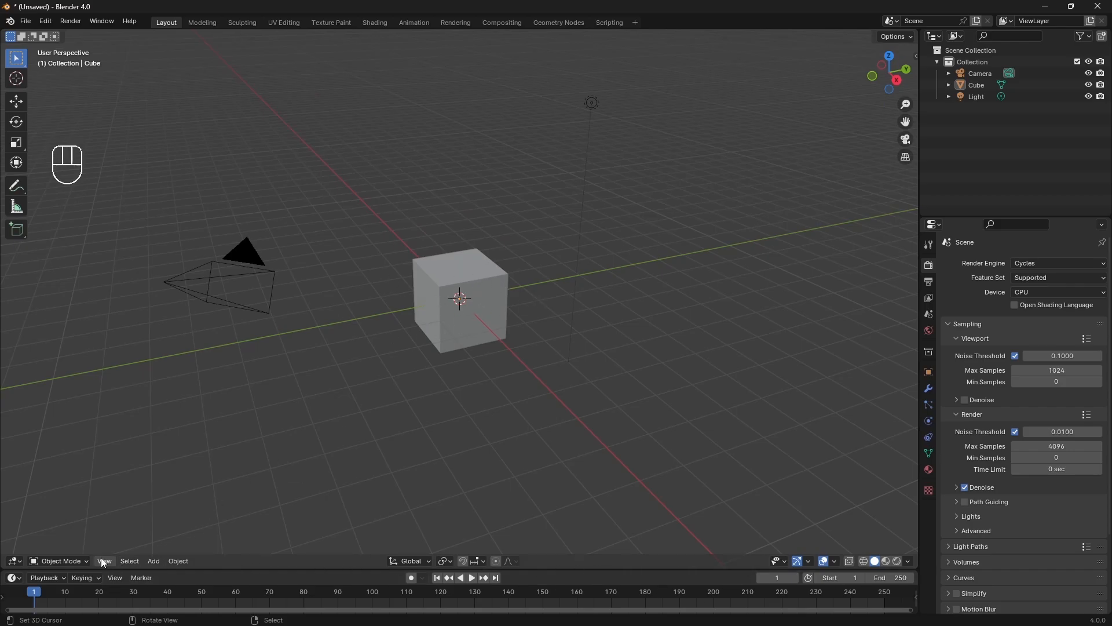
mouse_move(65, 110)
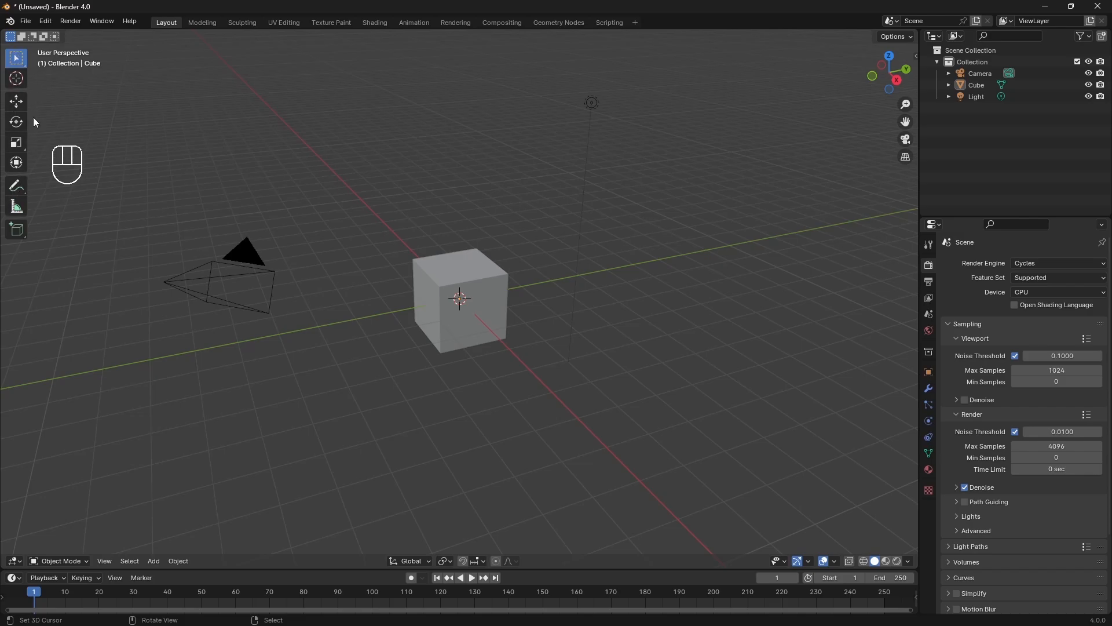
mouse_move(184, 130)
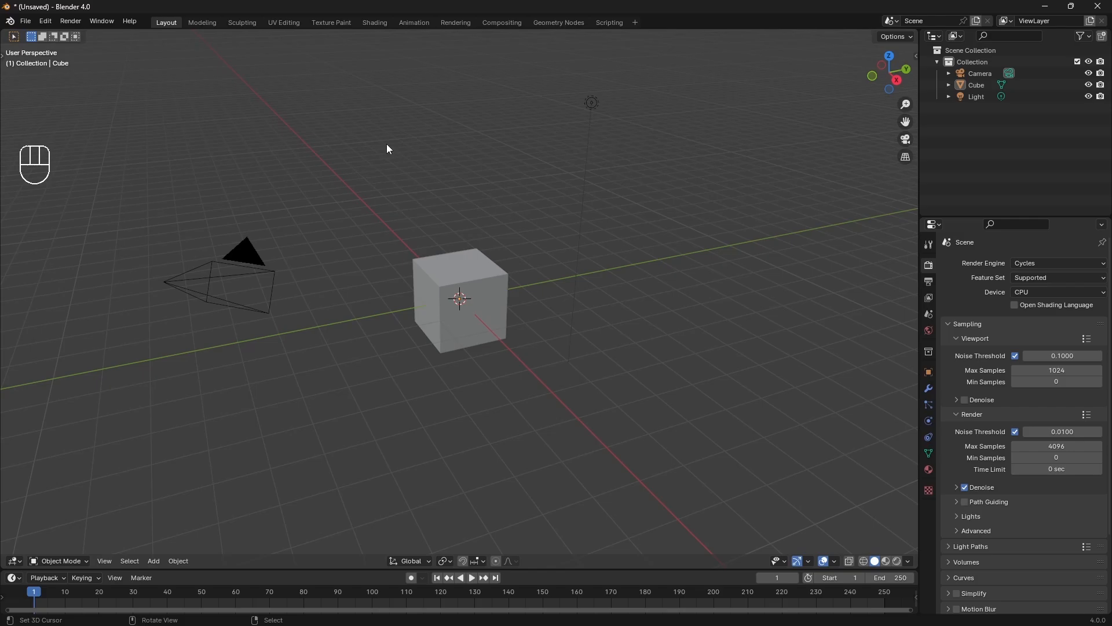
mouse_move(584, 284)
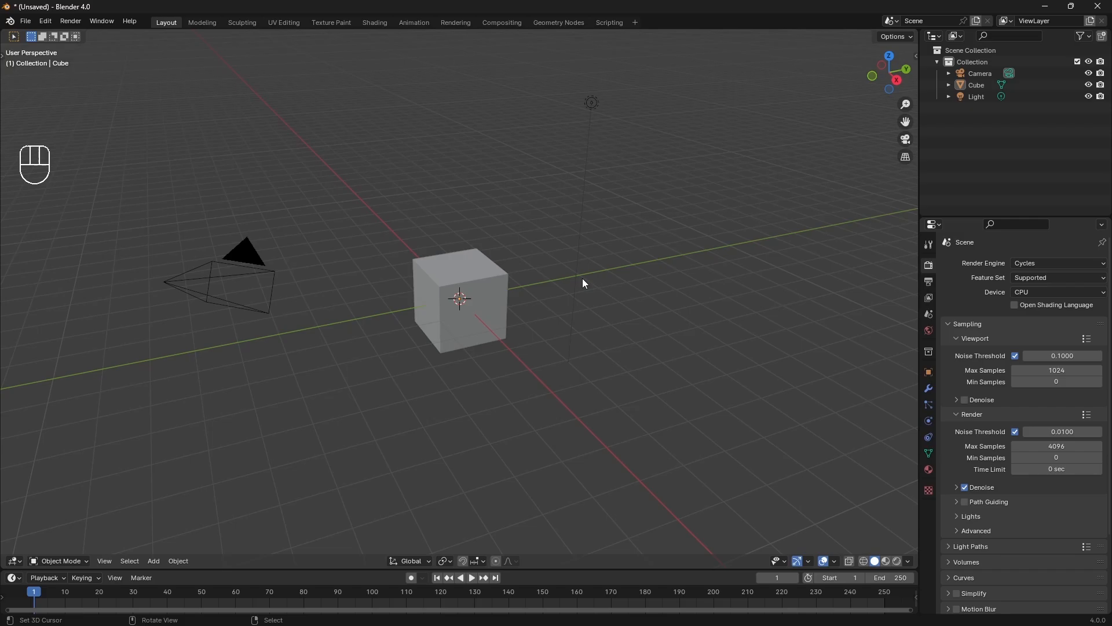
mouse_move(462, 280)
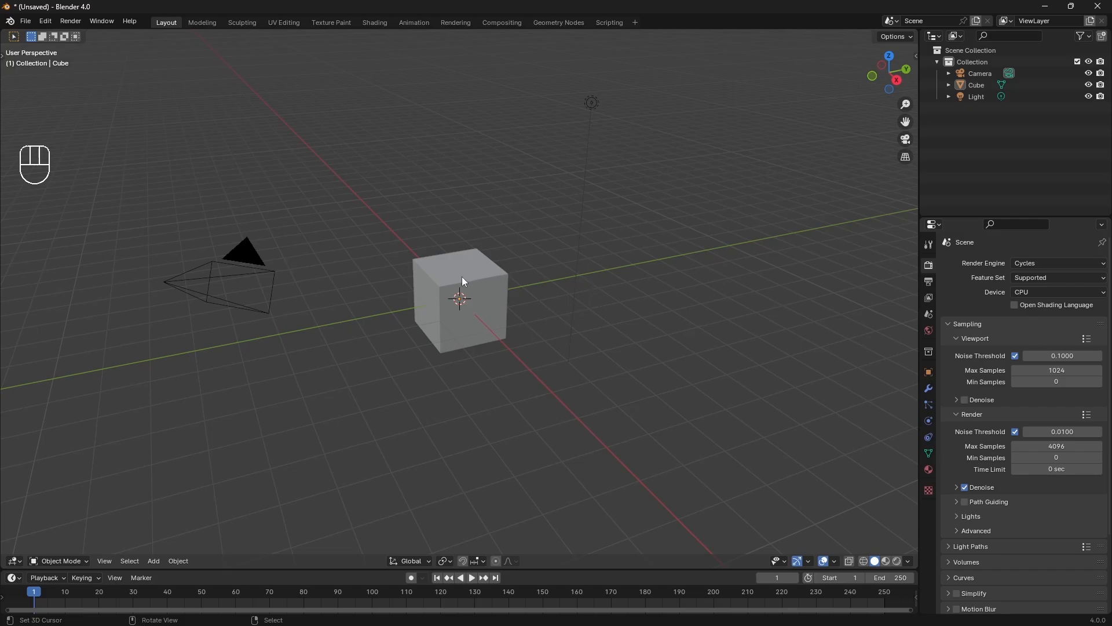
mouse_move(465, 256)
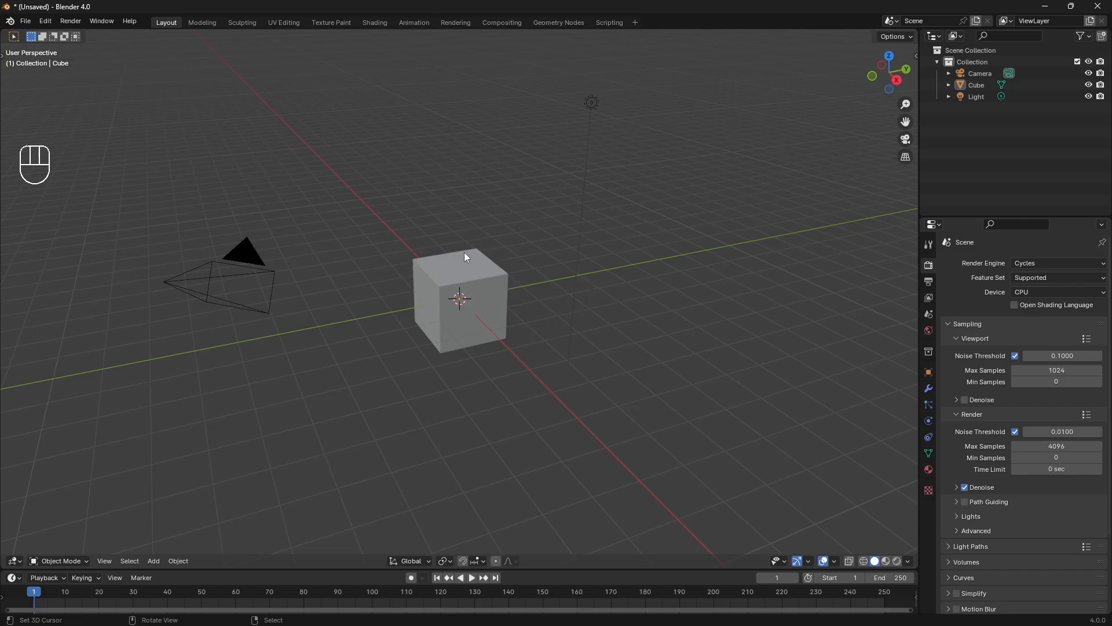
mouse_move(477, 278)
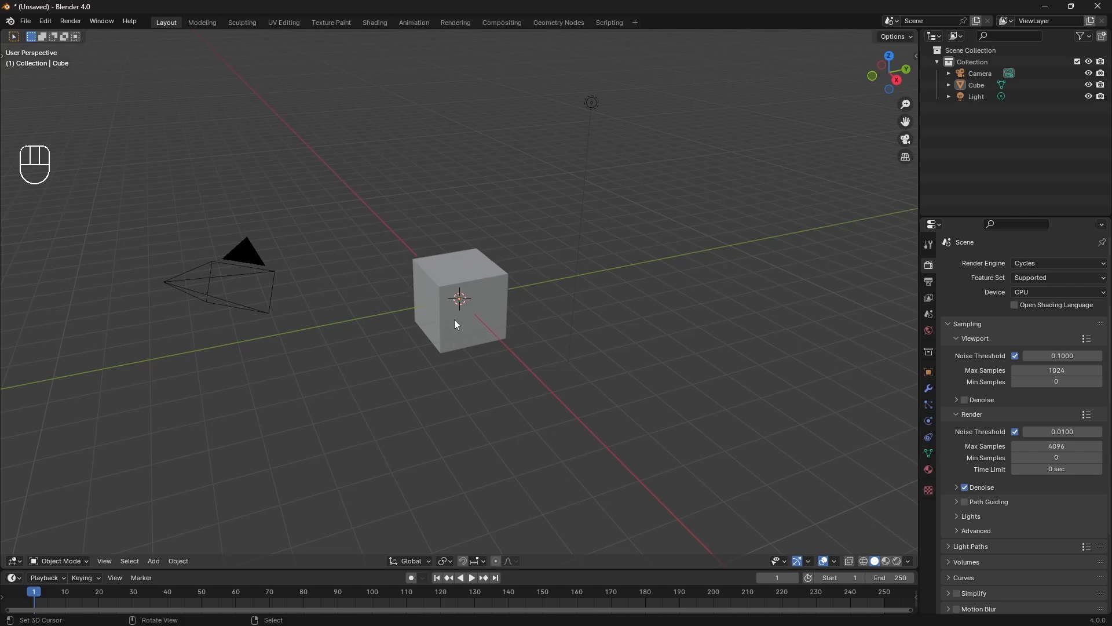
mouse_move(472, 327)
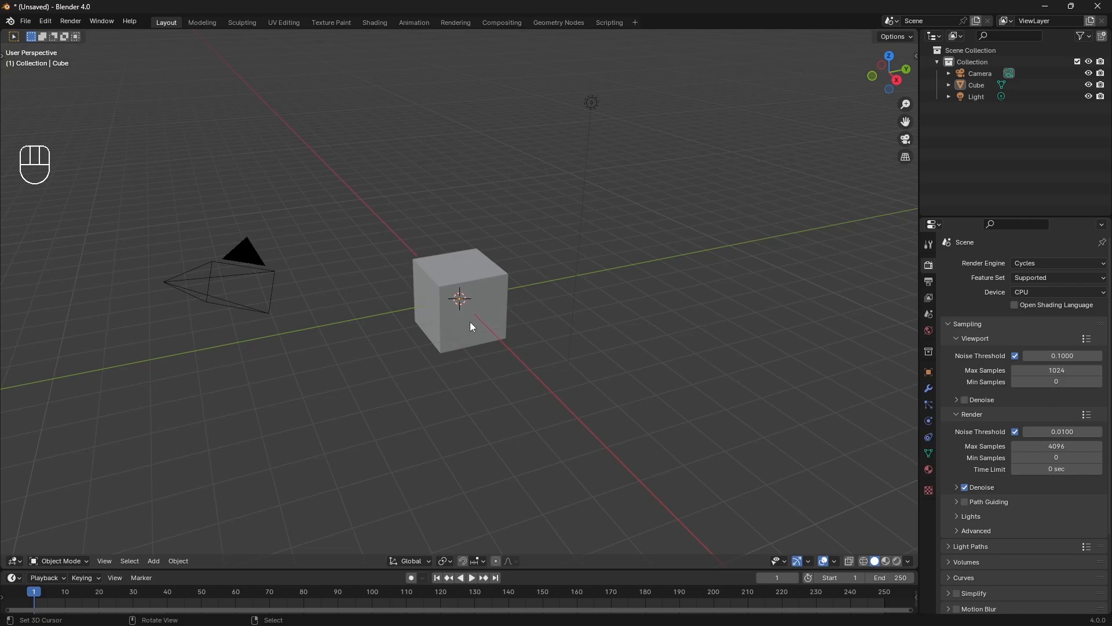
Step: Switch the solid viewport lighting to MatCap with a dark matcap
left_click(910, 561)
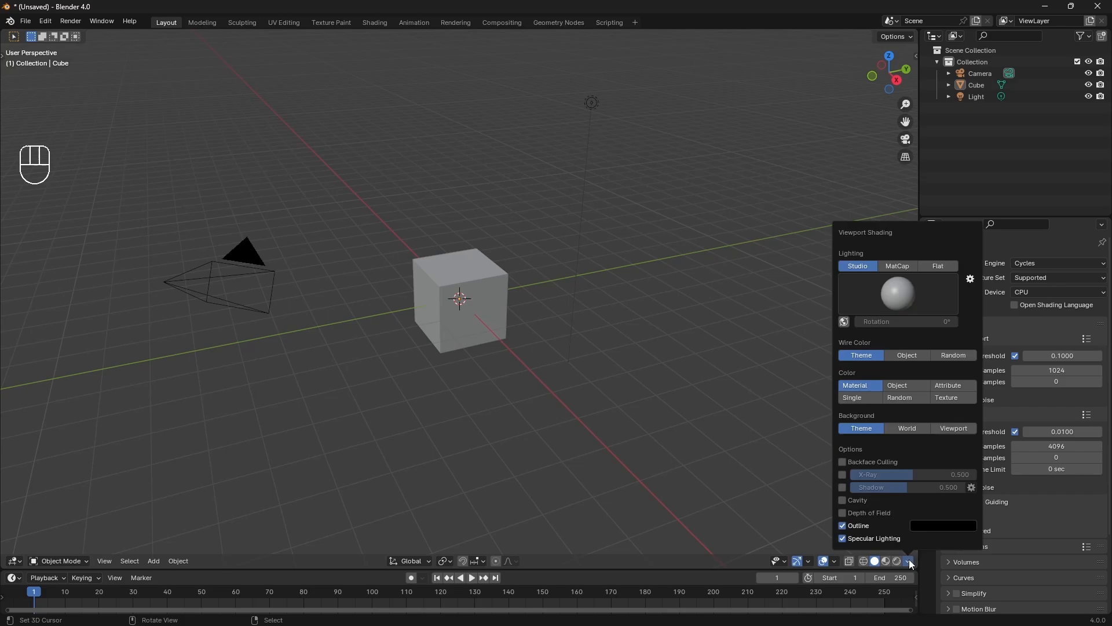
left_click(910, 561)
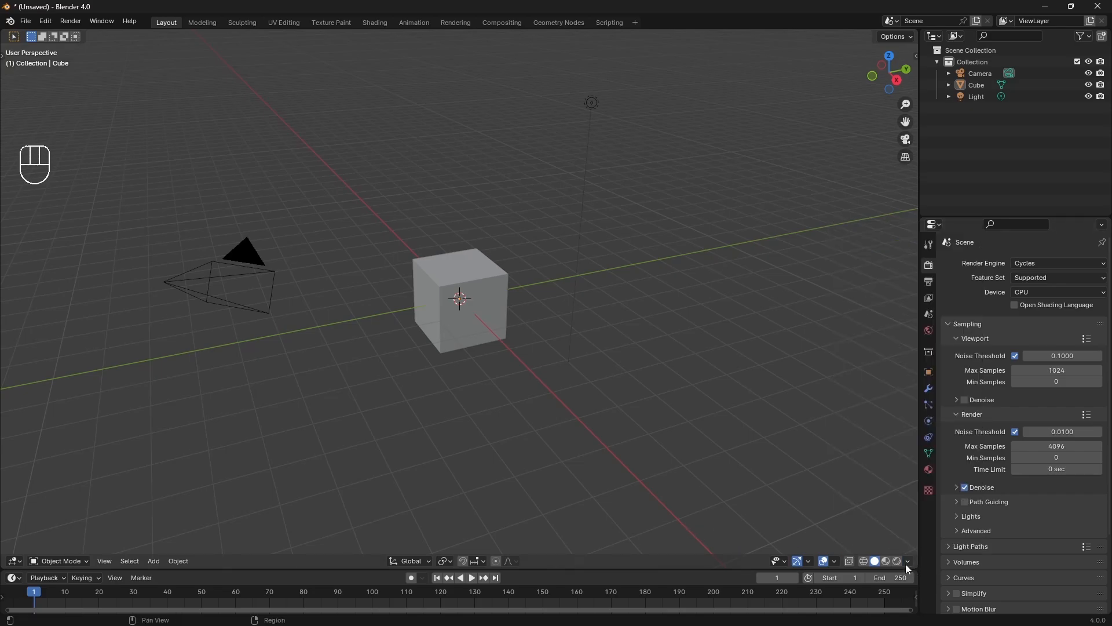
left_click(906, 561)
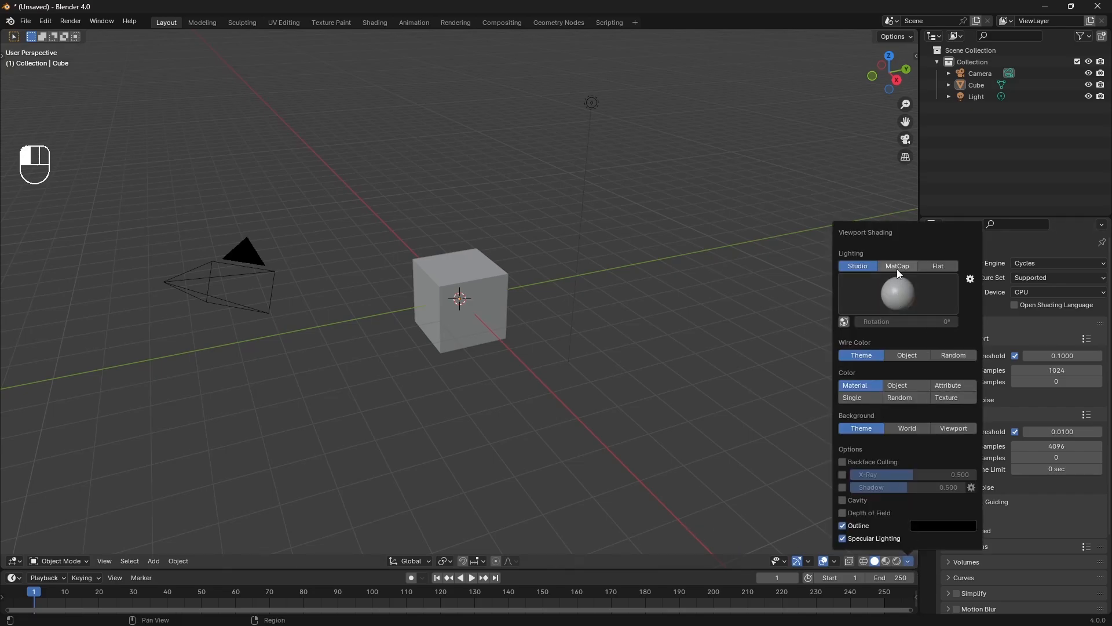
left_click(897, 265)
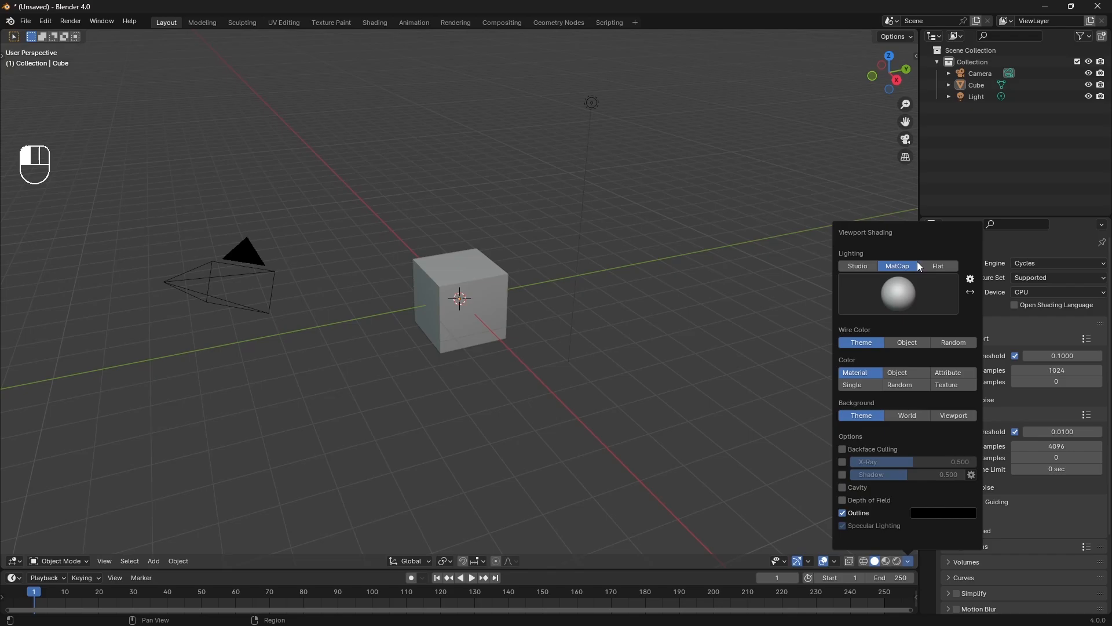
left_click(489, 309)
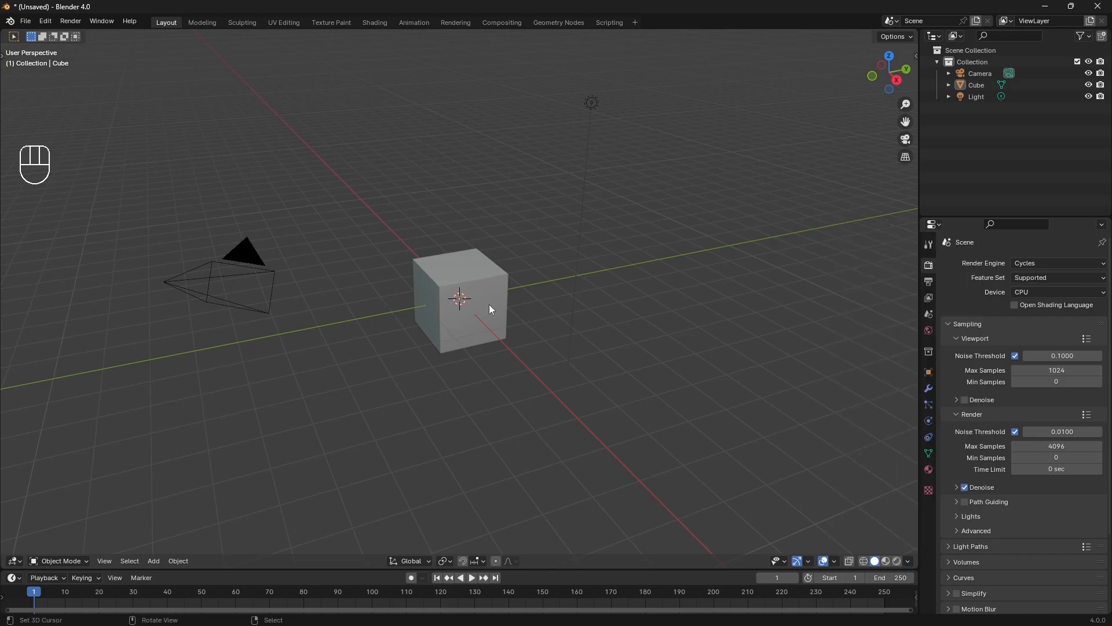
left_click(908, 561)
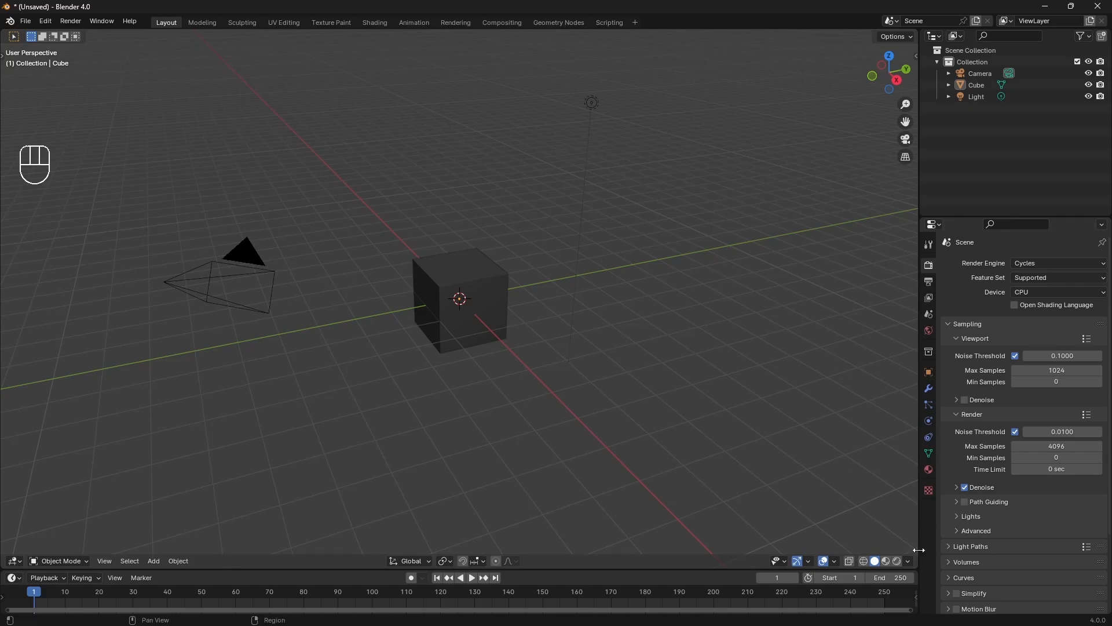
Step: Enable Cavity shading in the viewport shading options
left_click(907, 561)
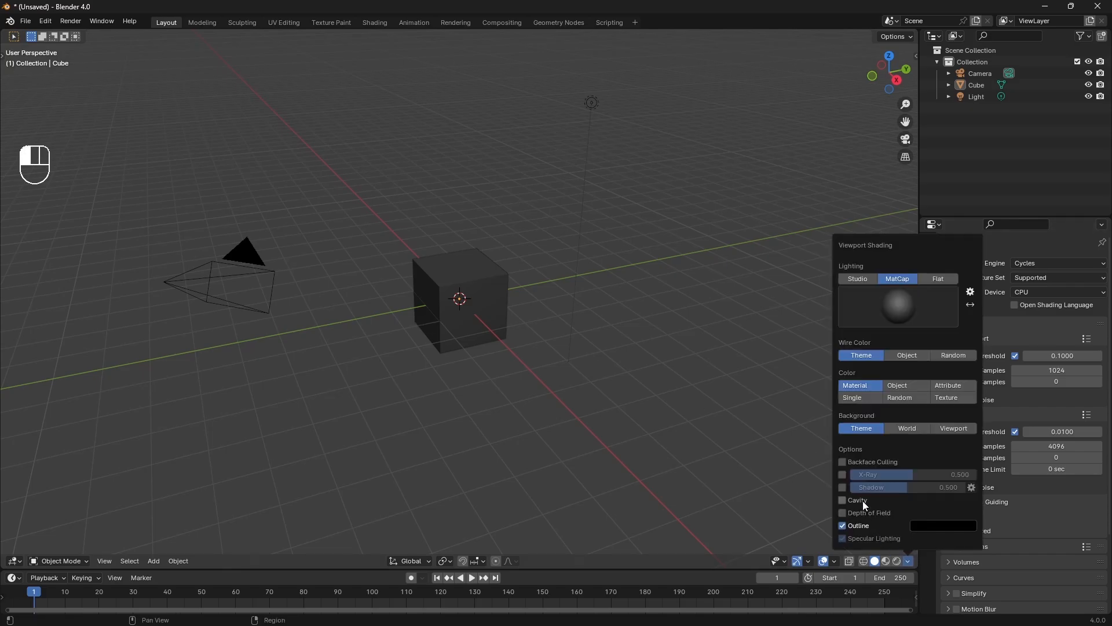
left_click(843, 500)
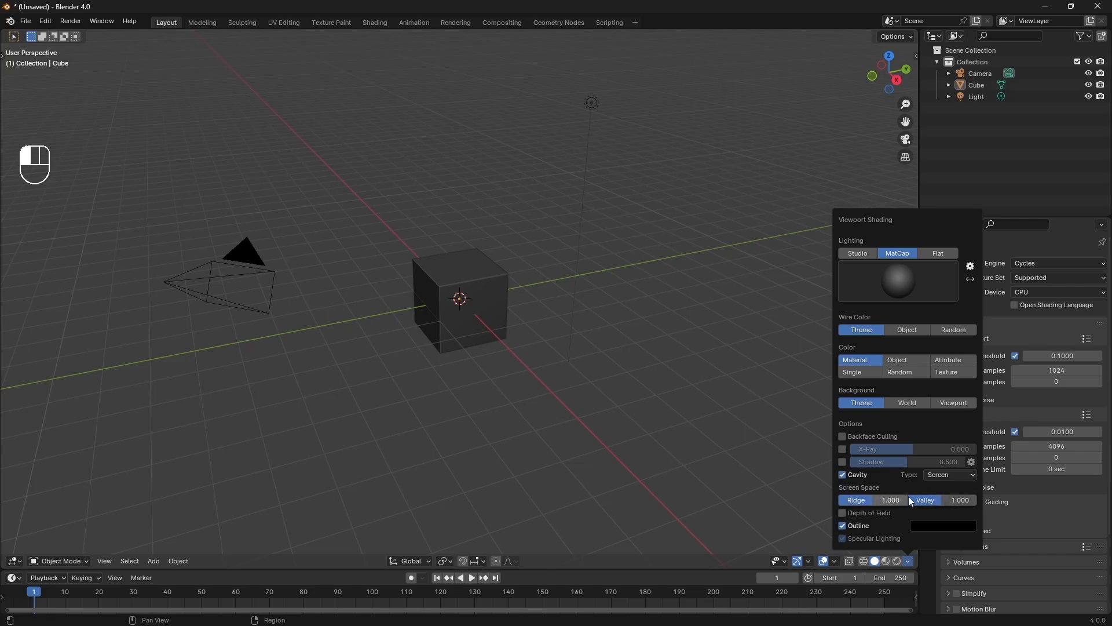
left_click(534, 407)
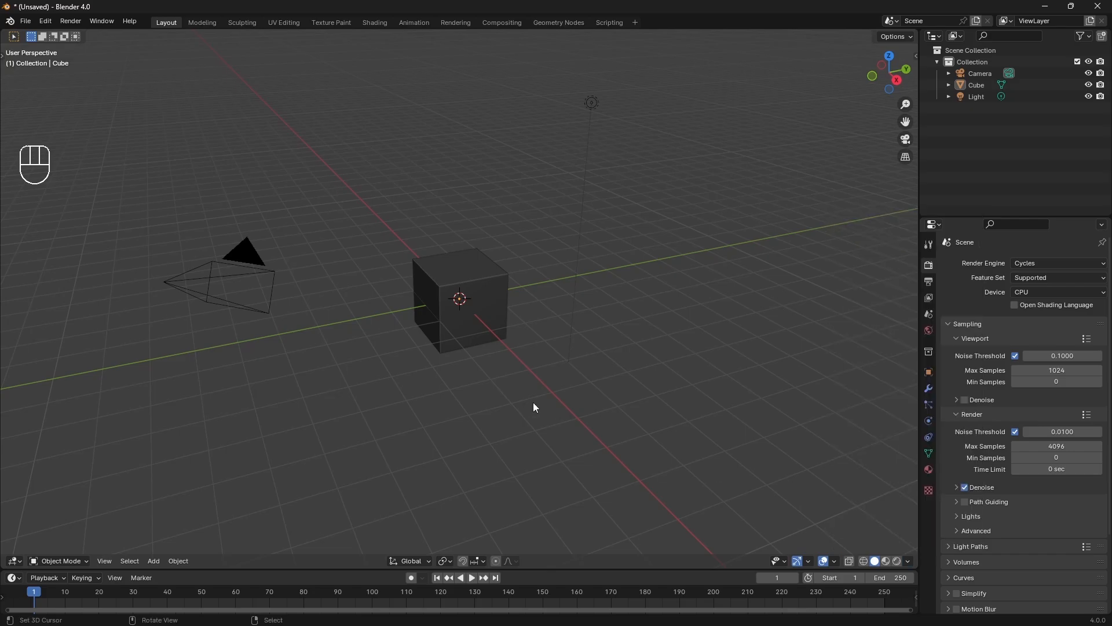
mouse_move(435, 284)
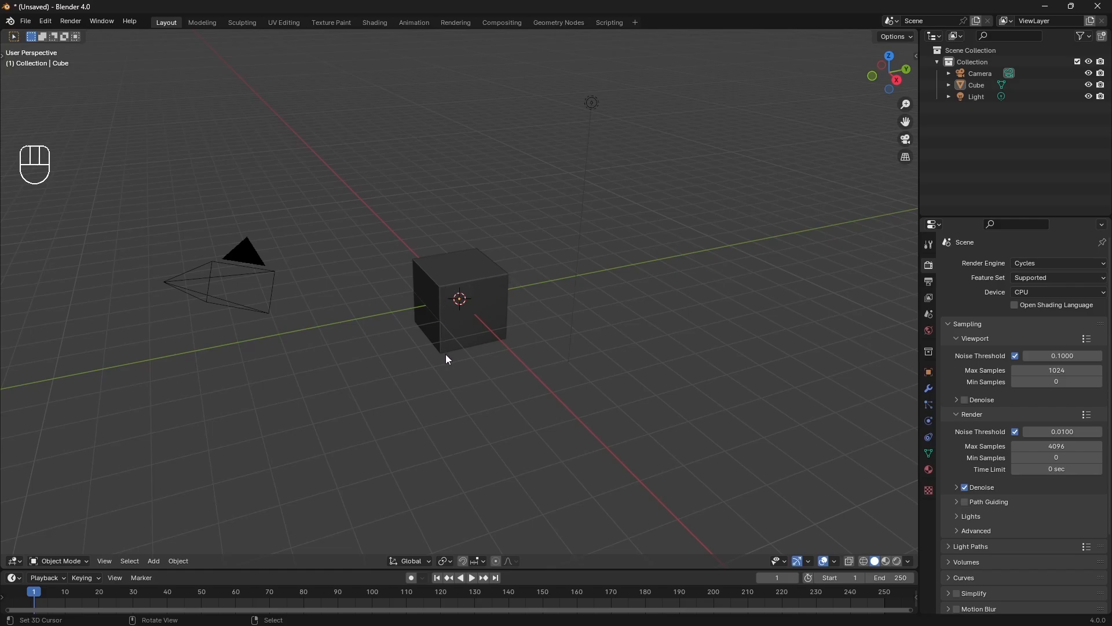
mouse_move(481, 366)
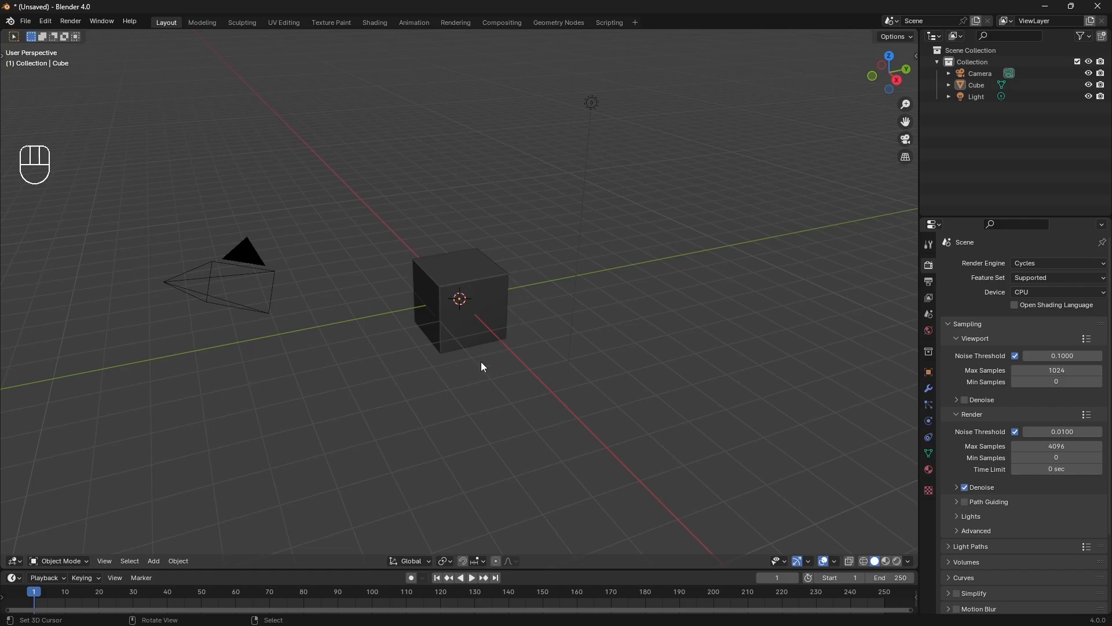
mouse_move(376, 386)
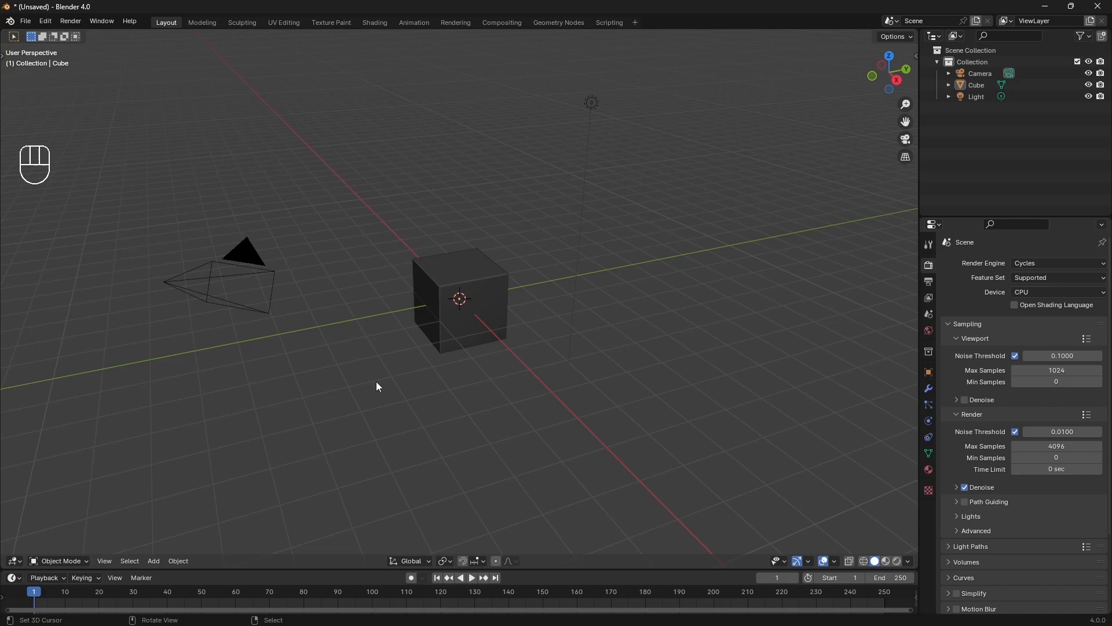
Step: Enable the Face Orientation overlay and flip the cube's normals twice in Edit Mode, ending blue
left_click(835, 562)
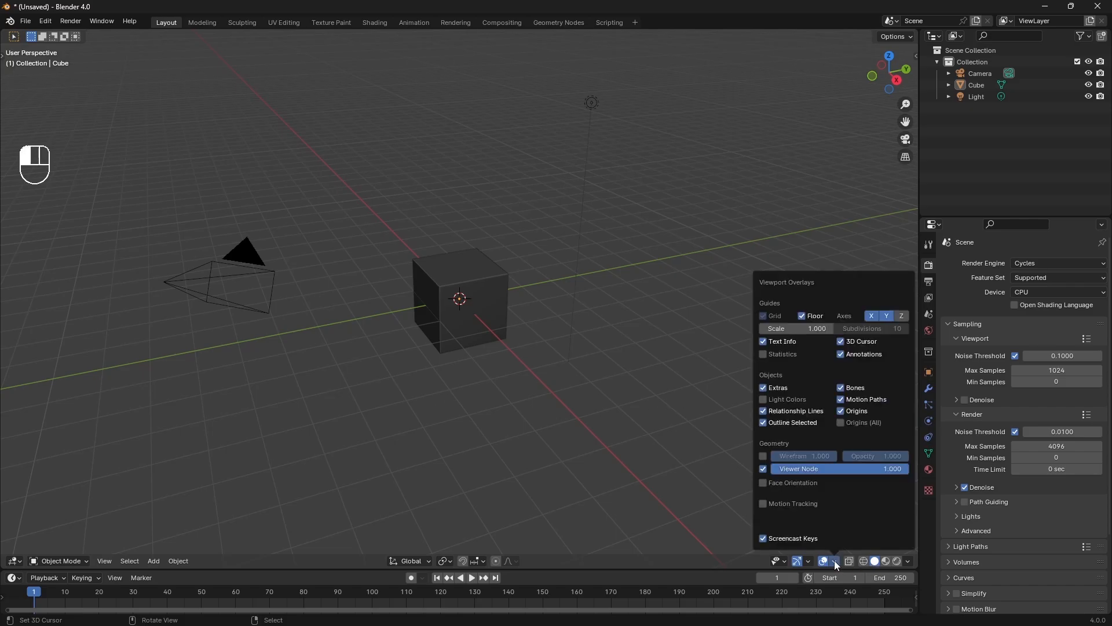
mouse_move(792, 482)
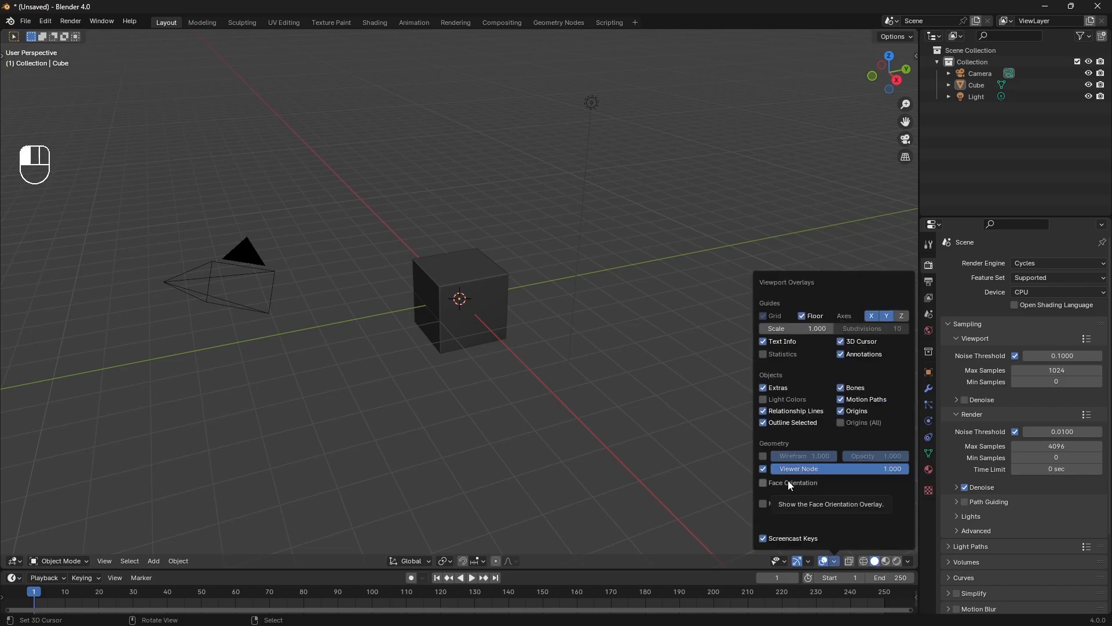
left_click(764, 482)
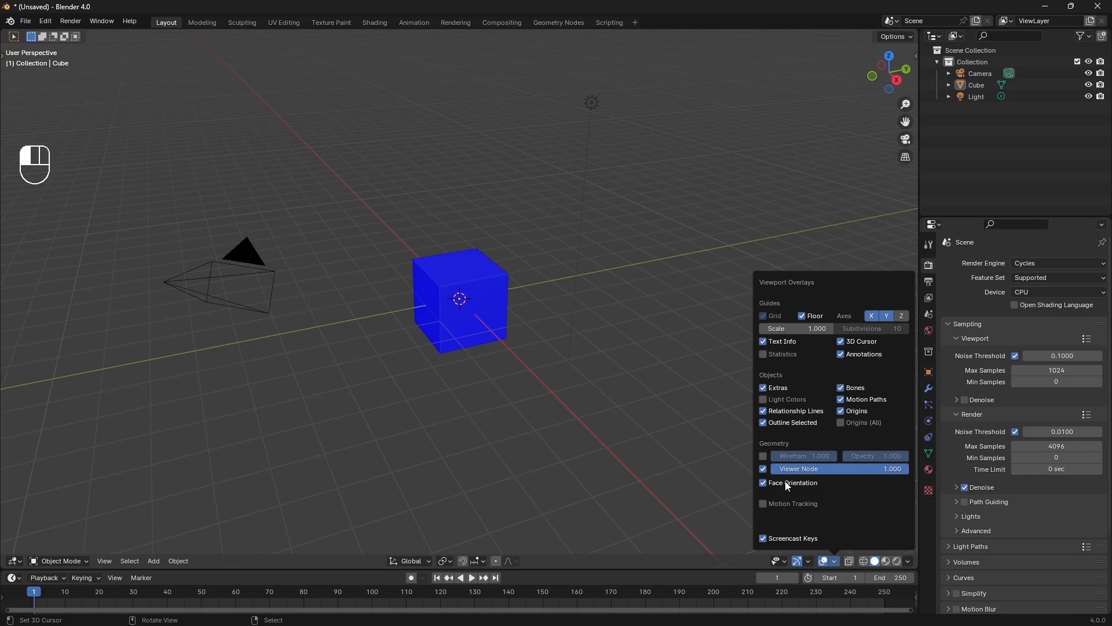
key("Tab")
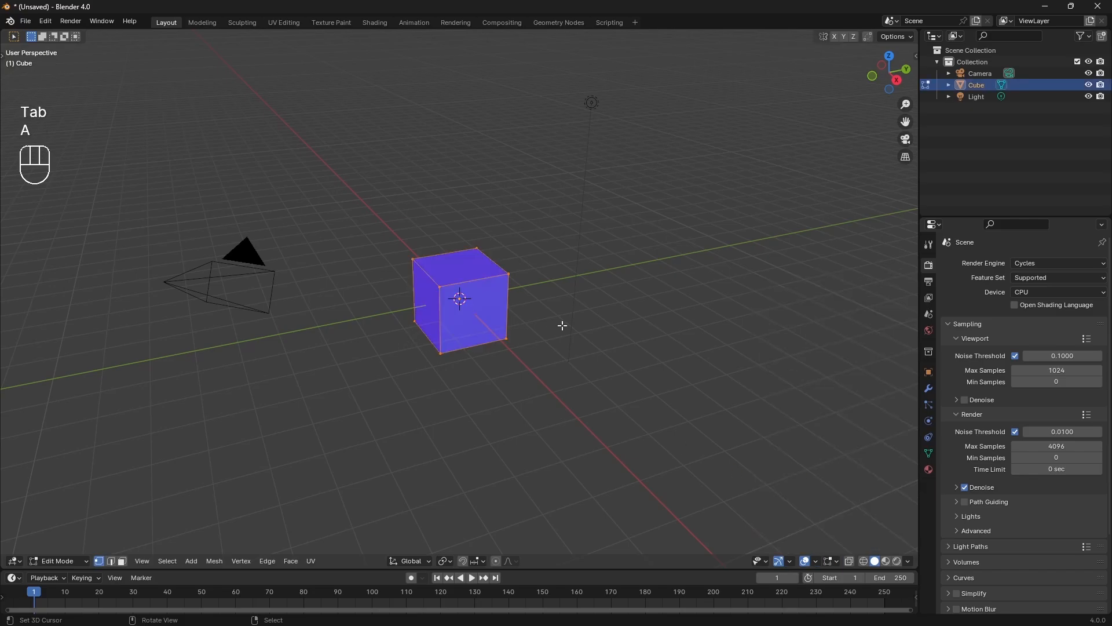
key("a")
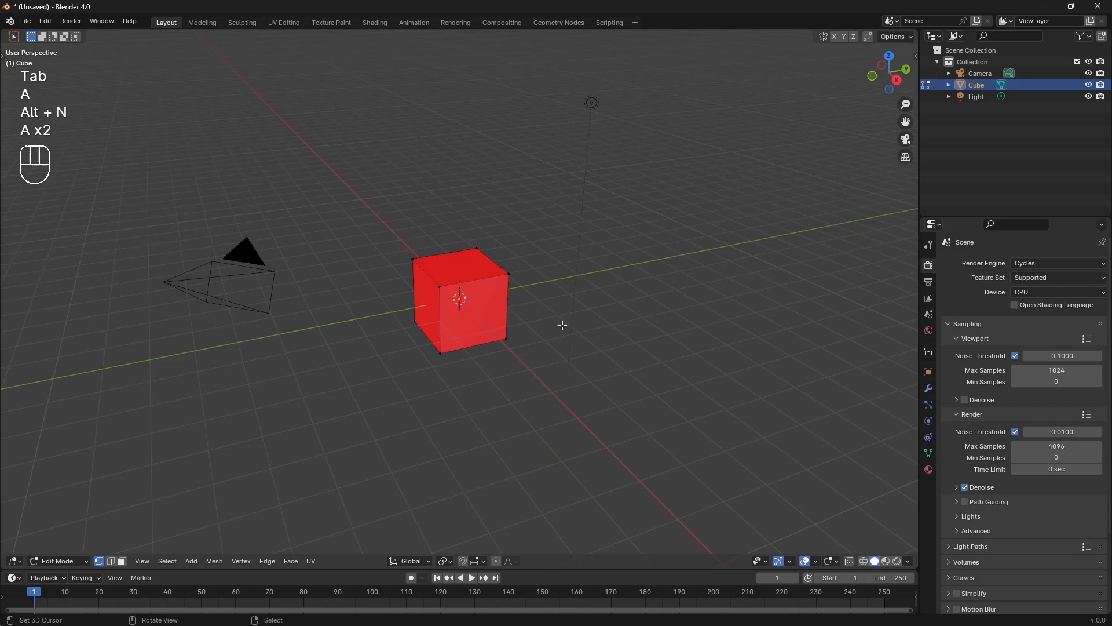
key("a")
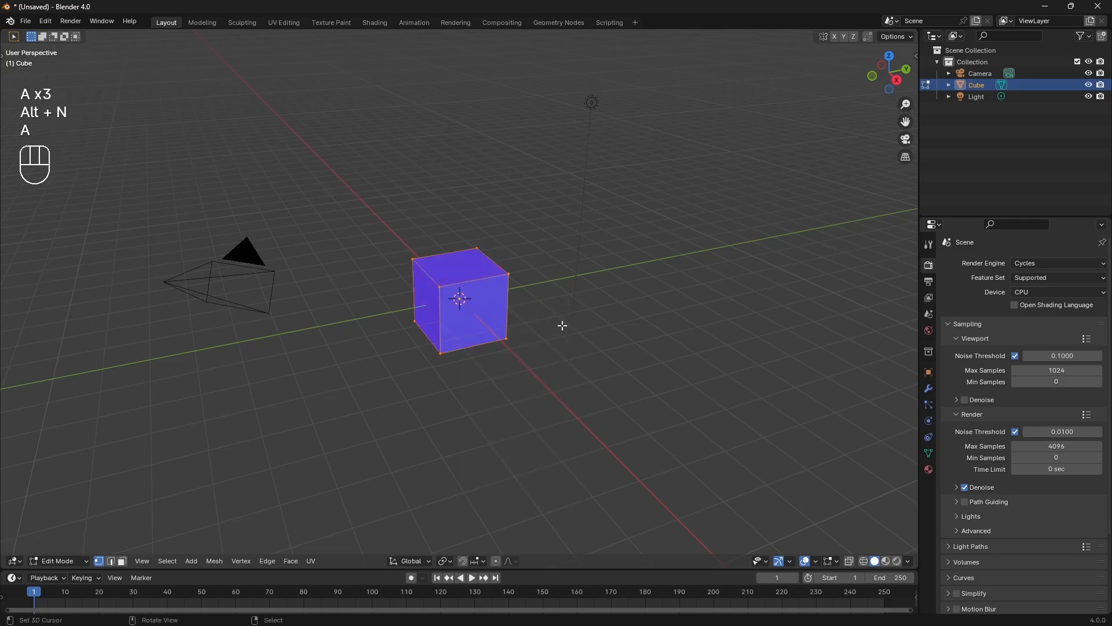
key("Tab")
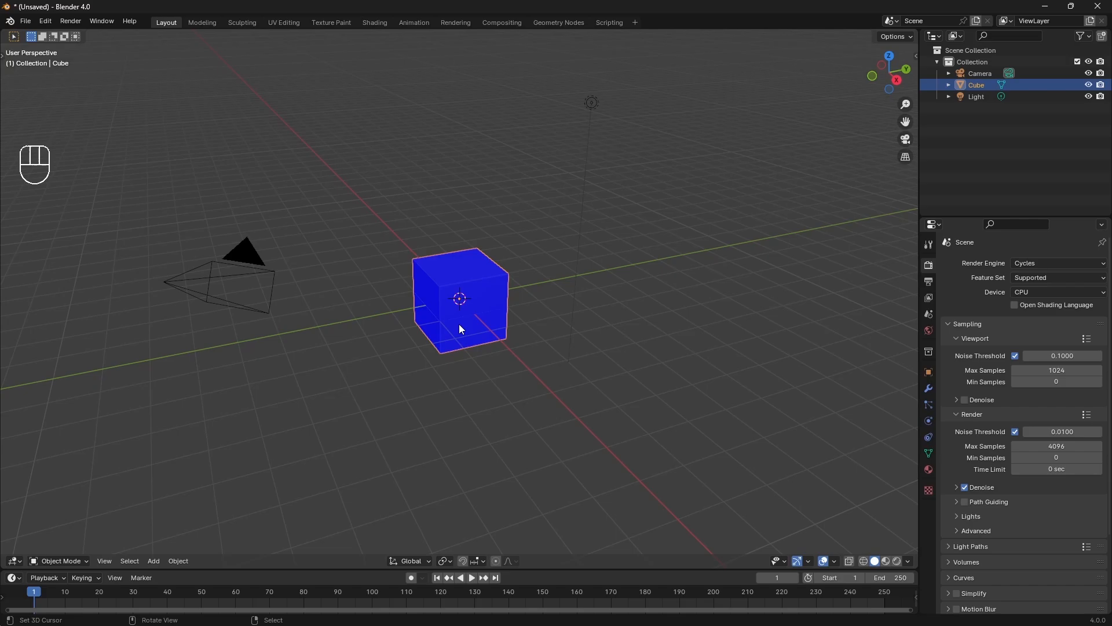
mouse_move(45, 21)
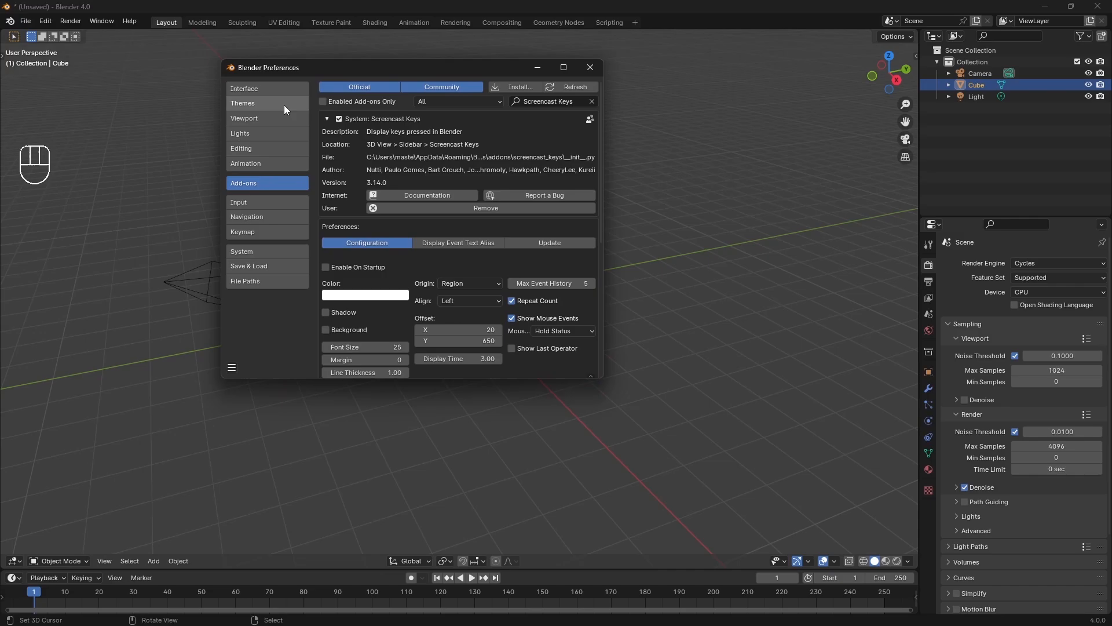
Step: Set the theme's Face Orientation Front colour alpha to zero and close Preferences
left_click(243, 103)
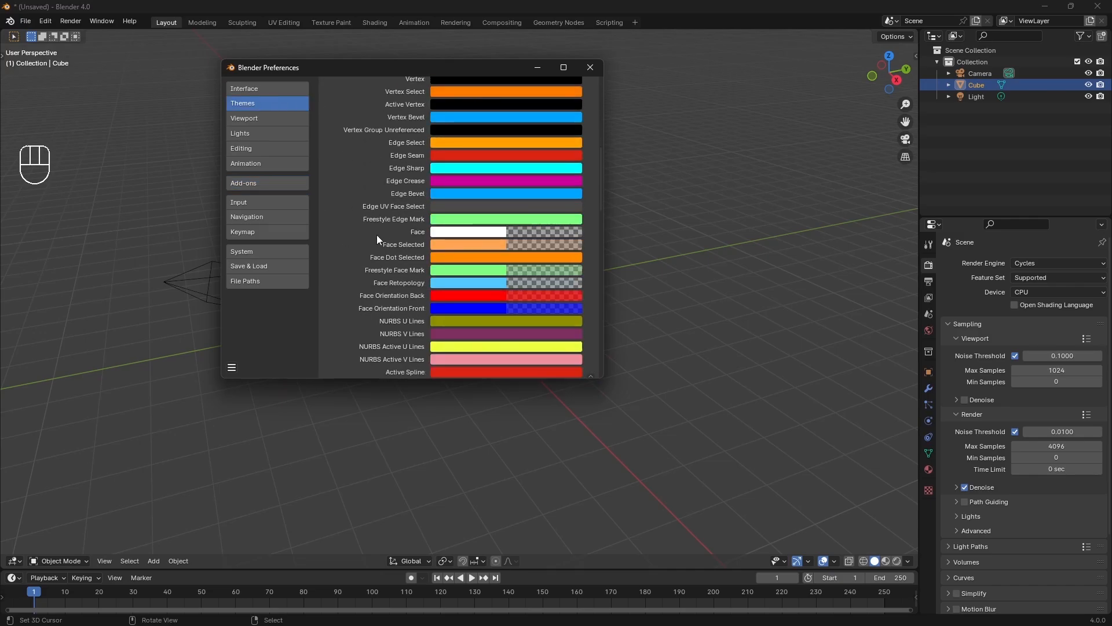
scroll("down", 3)
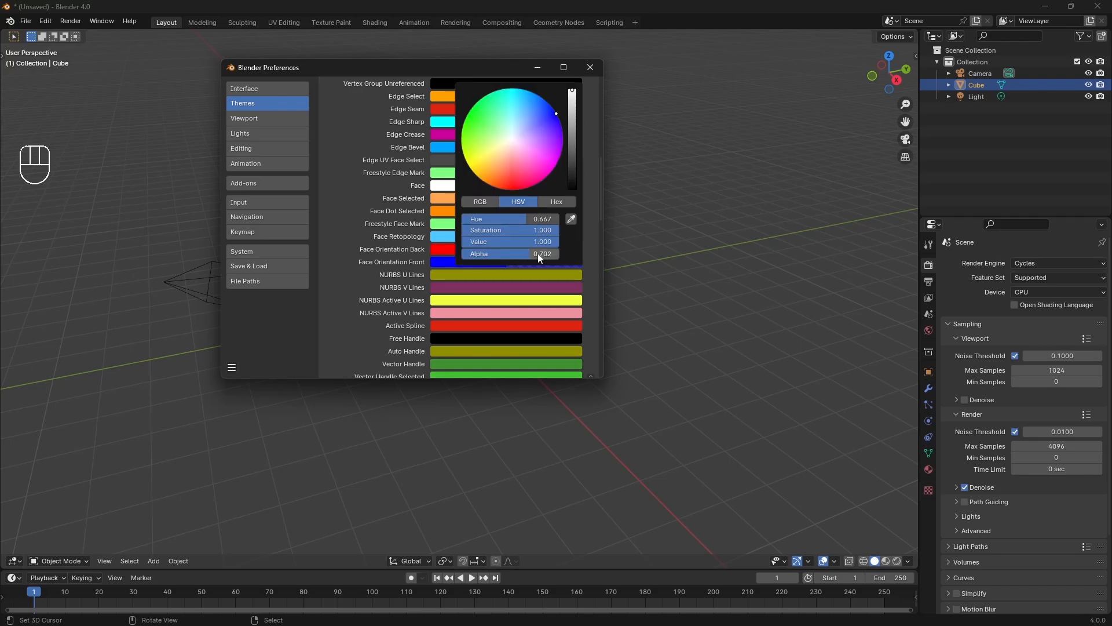
left_click(268, 357)
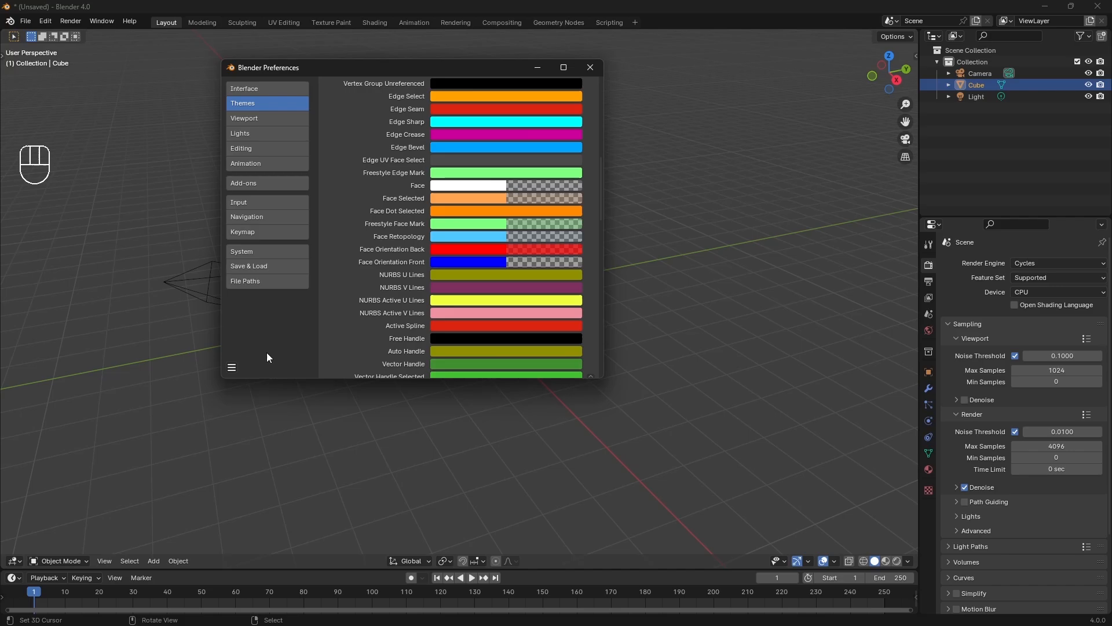
left_click(588, 67)
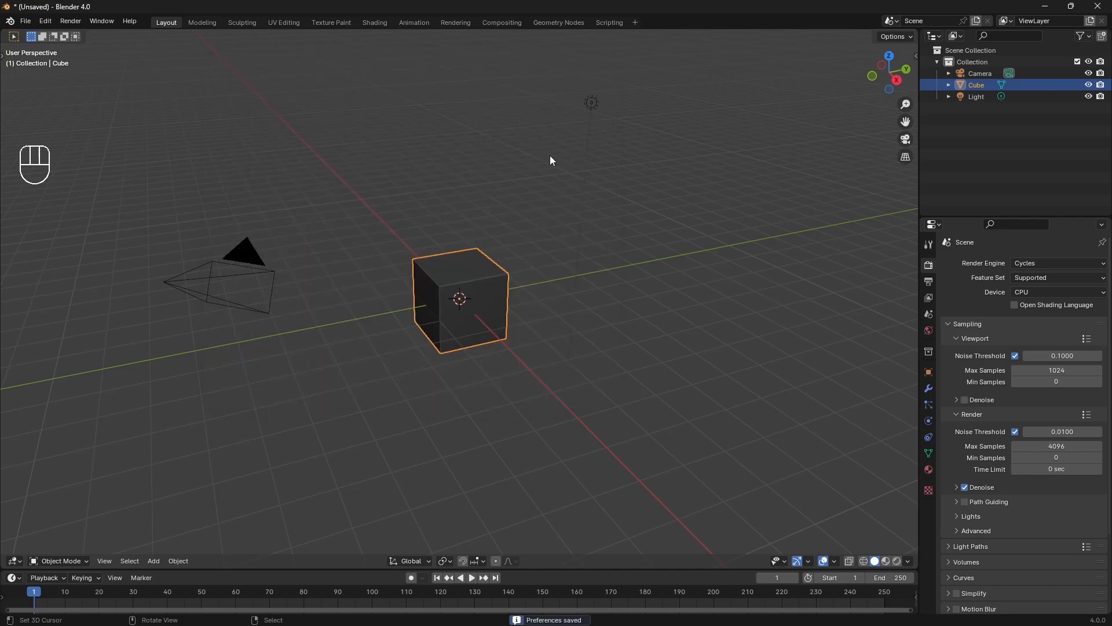
left_click(834, 561)
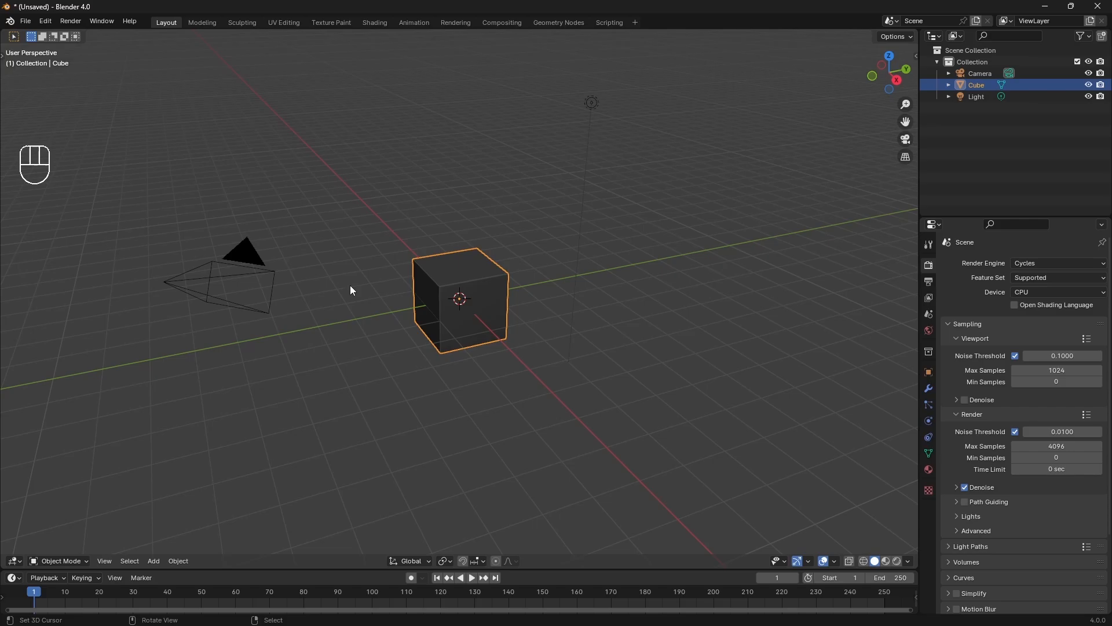
mouse_move(511, 328)
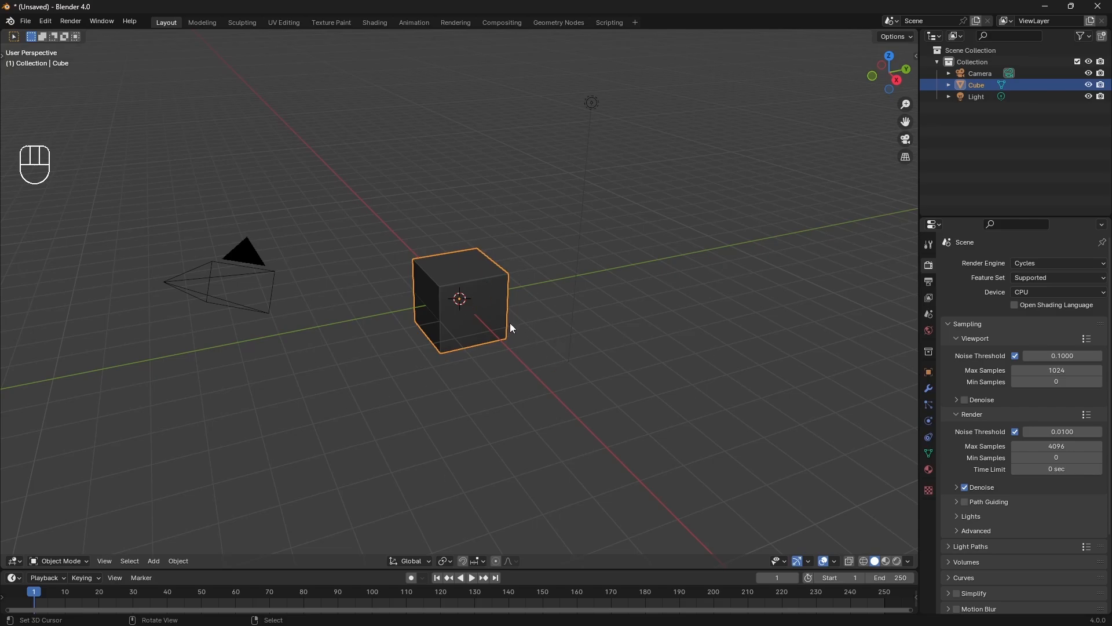
mouse_move(784, 536)
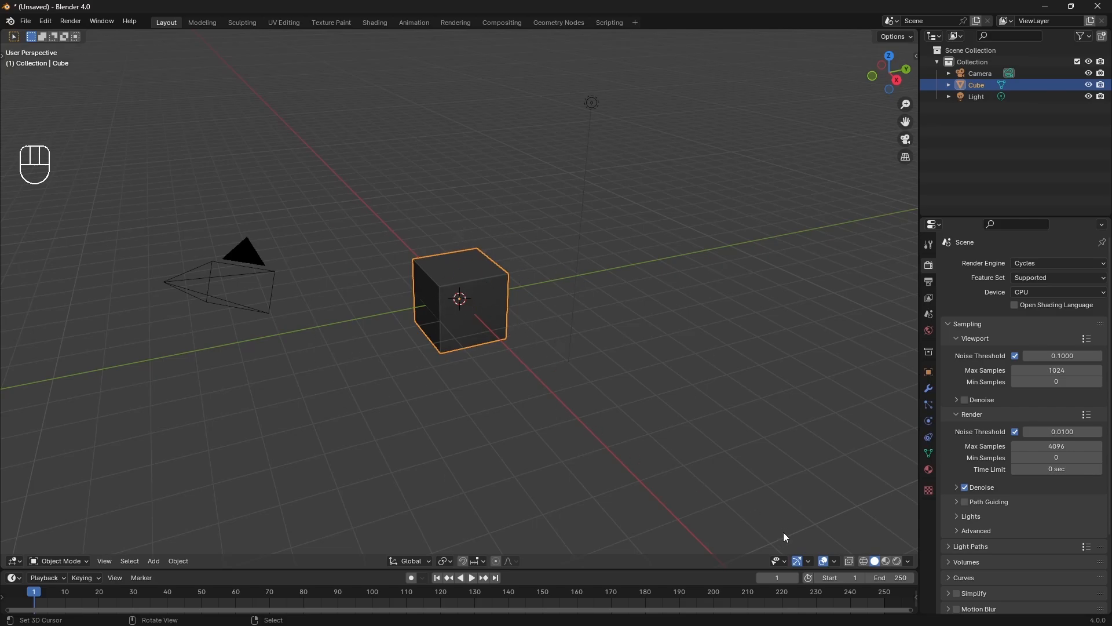
mouse_move(508, 428)
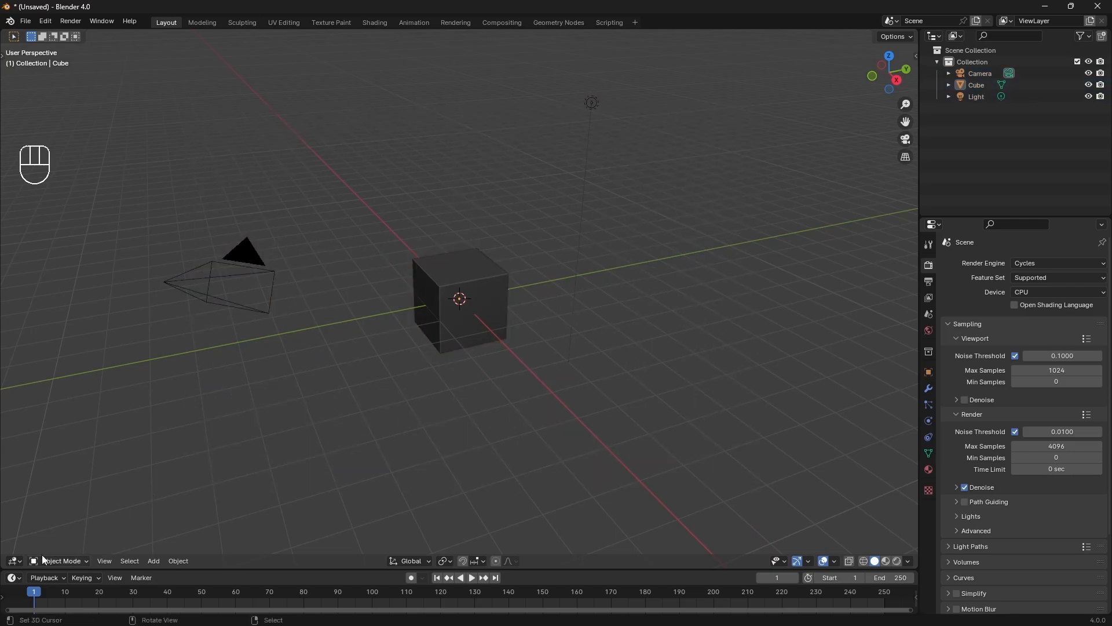
mouse_move(880, 393)
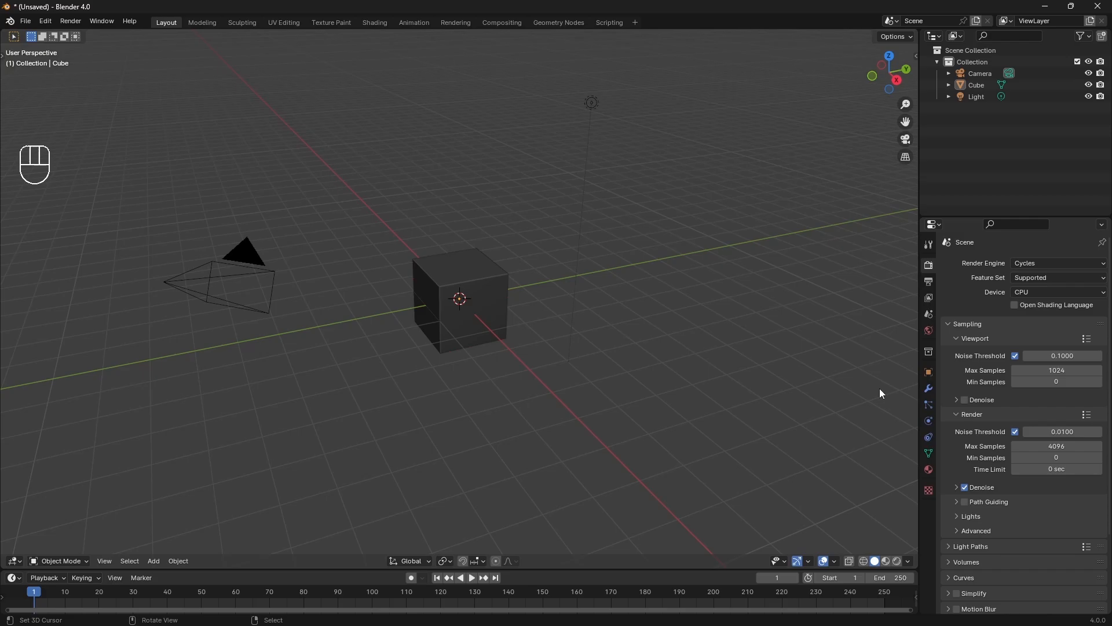
mouse_move(1050, 292)
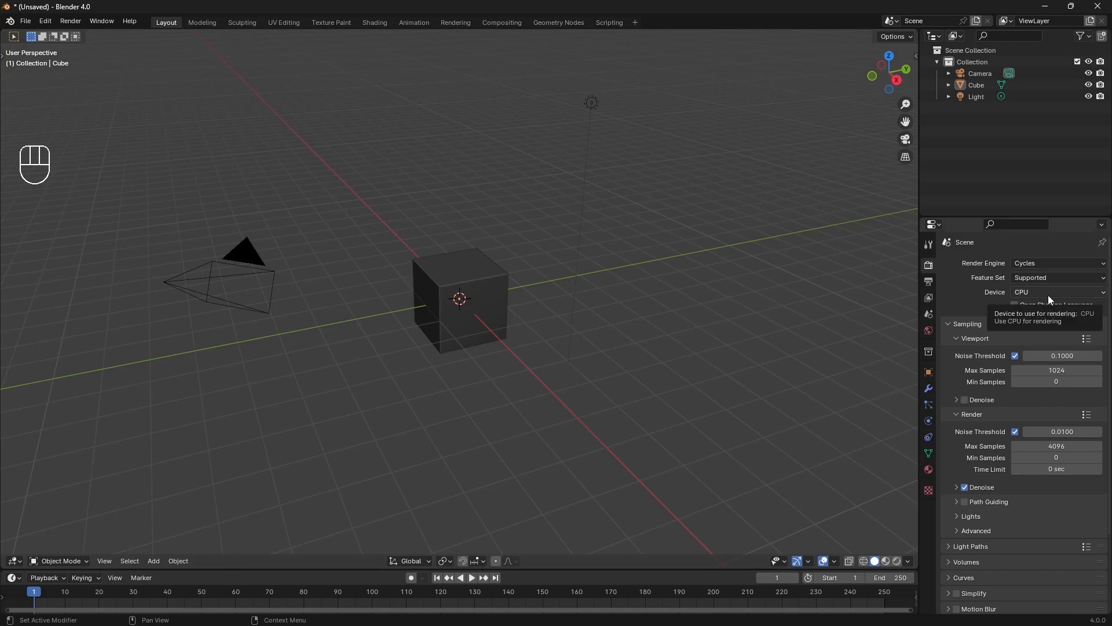
Step: Set Cycles to GPU Compute using OptiX on the RTX 2080 and save the preferences
left_click(1057, 291)
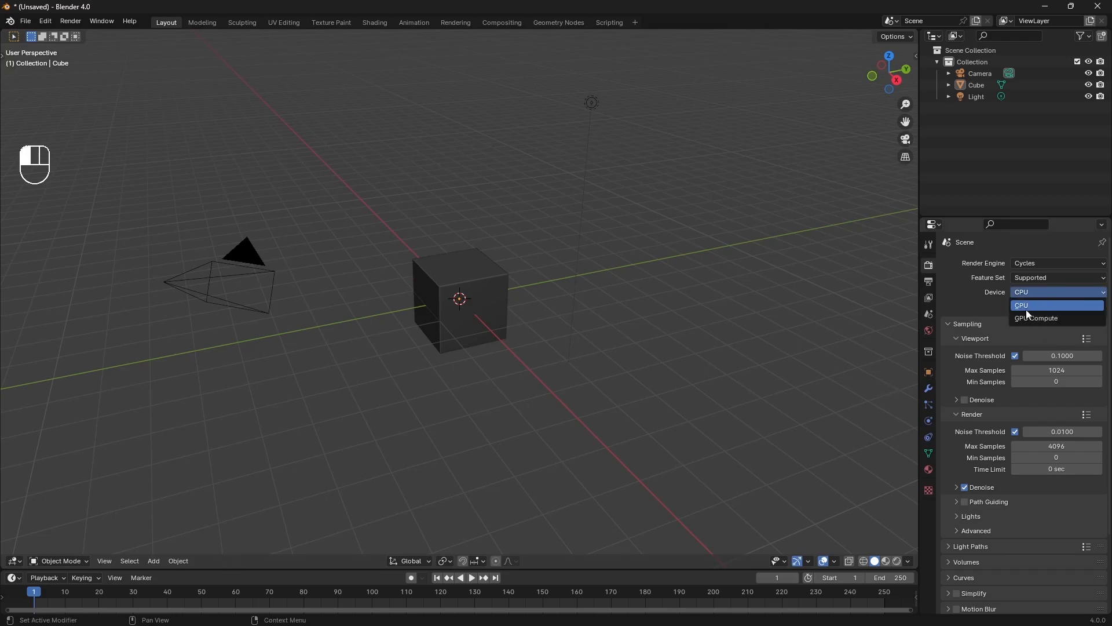
left_click(1036, 318)
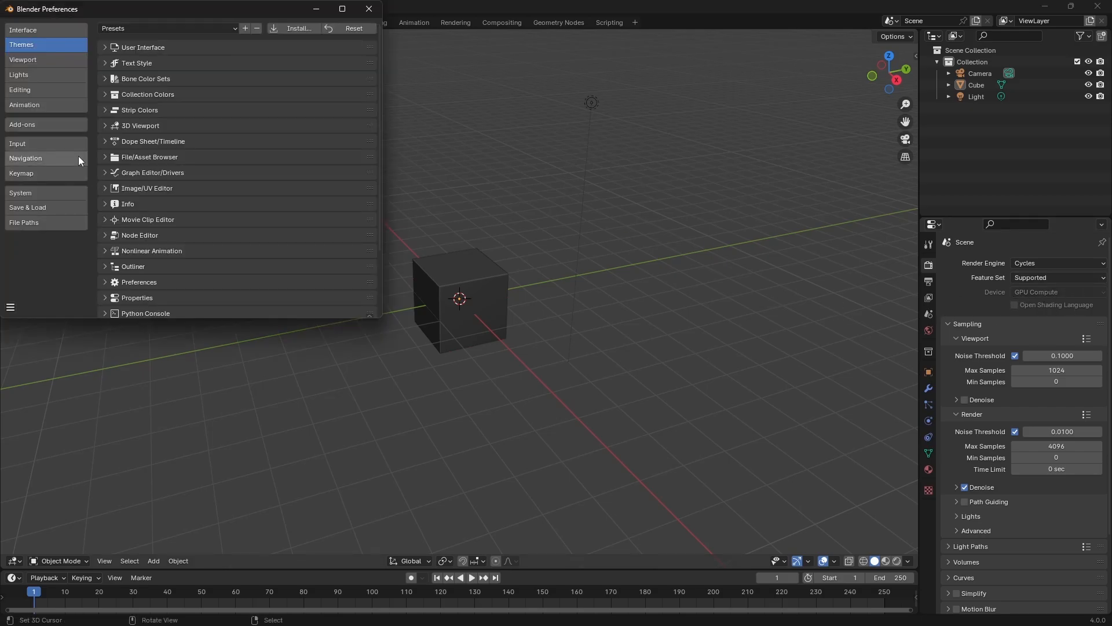
left_click(21, 192)
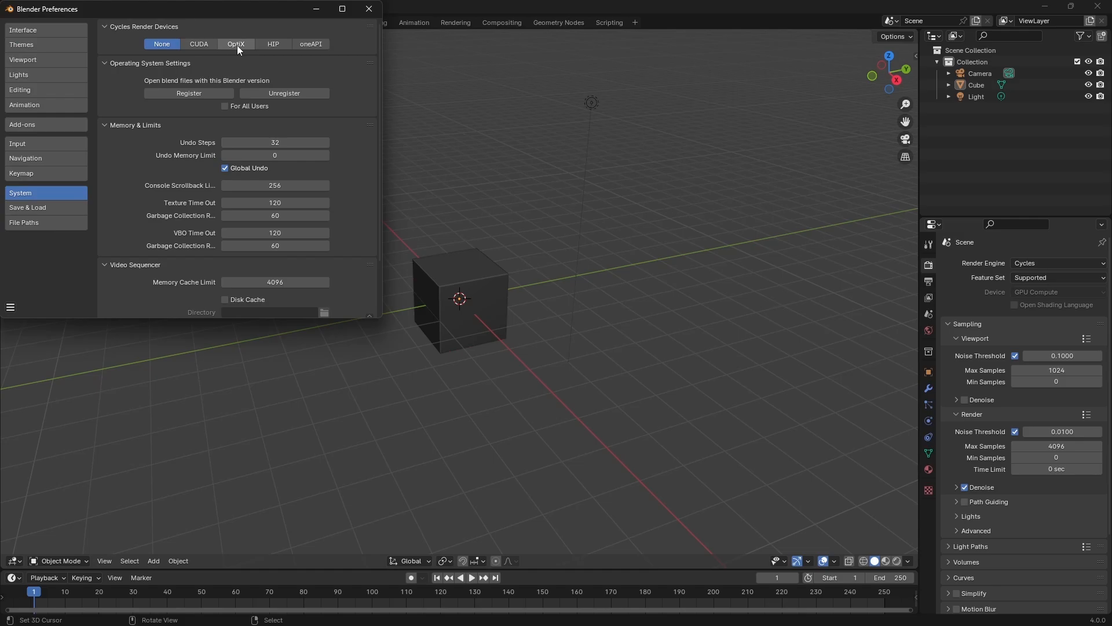
left_click(236, 43)
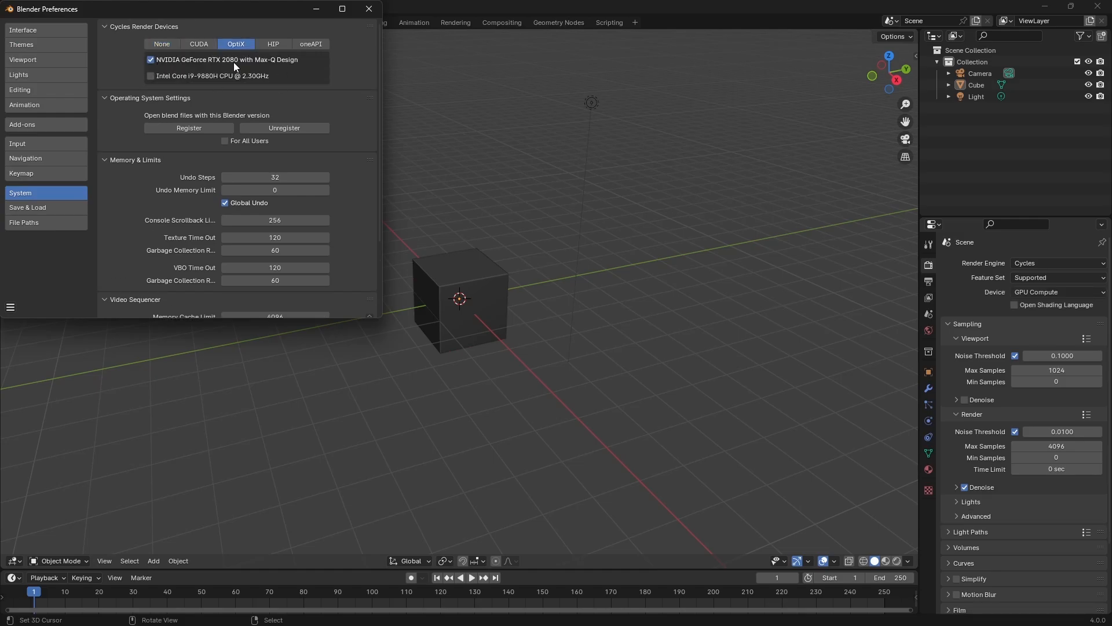
left_click(10, 307)
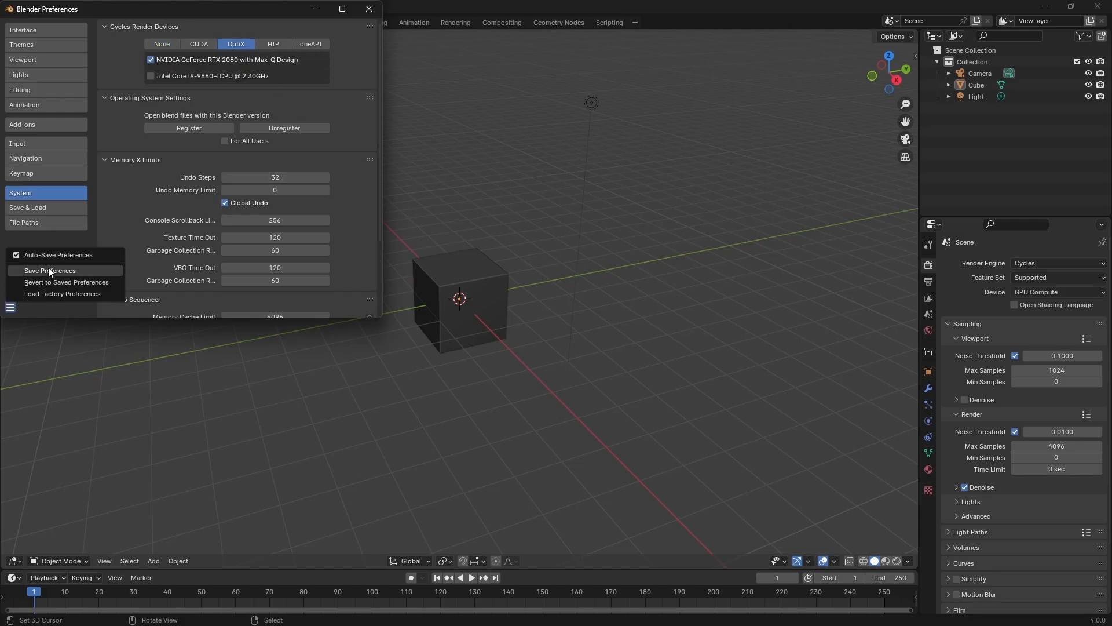
left_click(49, 271)
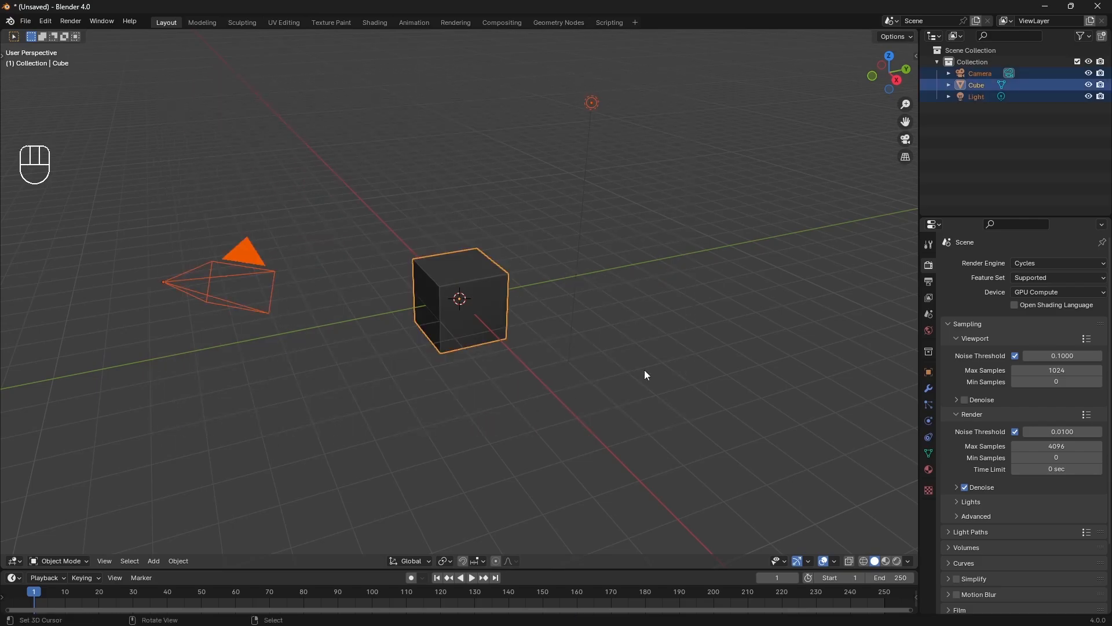
Step: Deselect everything and delete the extra workspaces, leaving only Layout
left_click(672, 370)
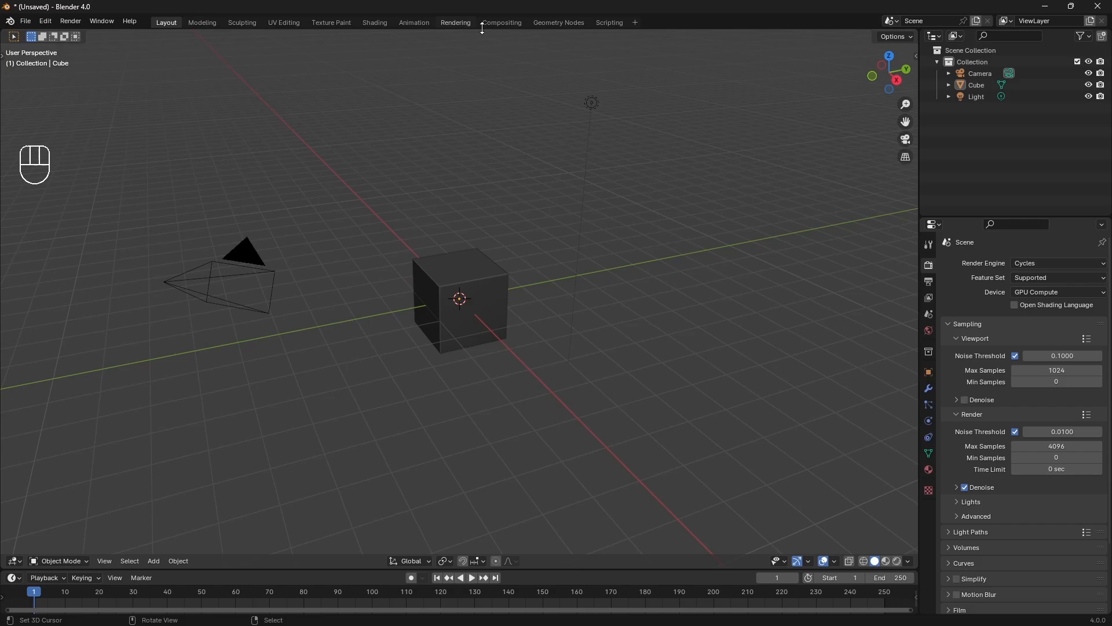
mouse_move(284, 22)
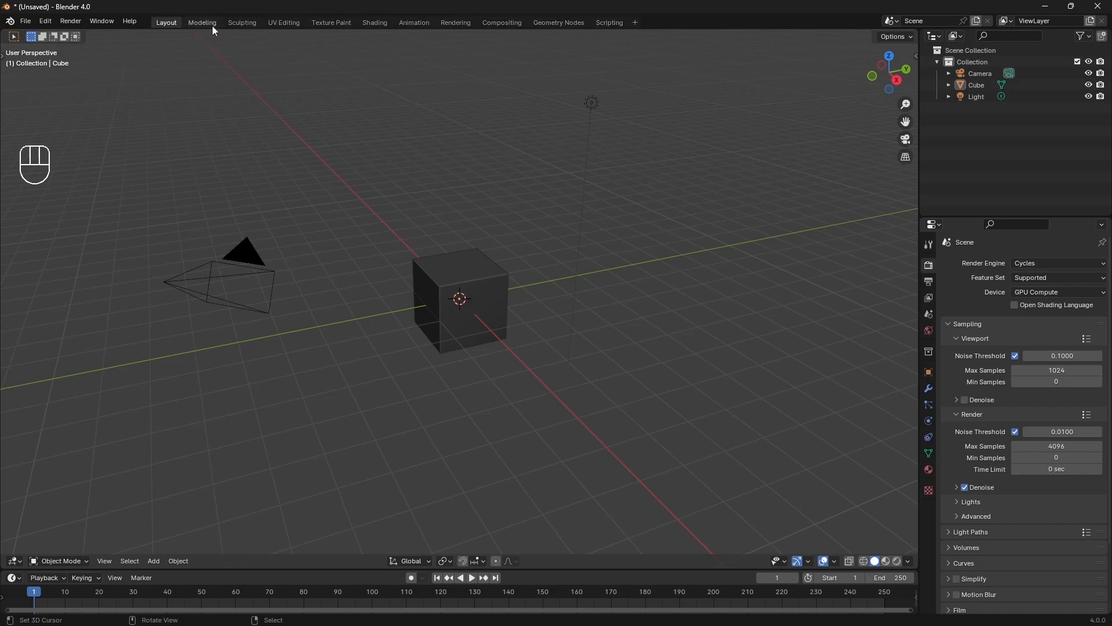
right_click(203, 22)
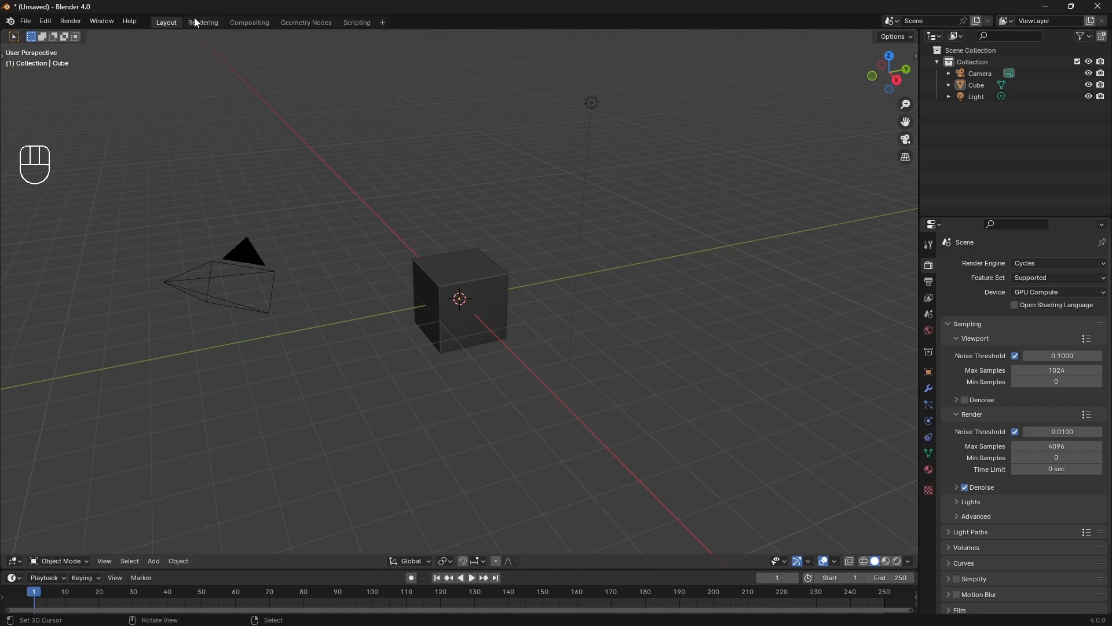
right_click(220, 22)
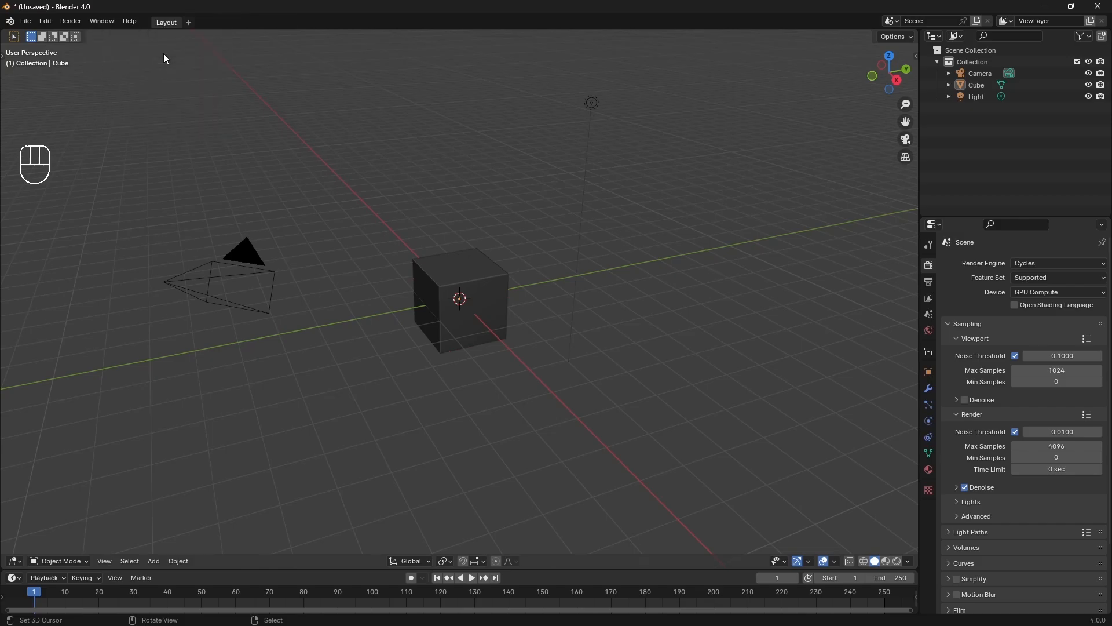
mouse_move(188, 22)
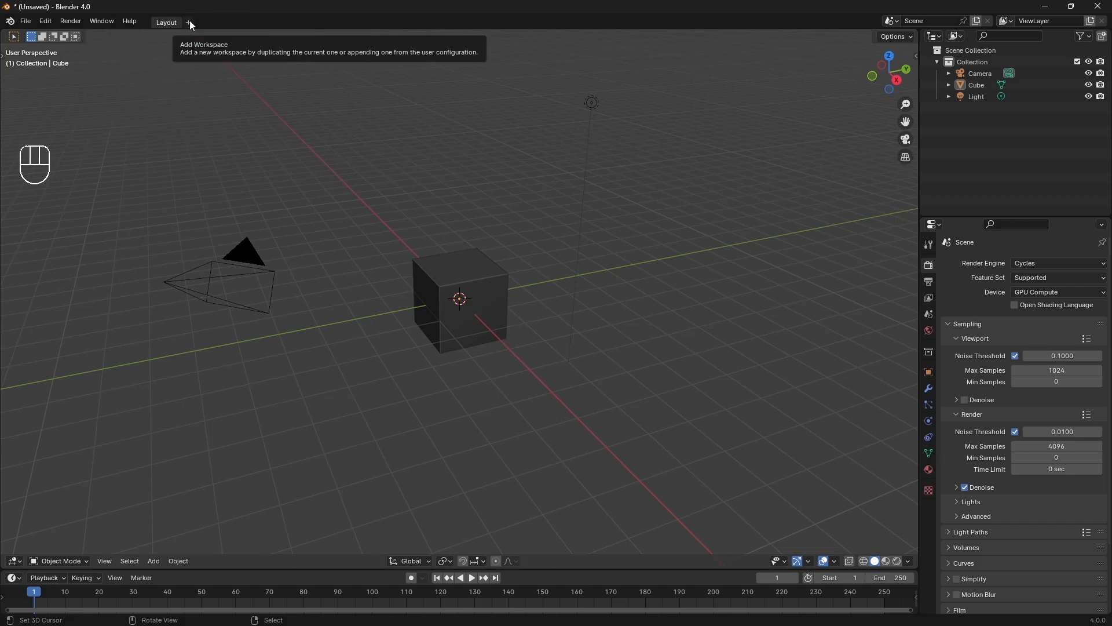
Step: Add the UV Editing, Shading, Rendering and Compositing workspaces from the General list
left_click(189, 22)
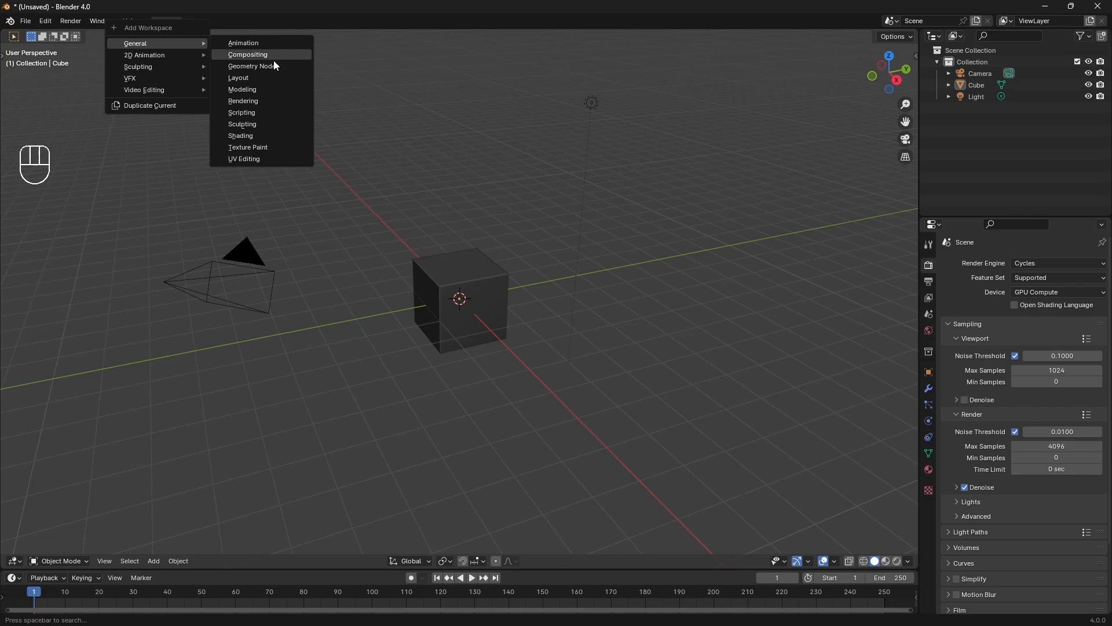
left_click(243, 158)
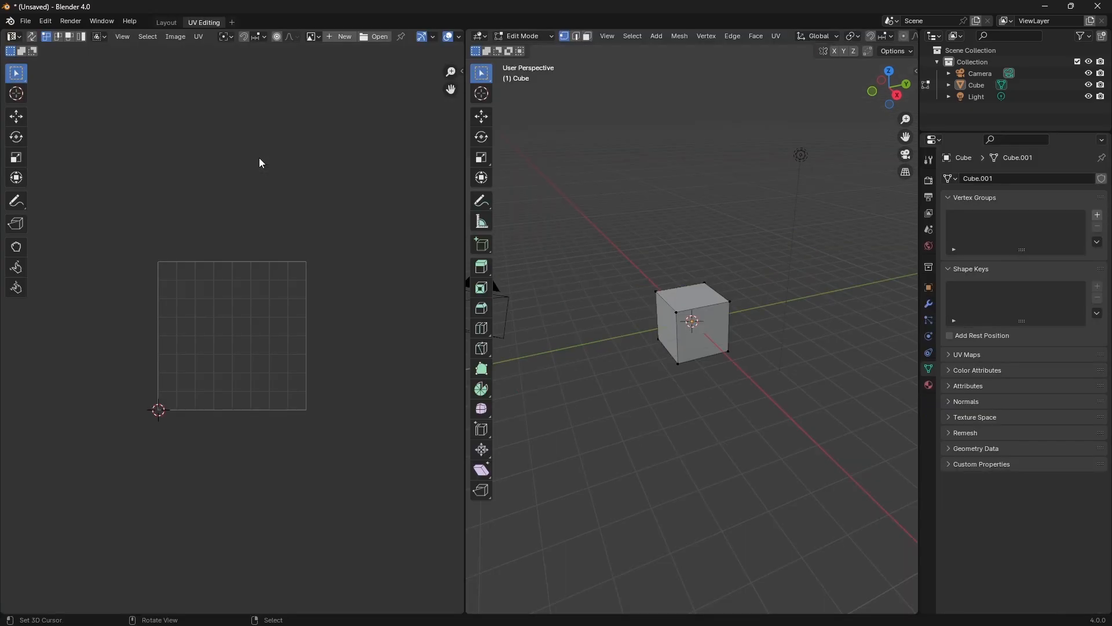
mouse_move(208, 83)
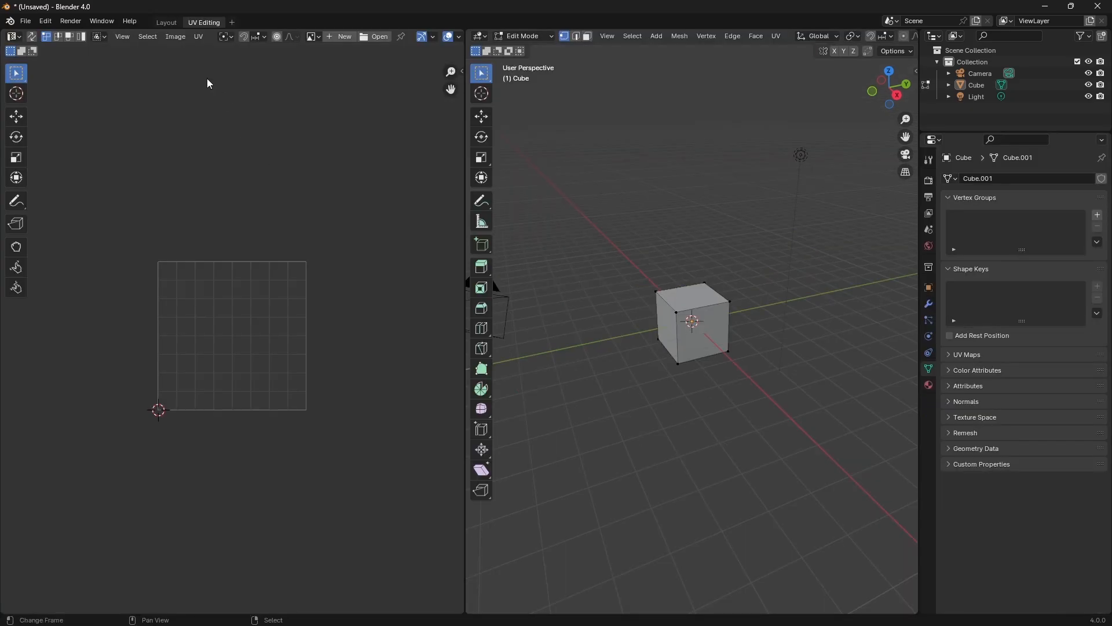
left_click(165, 22)
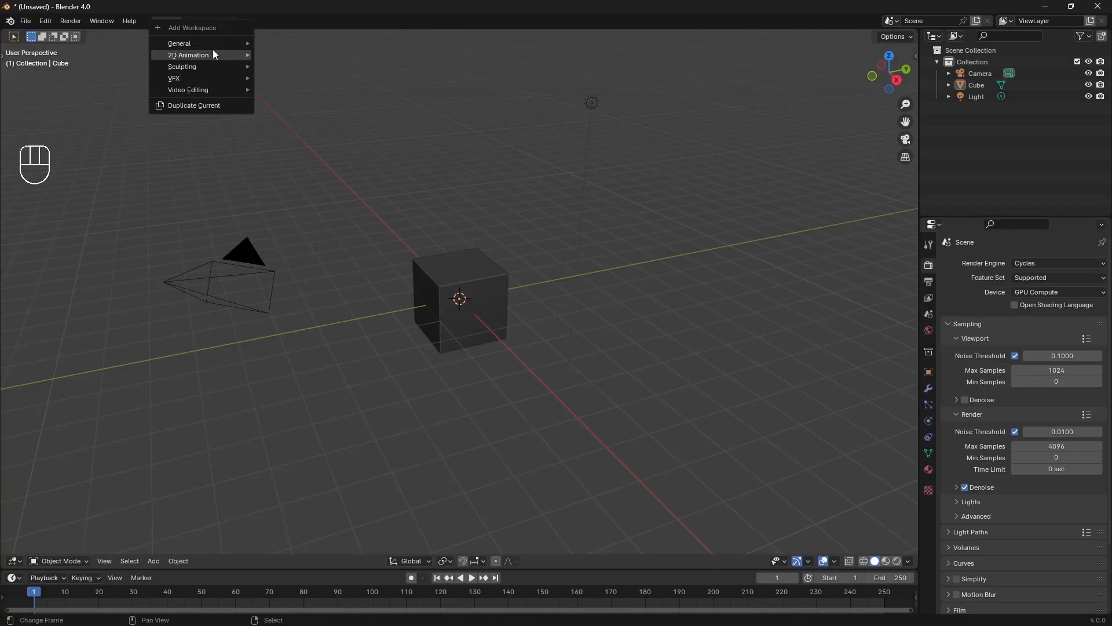
left_click(244, 22)
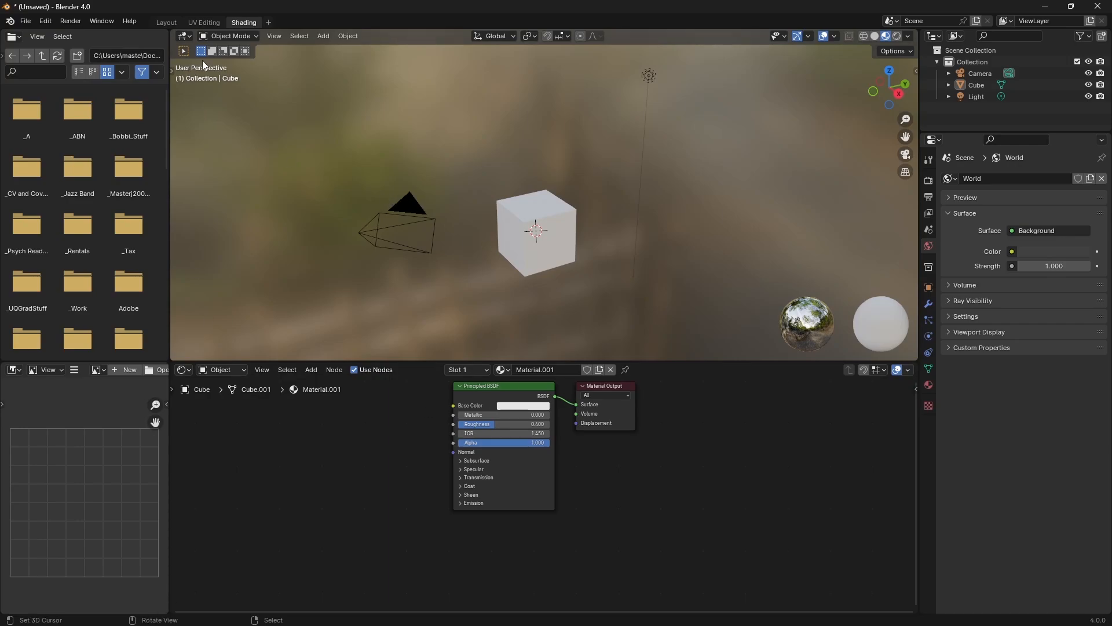
left_click(268, 22)
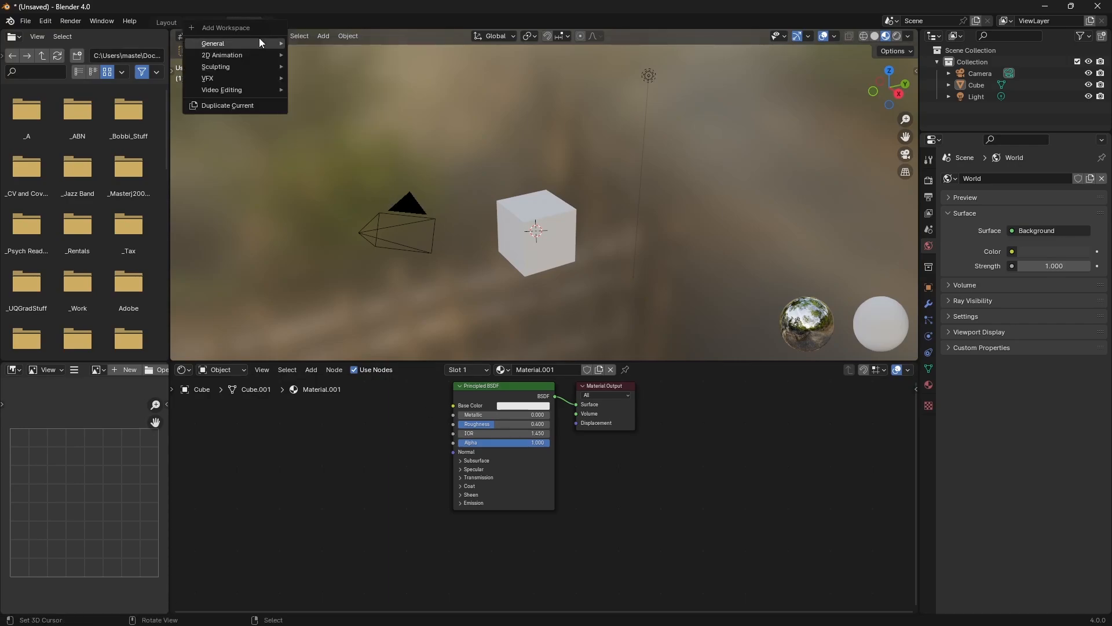
left_click(282, 22)
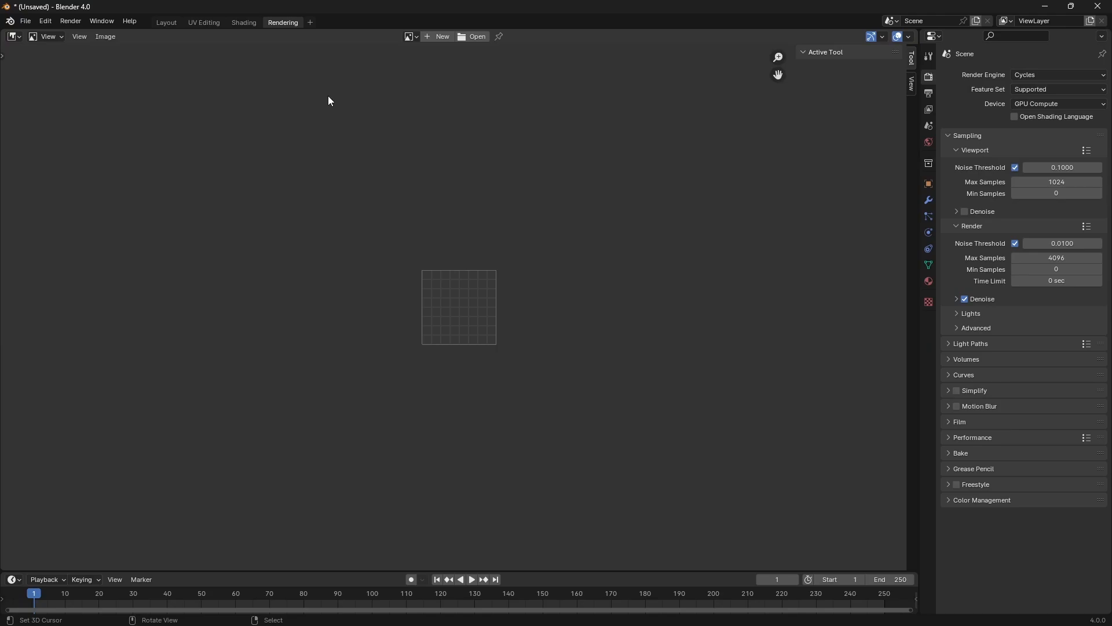
left_click(309, 22)
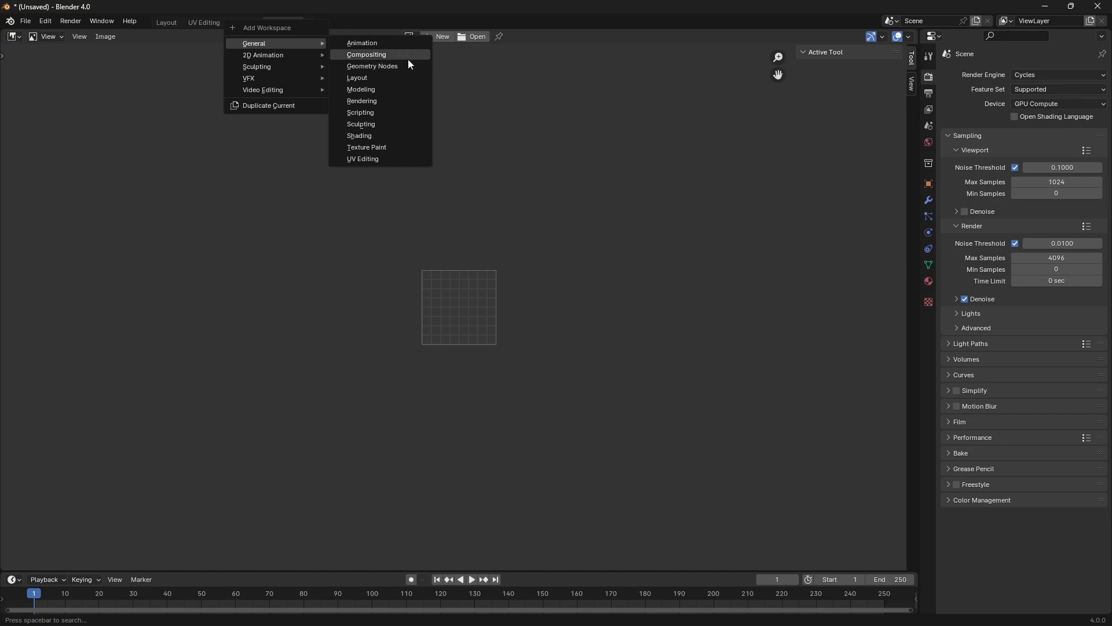
left_click(366, 54)
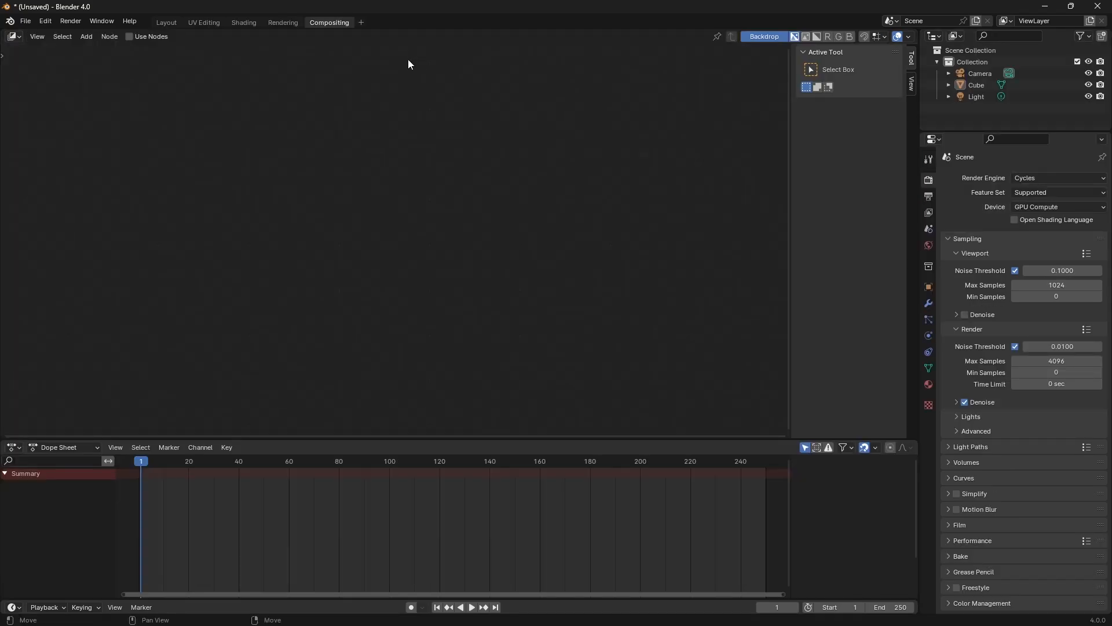
Step: Flip between the new Rendering and Compositing tabs to check them
left_click(282, 22)
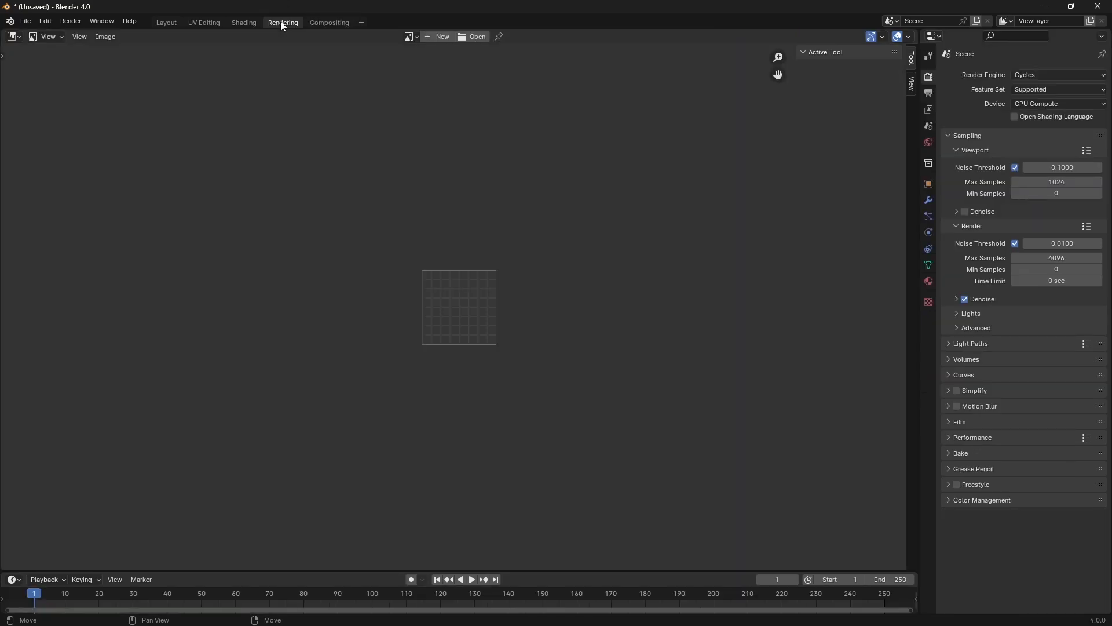
mouse_move(282, 22)
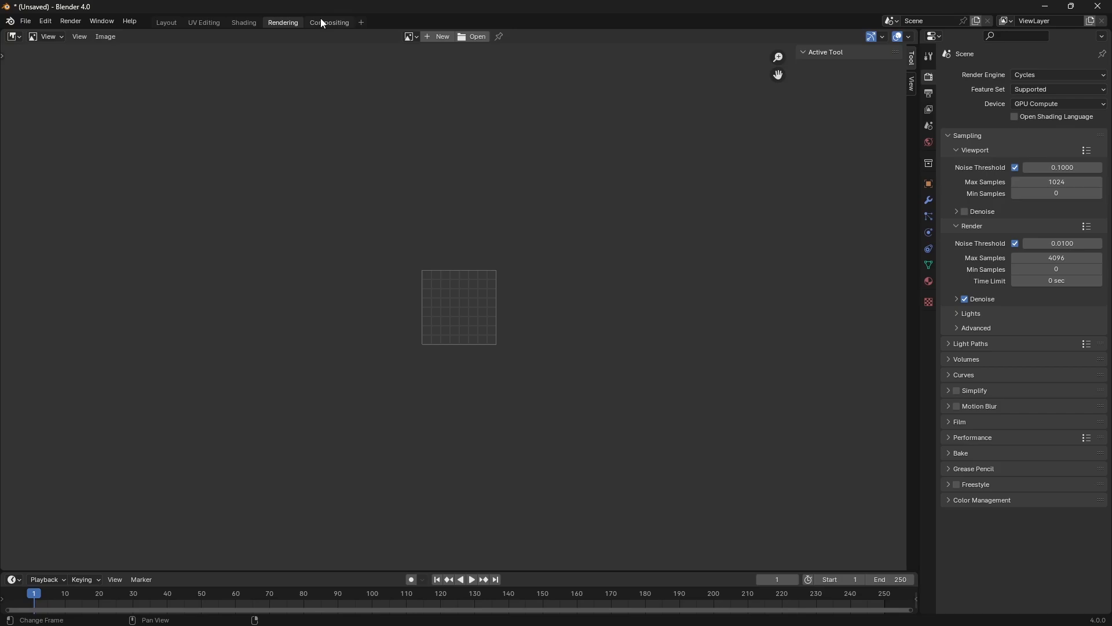
left_click(328, 22)
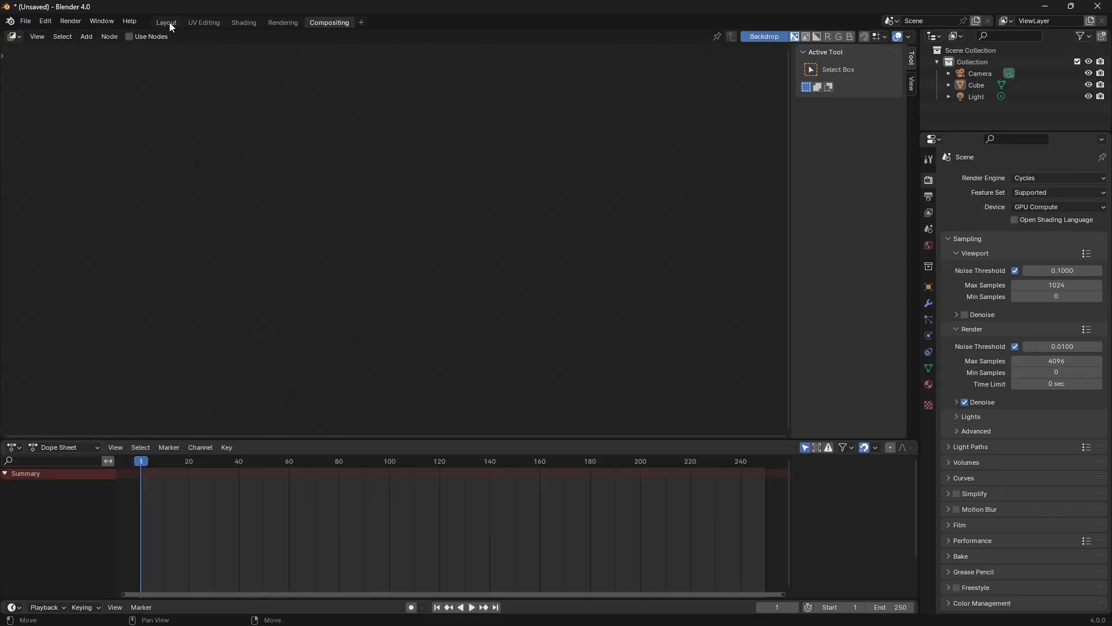
left_click(283, 22)
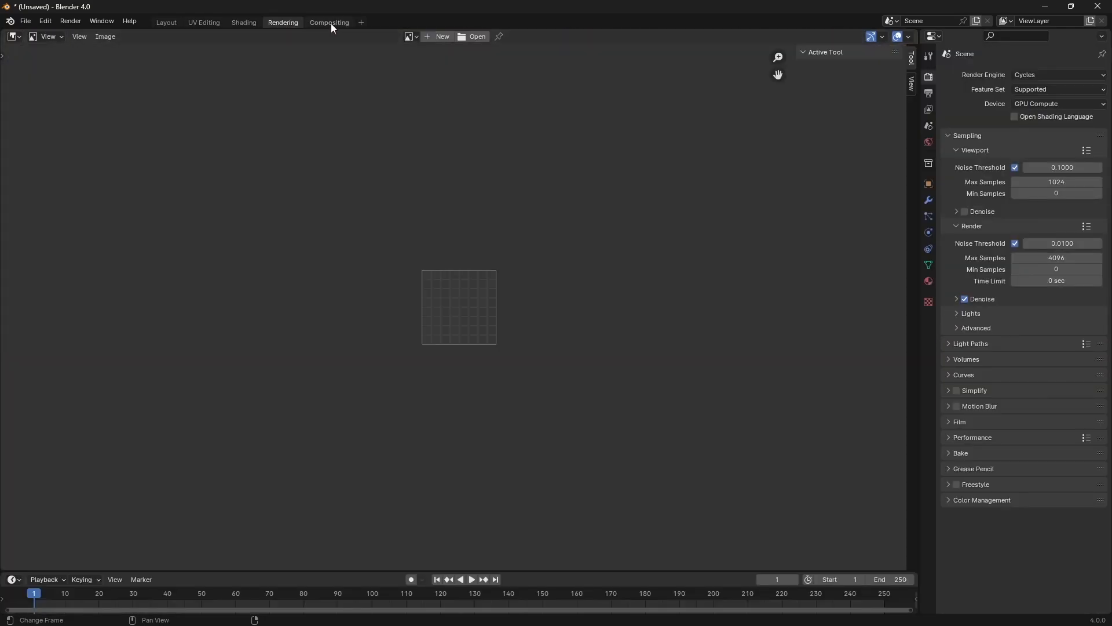
left_click(329, 22)
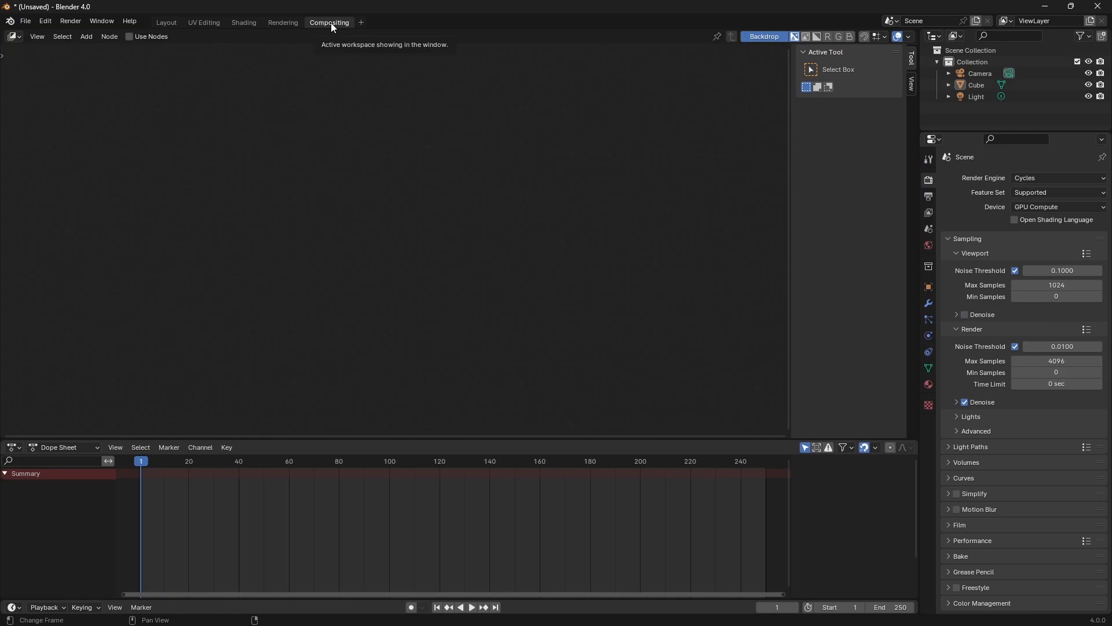
left_click(361, 22)
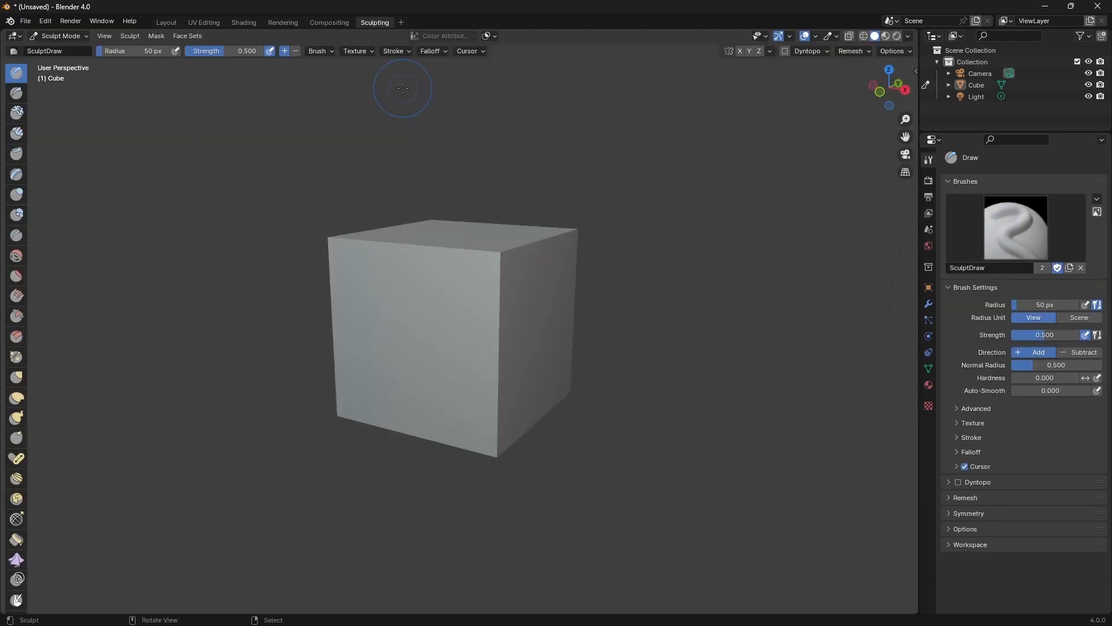
mouse_move(677, 120)
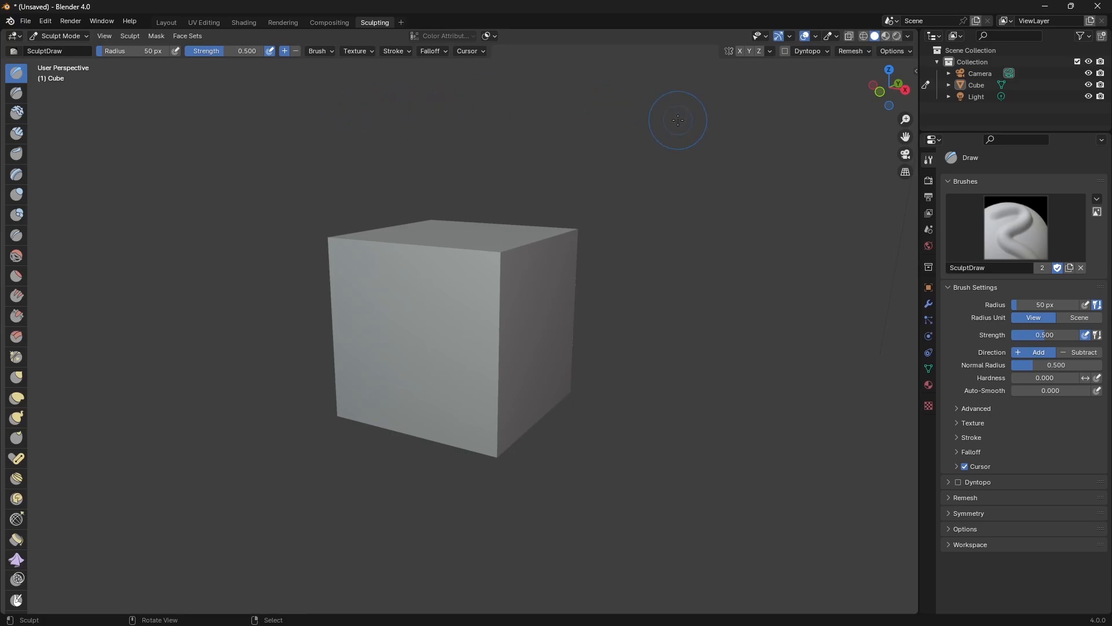
mouse_move(518, 380)
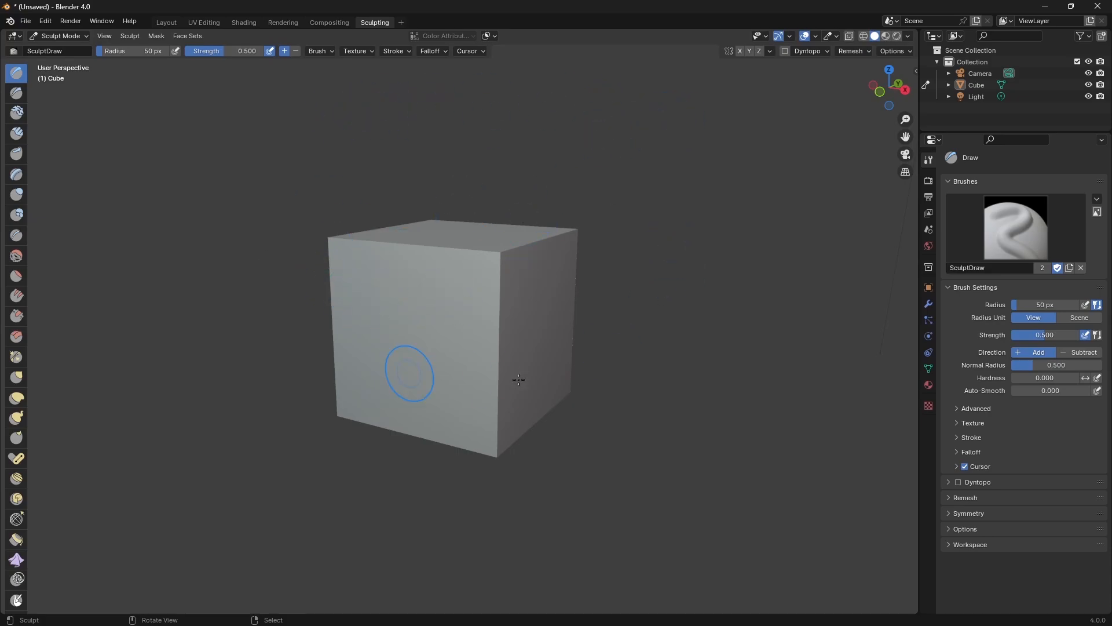
mouse_move(471, 147)
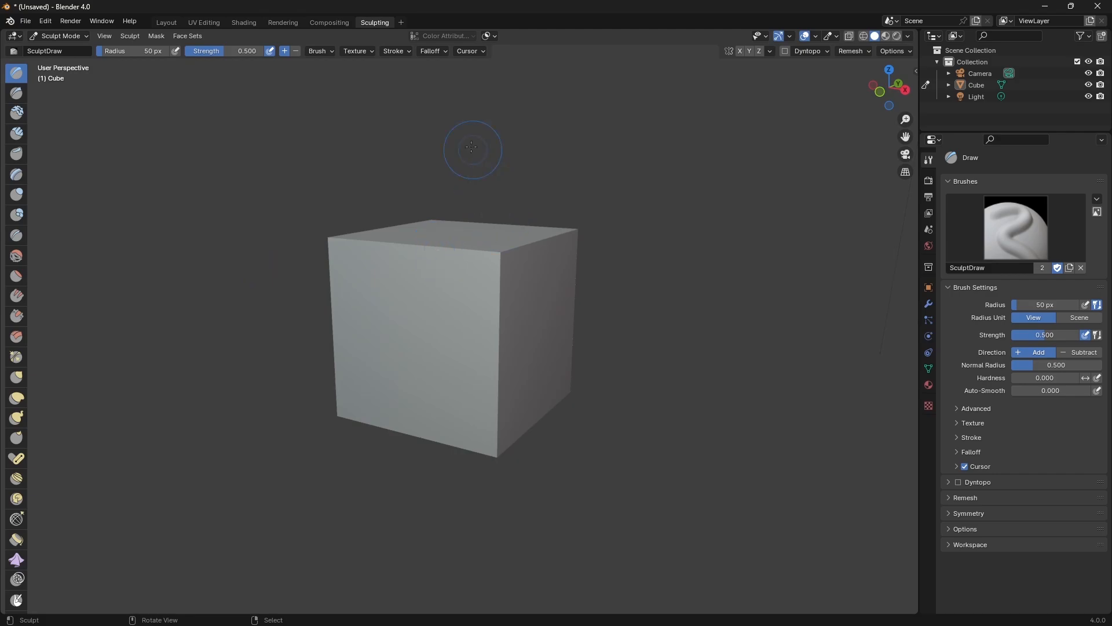
Step: Add the Animation workspace and return to the Layout tab
left_click(400, 22)
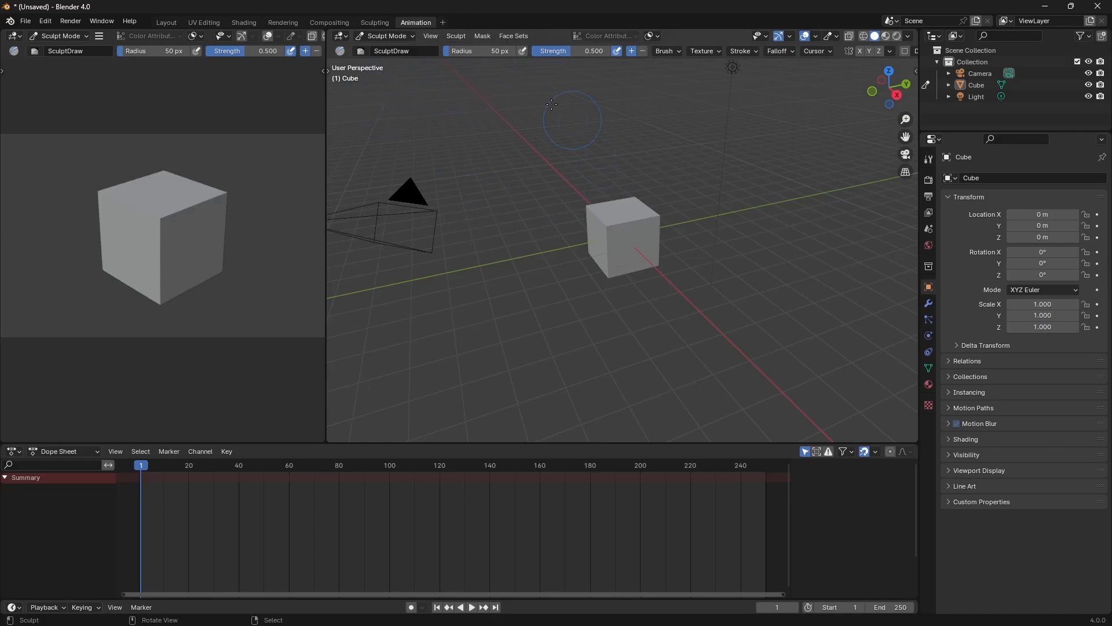
left_click(166, 22)
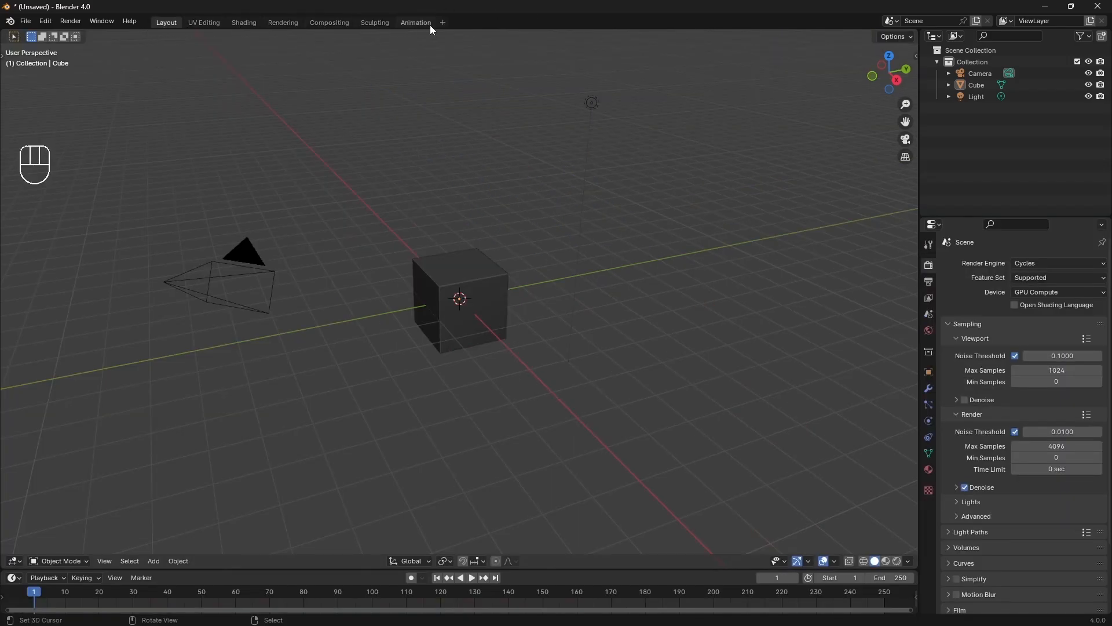
mouse_move(381, 69)
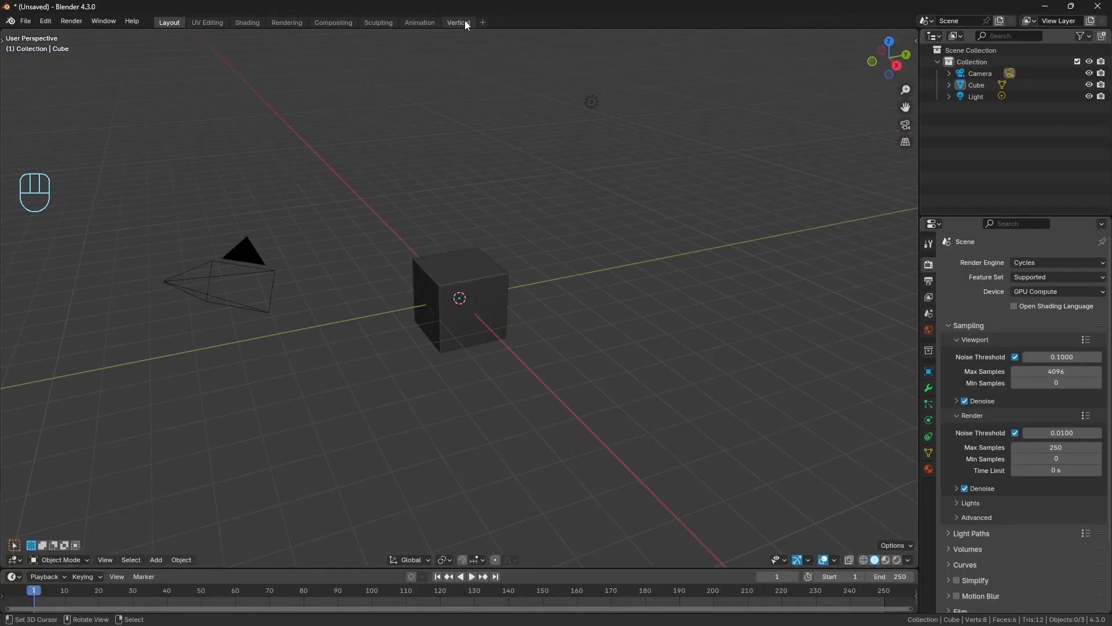
left_click(457, 22)
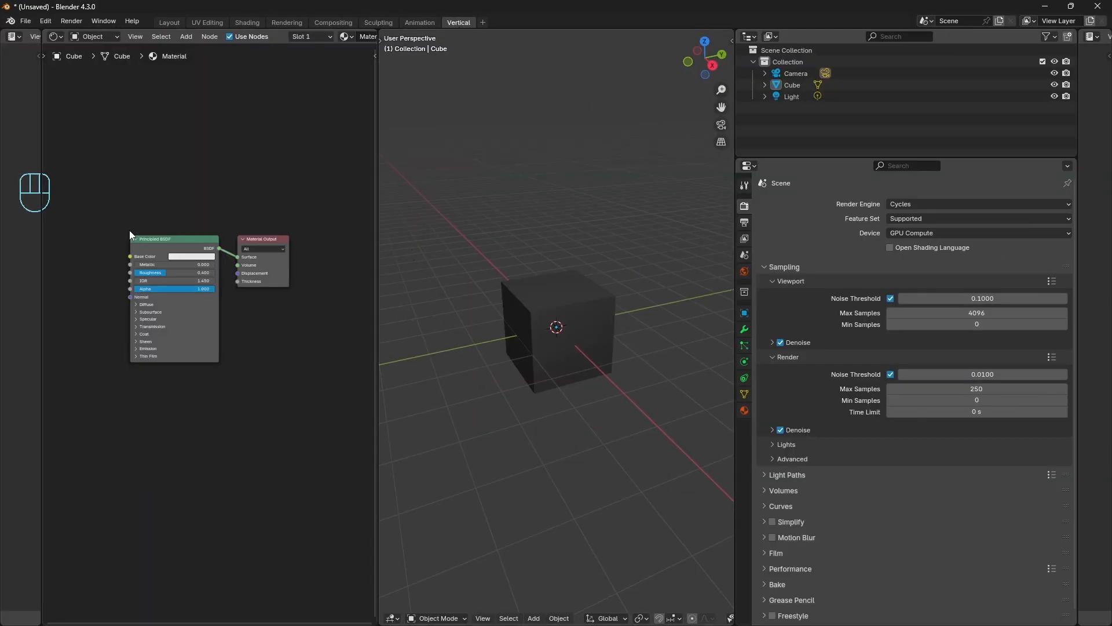
mouse_move(460, 230)
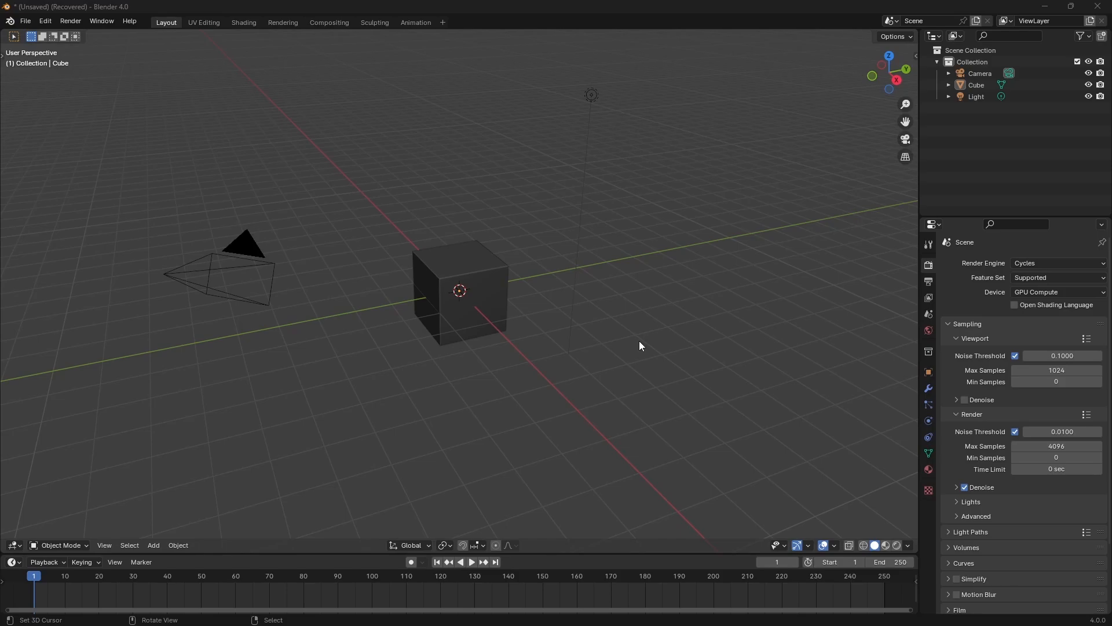
Step: Select the cube to show its move gizmo, then deselect it in empty space
left_click(459, 291)
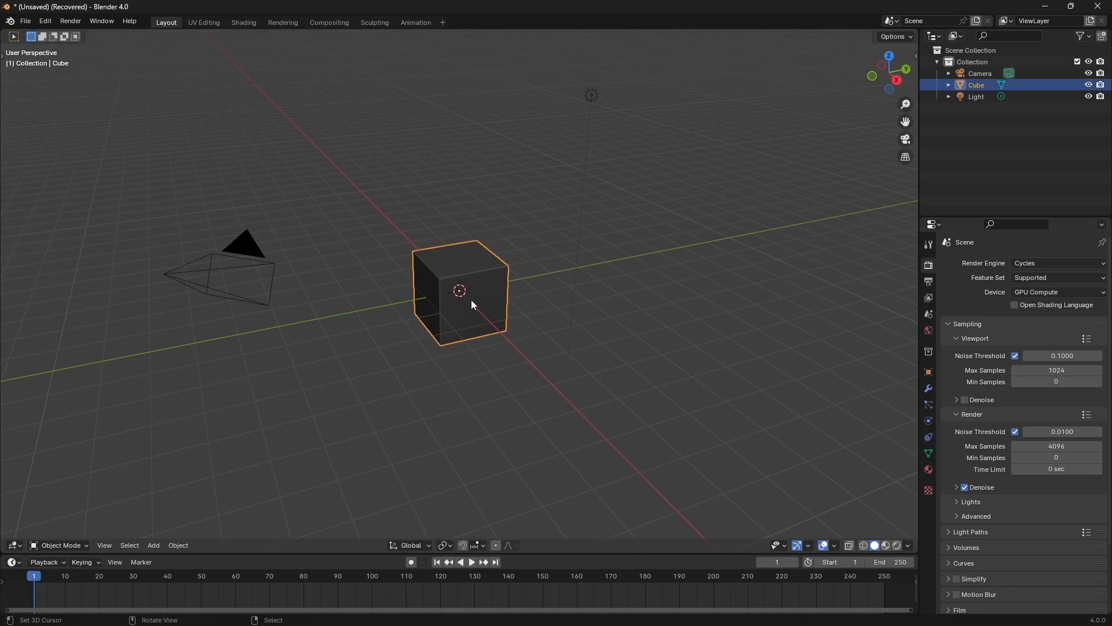
left_click(807, 544)
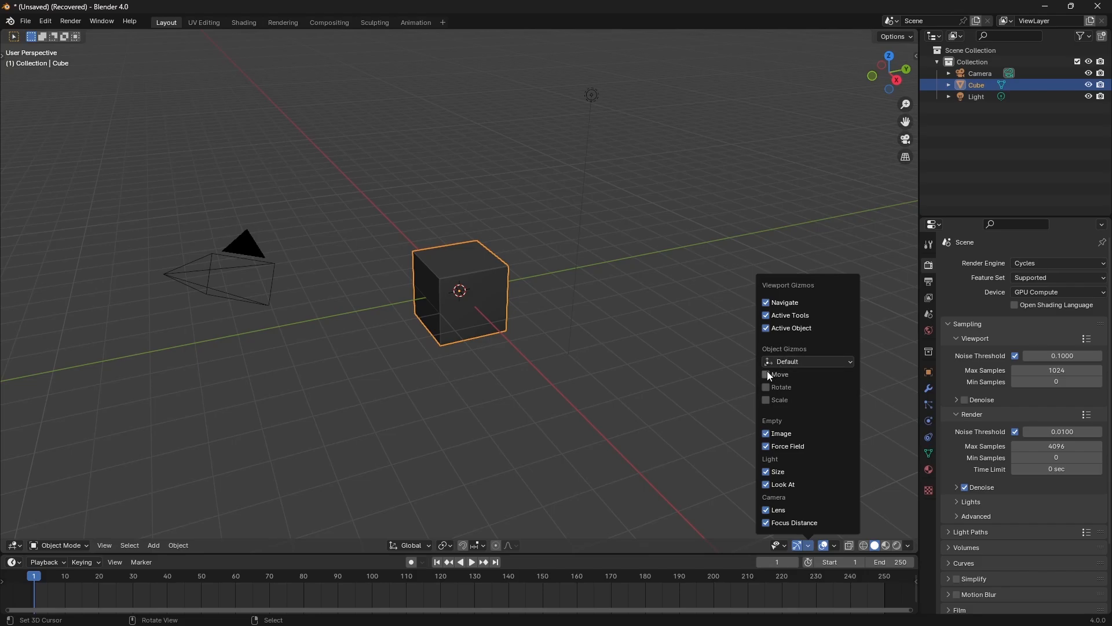
key("g")
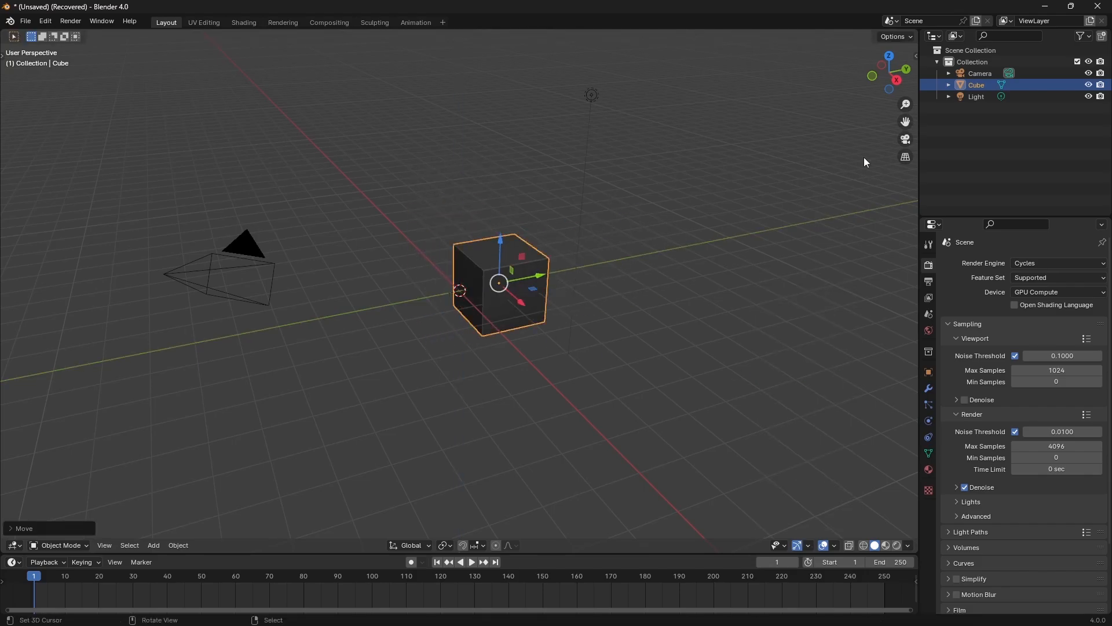
left_click(552, 381)
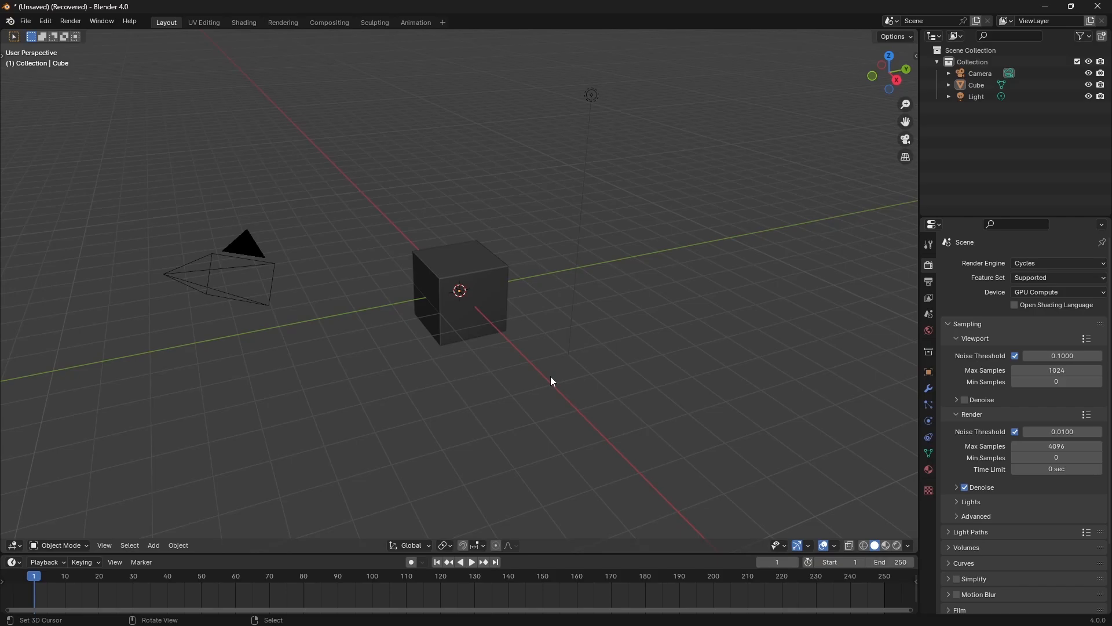
mouse_move(251, 143)
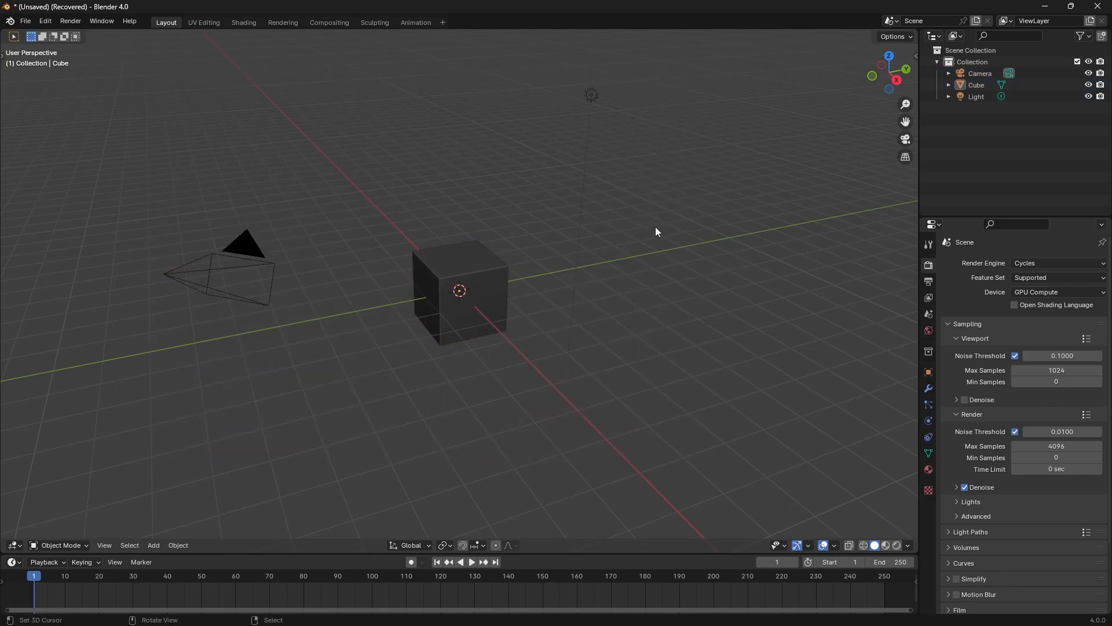
Step: Choose rTheme4_x.xml from Preferences > Themes > Install to apply the blue-highlight theme
left_click(44, 21)
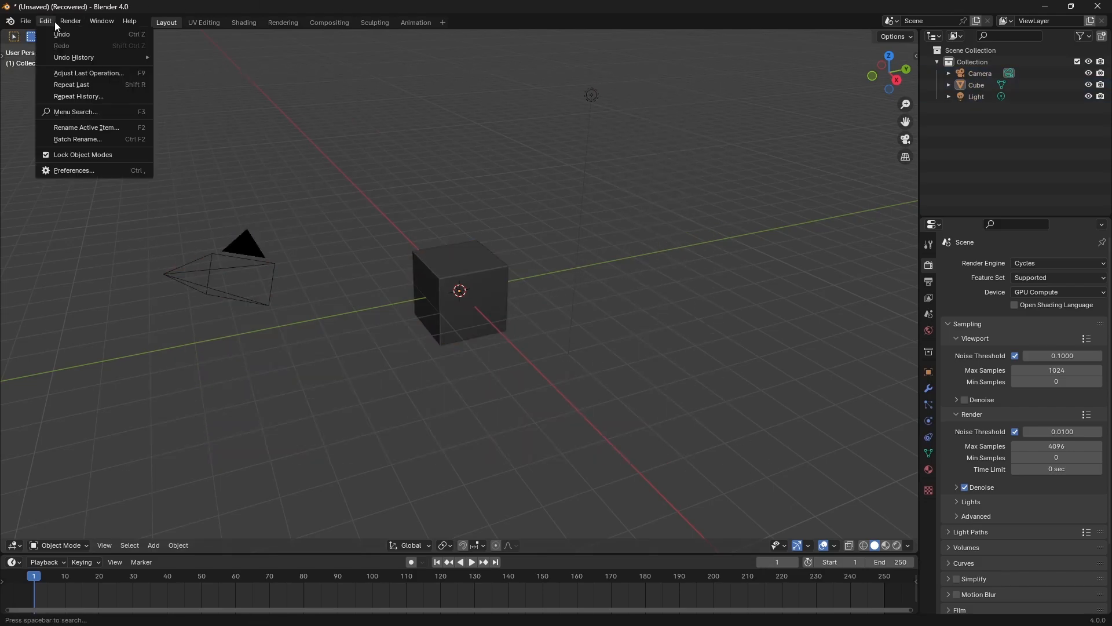
left_click(73, 171)
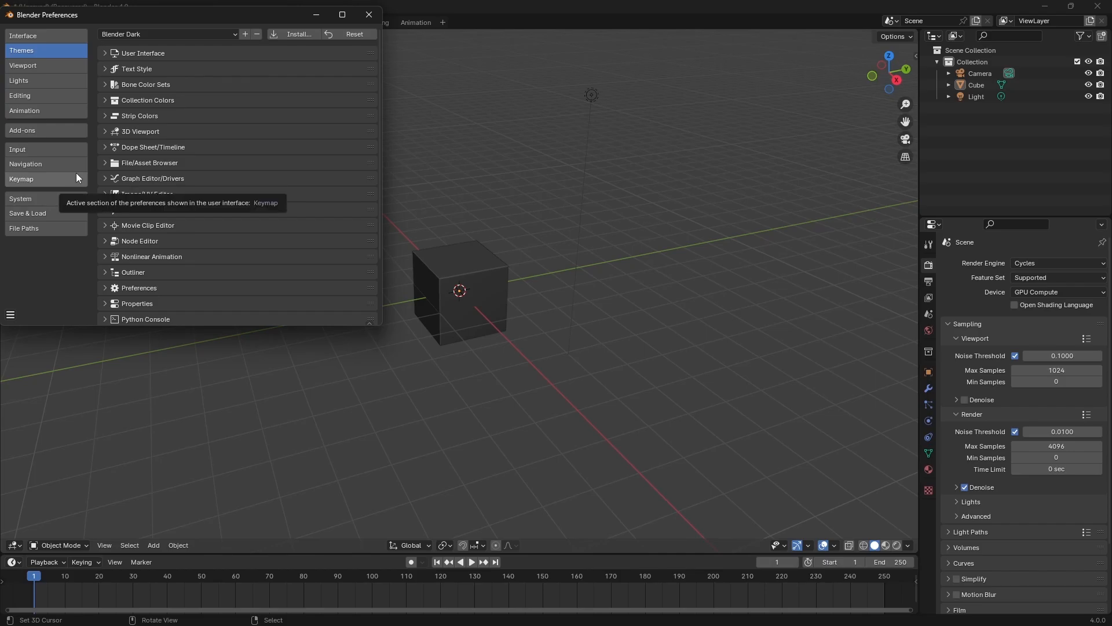
left_click(298, 34)
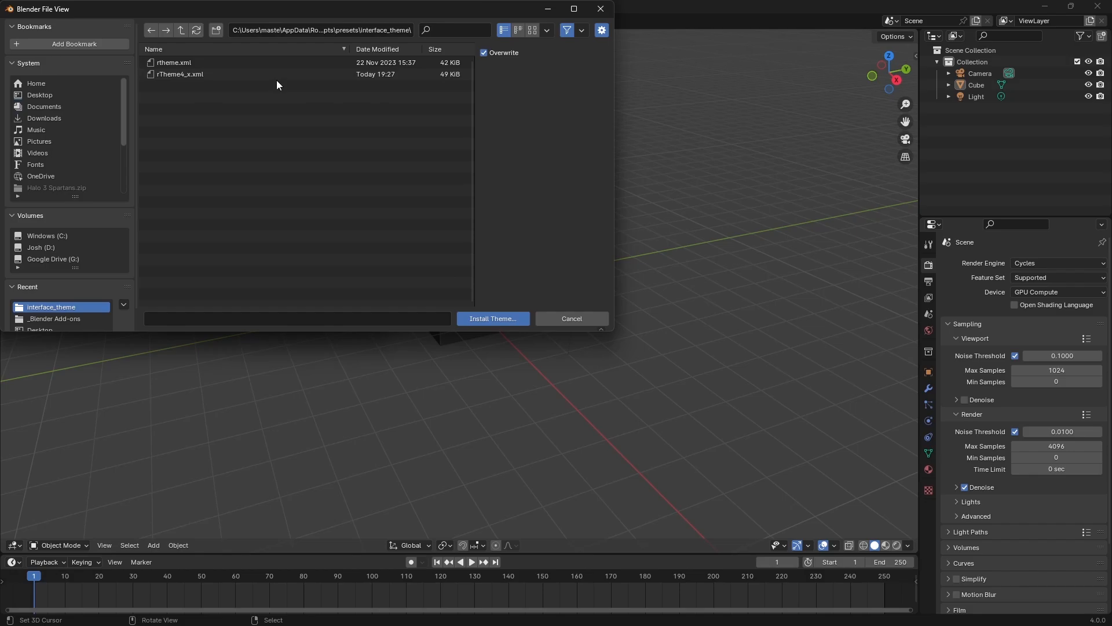
left_click(180, 74)
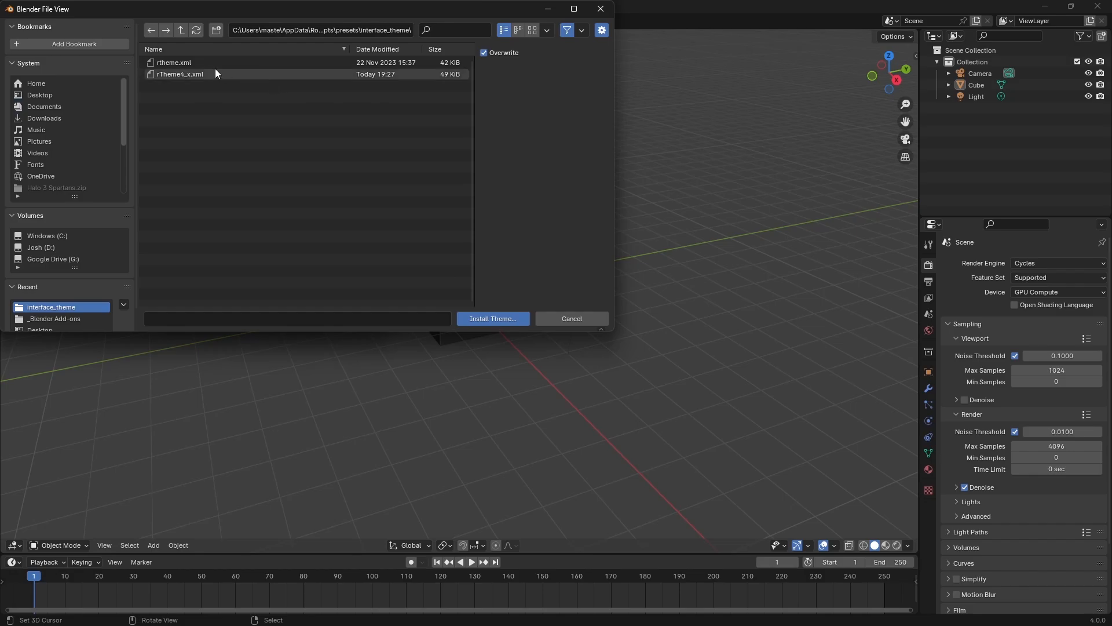
mouse_move(255, 78)
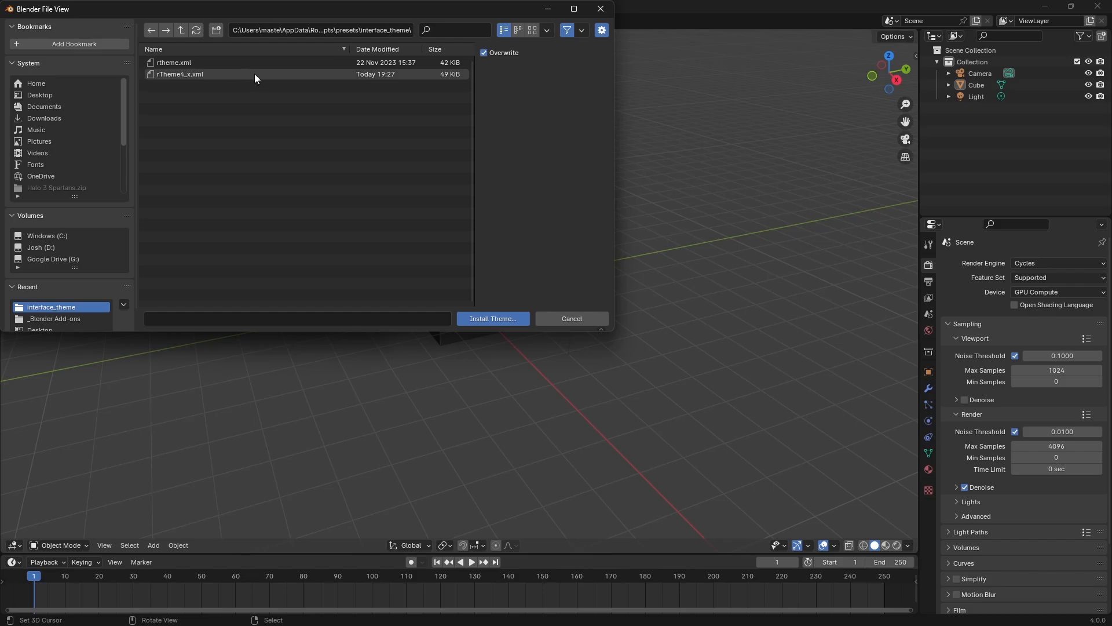
mouse_move(250, 78)
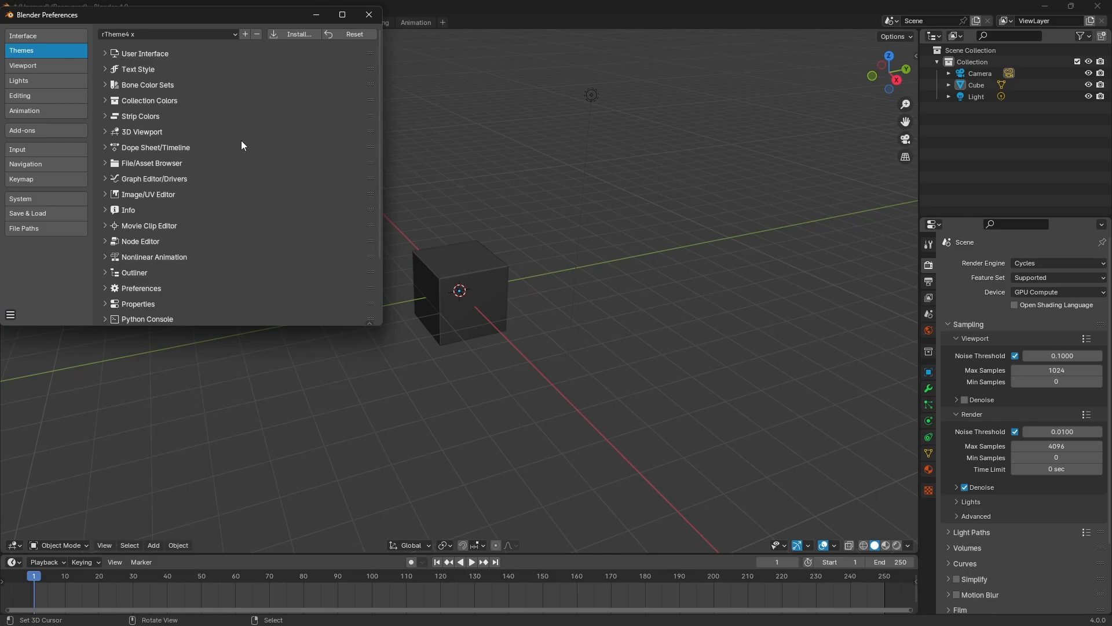
mouse_move(47, 284)
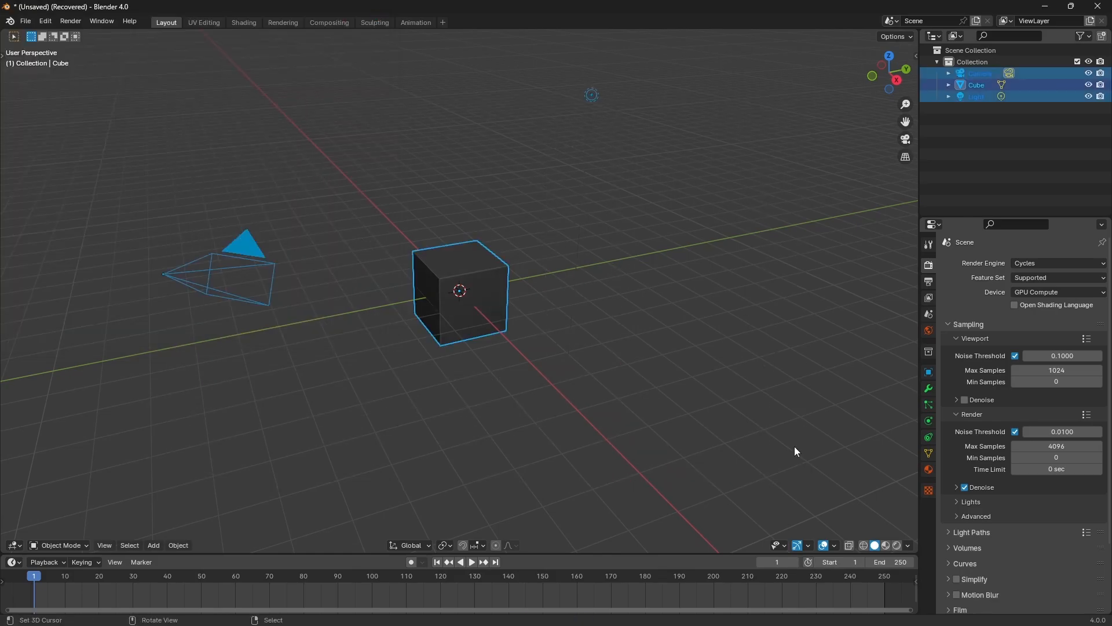
Step: Deselect every object in the scene by clicking empty viewport space
left_click(553, 516)
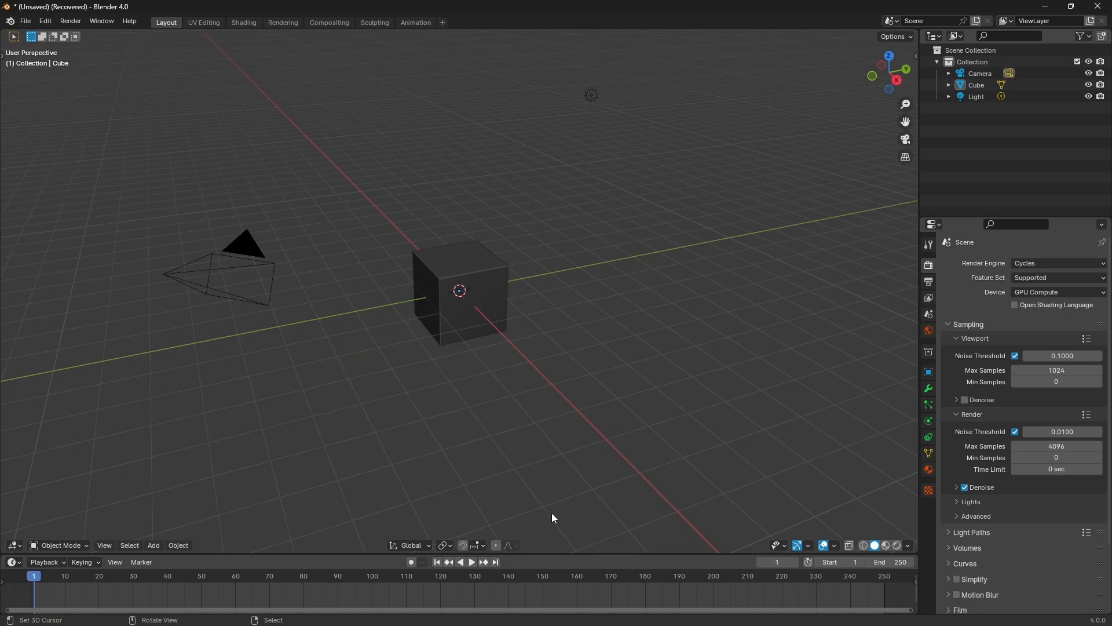
mouse_move(543, 256)
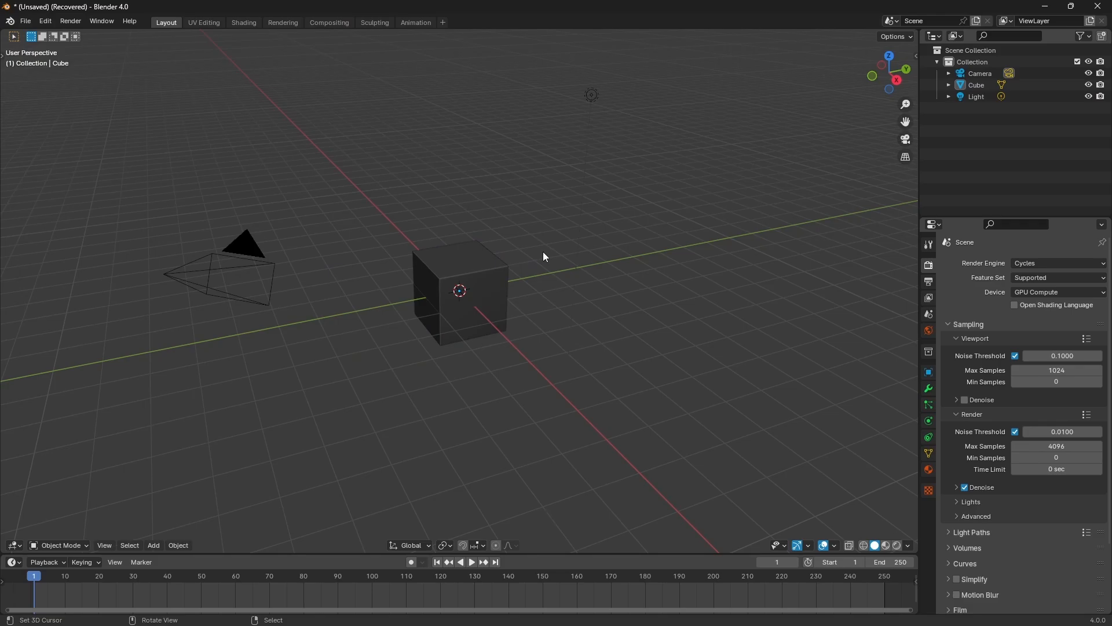
mouse_move(354, 236)
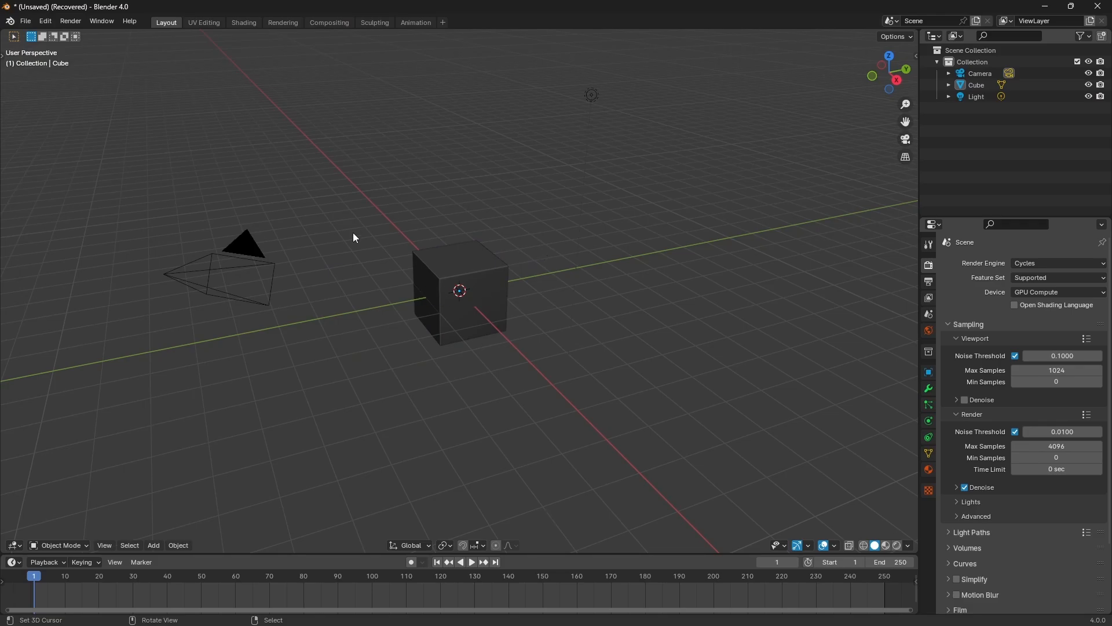
mouse_move(475, 298)
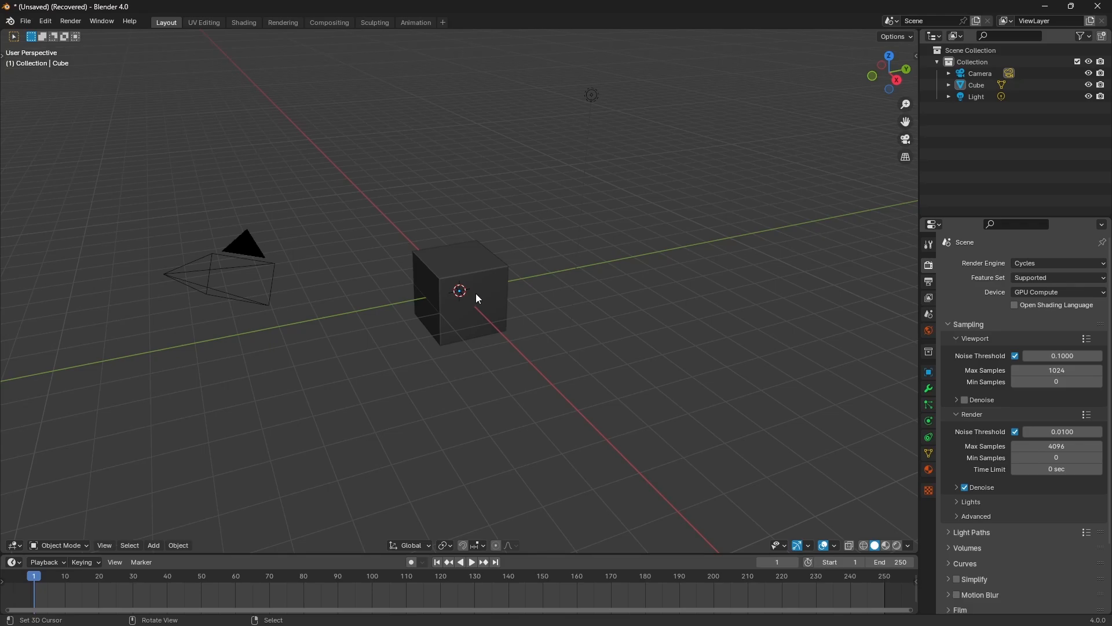
mouse_move(310, 170)
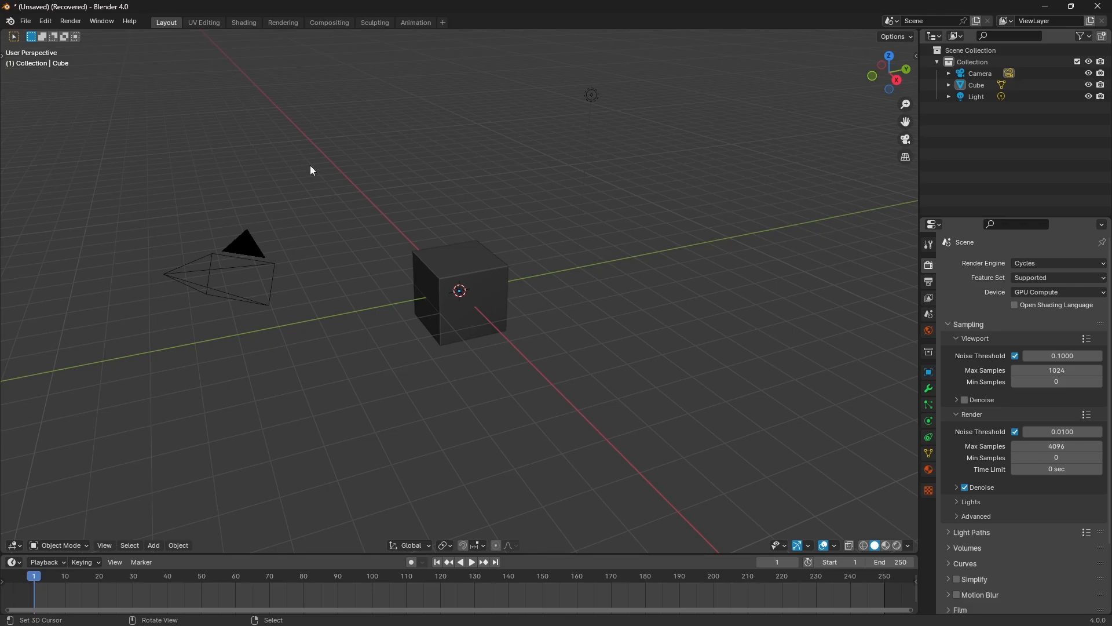
mouse_move(651, 143)
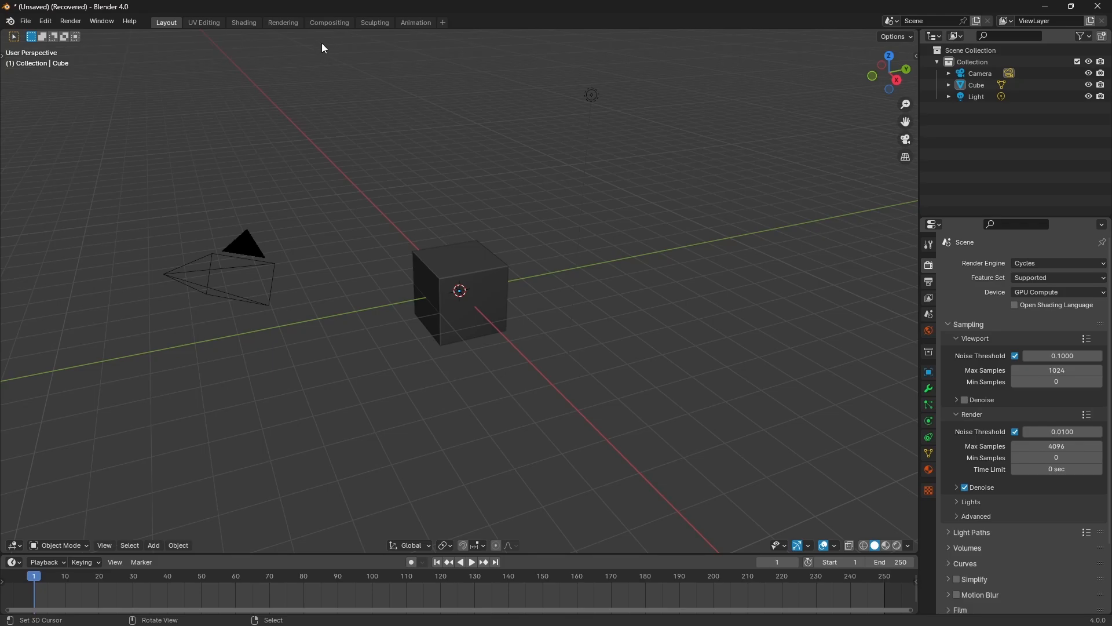
mouse_move(24, 21)
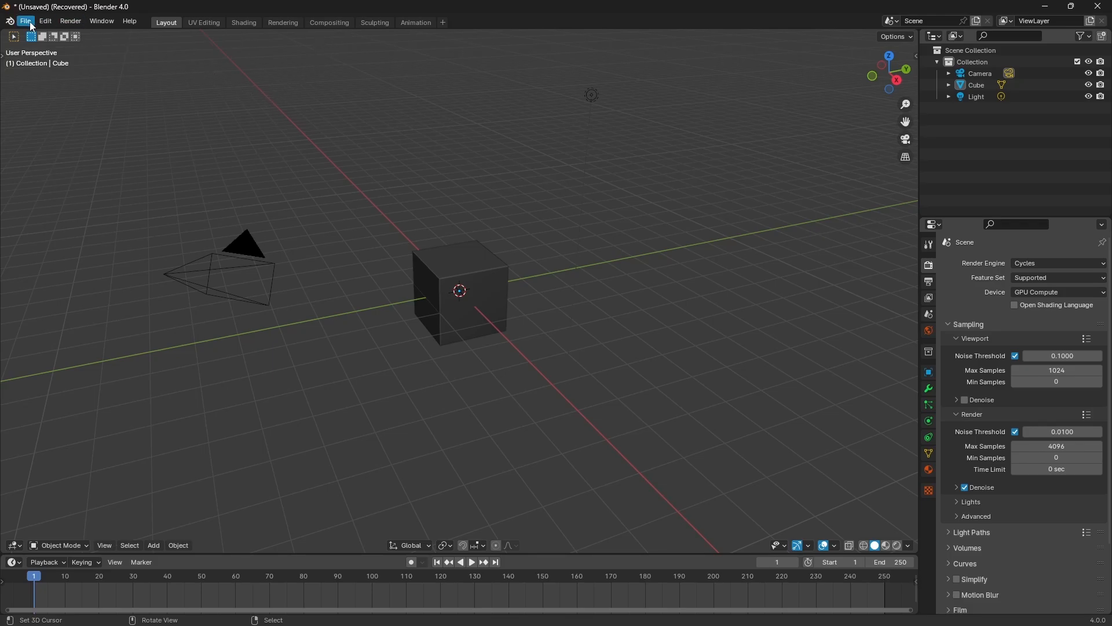
Step: Save the current setup via File > Defaults > Save Startup File
left_click(25, 21)
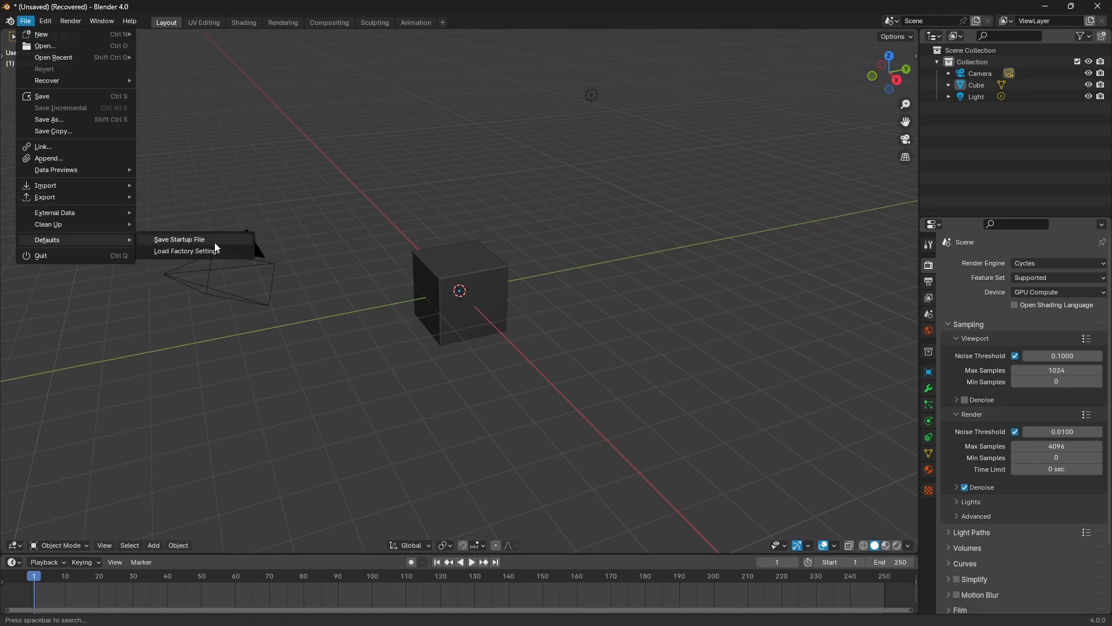
left_click(178, 240)
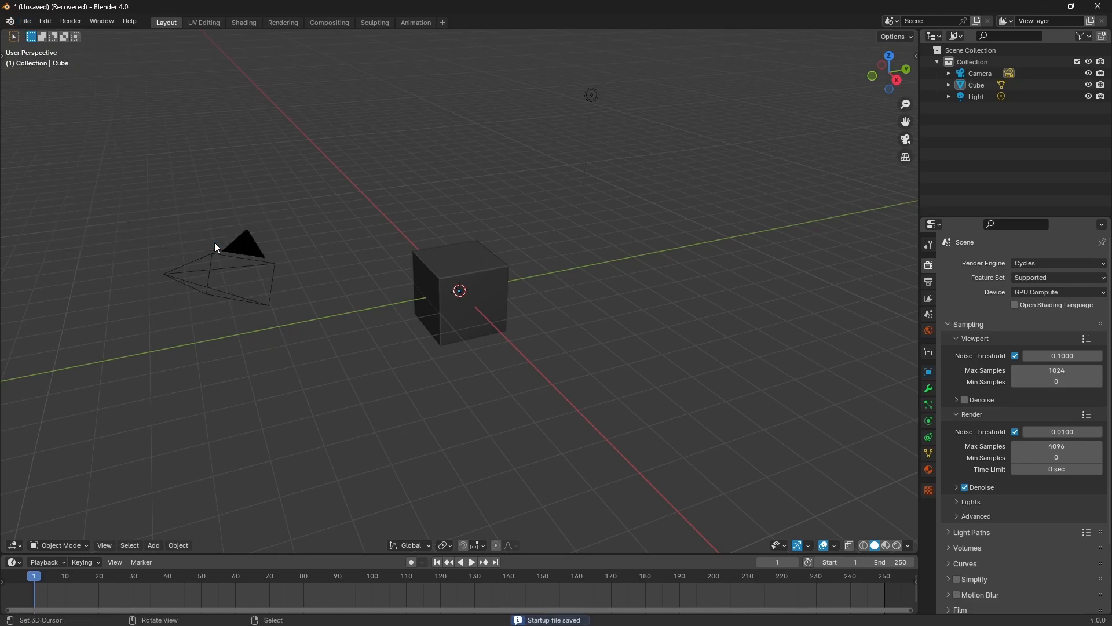
mouse_move(595, 241)
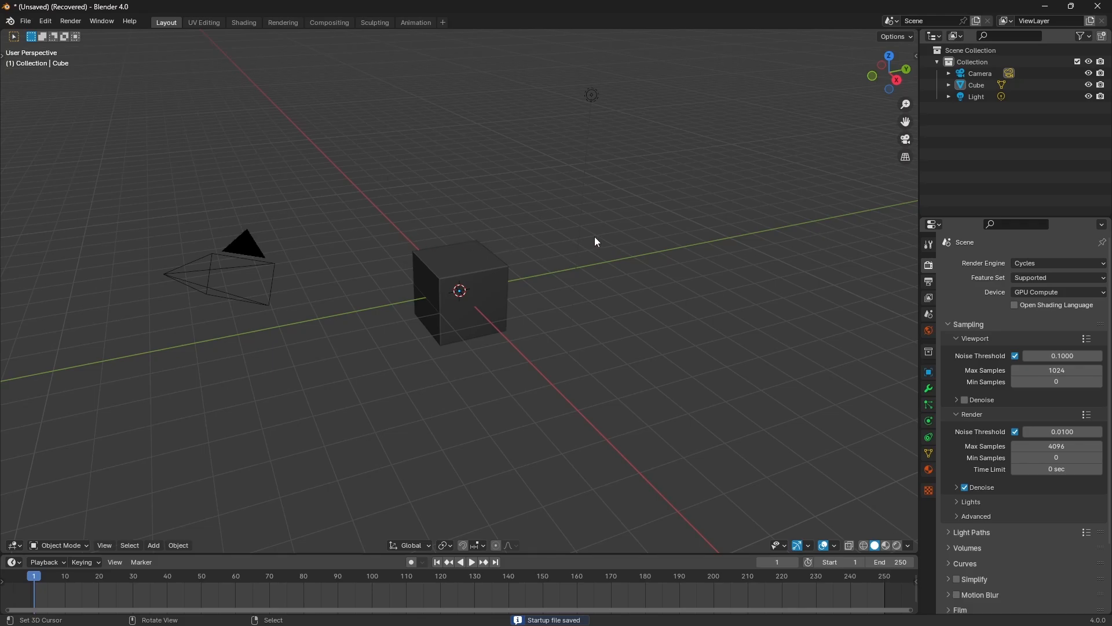
Step: Add a 2D Animation workspace, then start a new General file to reload the saved startup
left_click(441, 22)
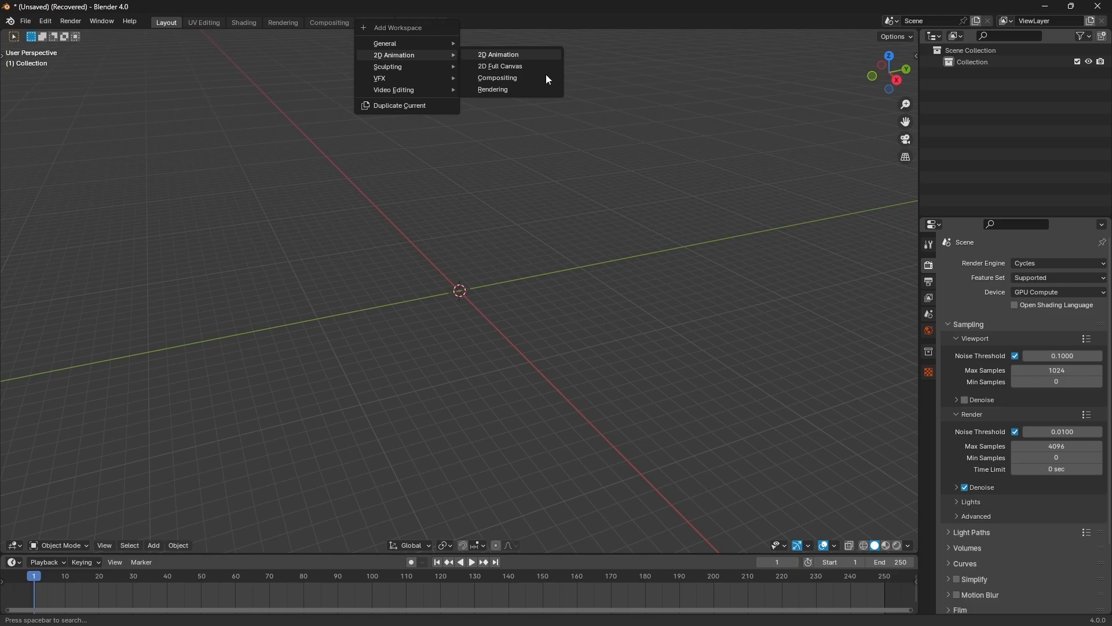
left_click(497, 55)
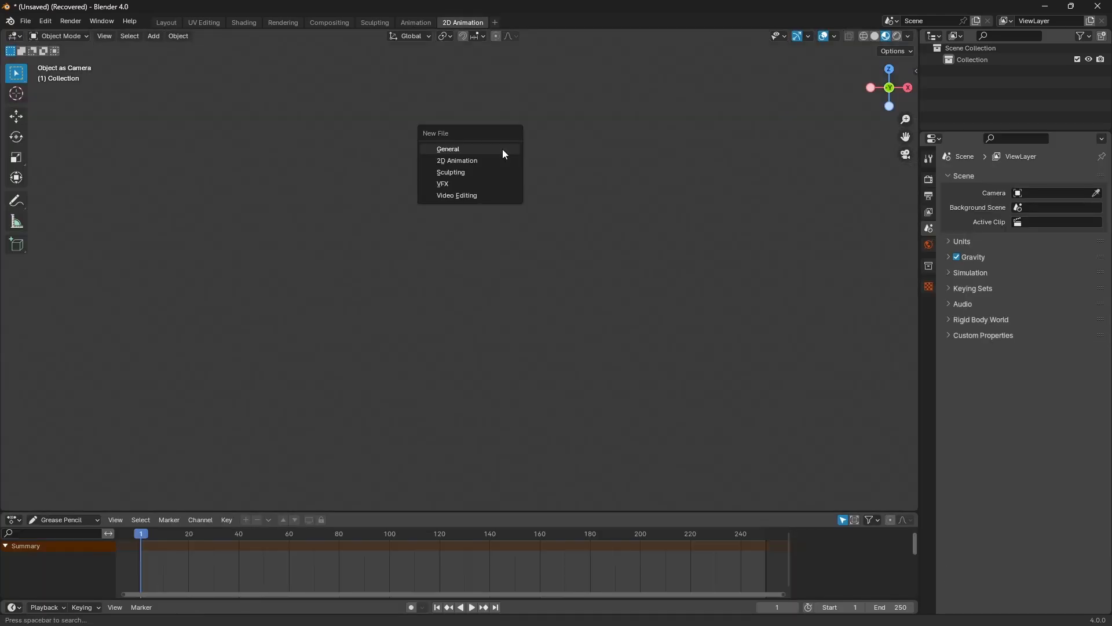
left_click(448, 149)
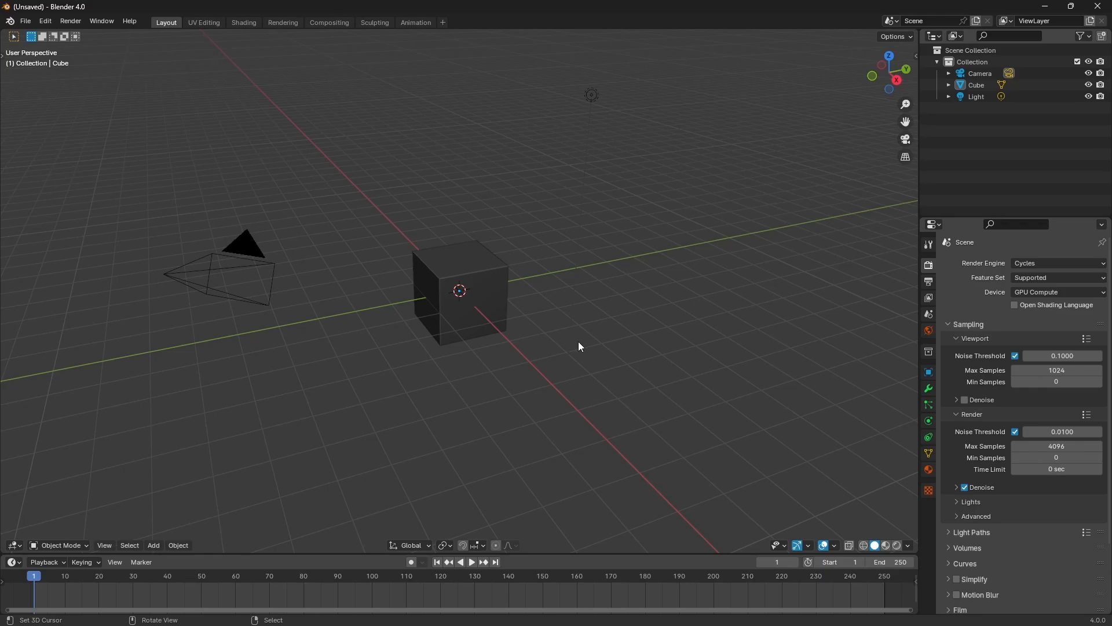
mouse_move(560, 203)
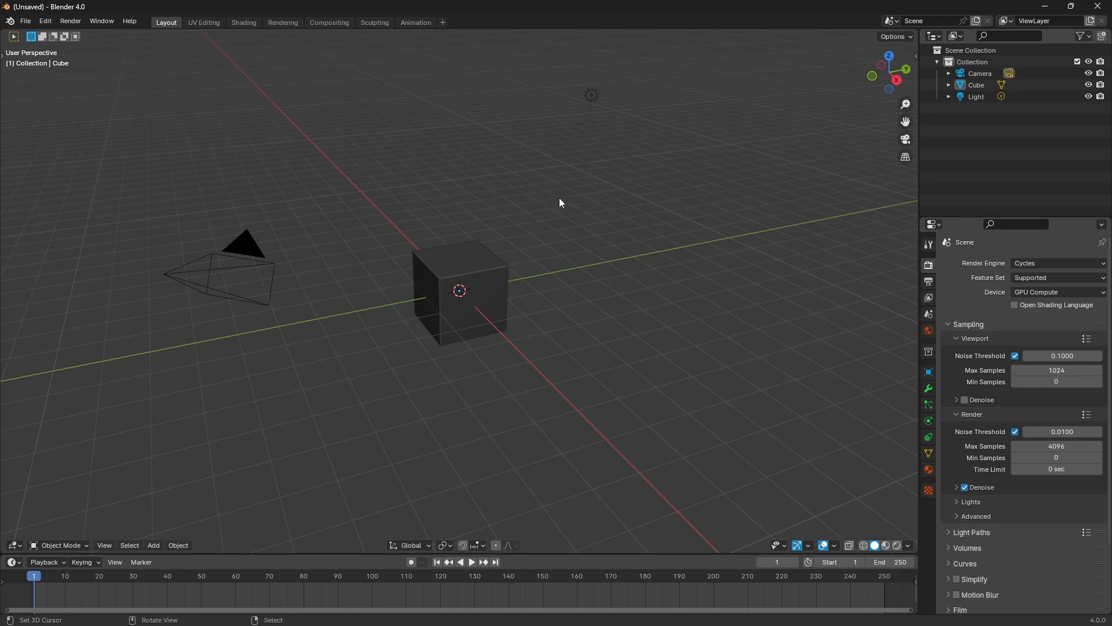
mouse_move(481, 36)
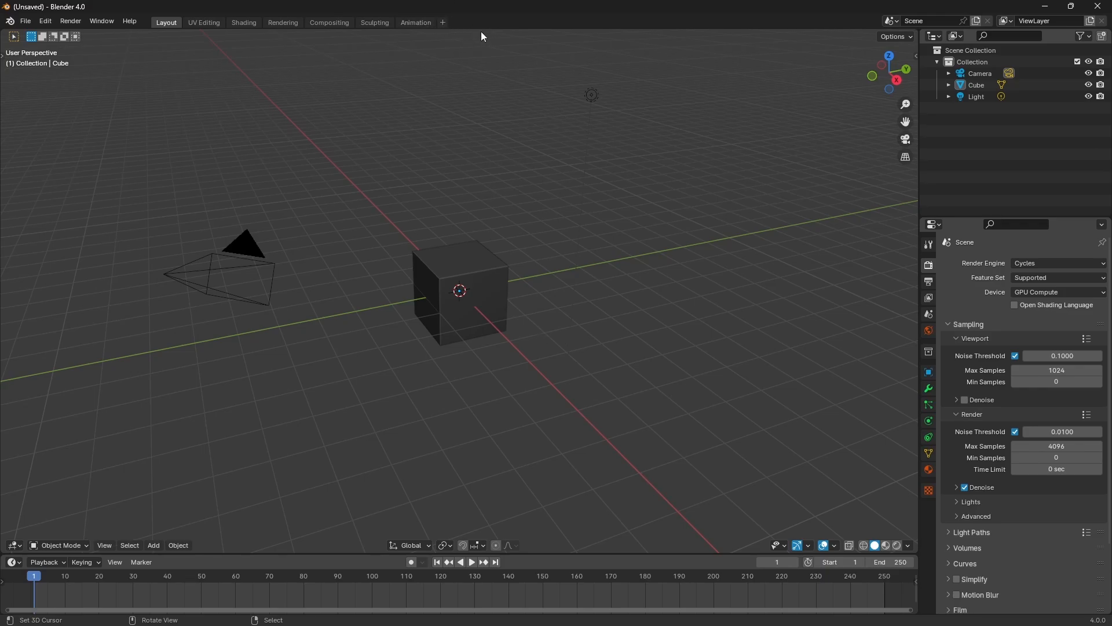